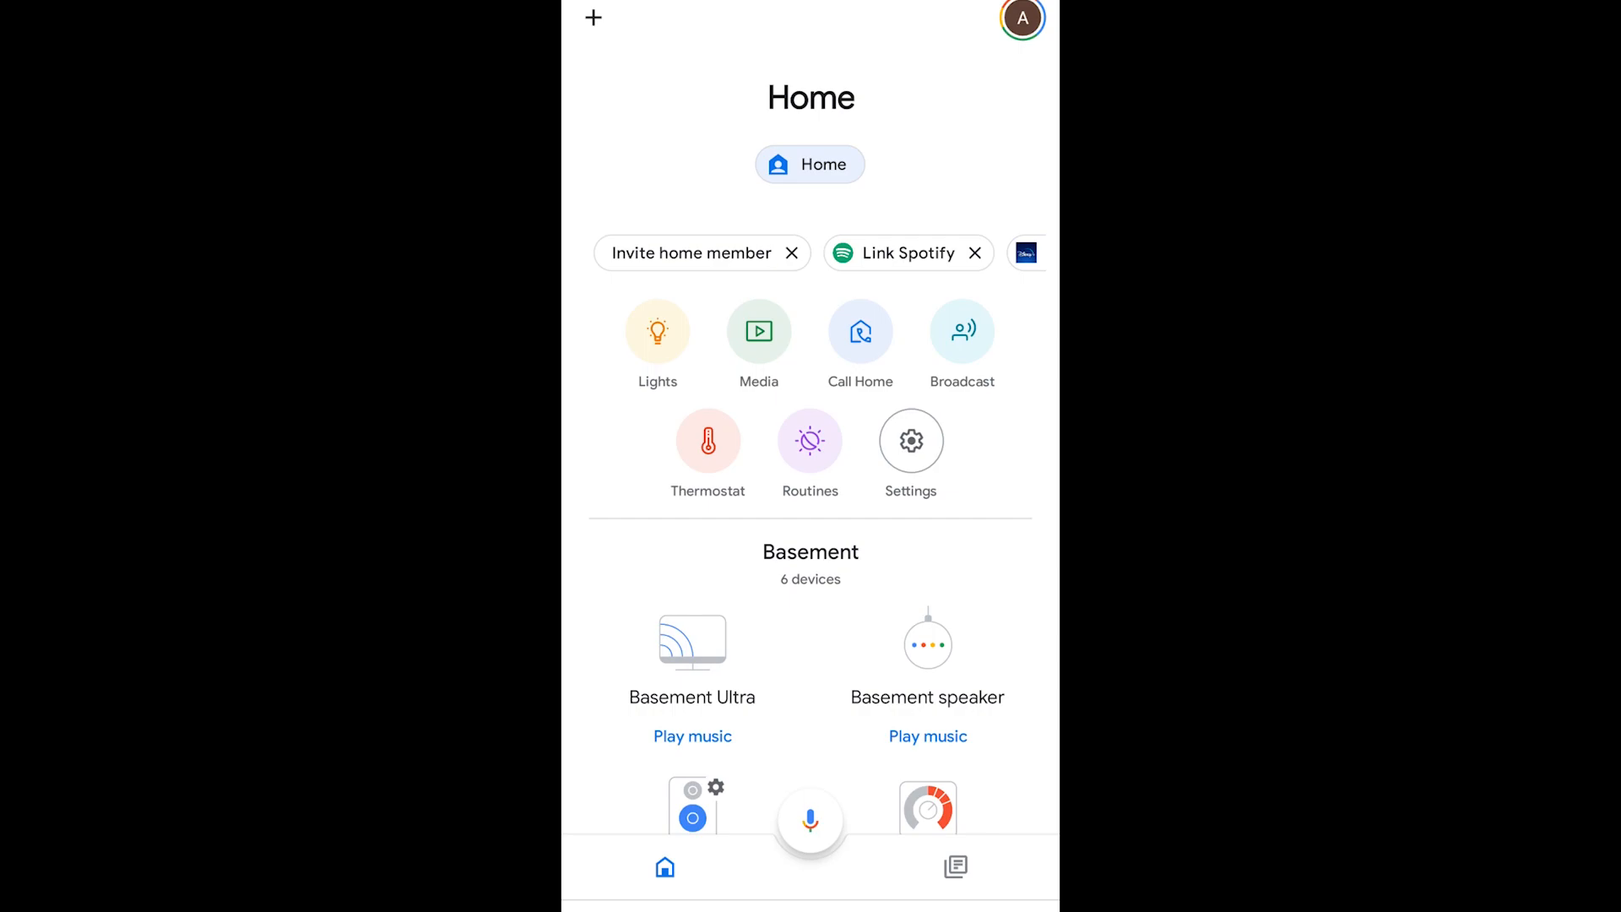
Browse the Routines page, scrolling through household and personal routines and back to the top
click(809, 440)
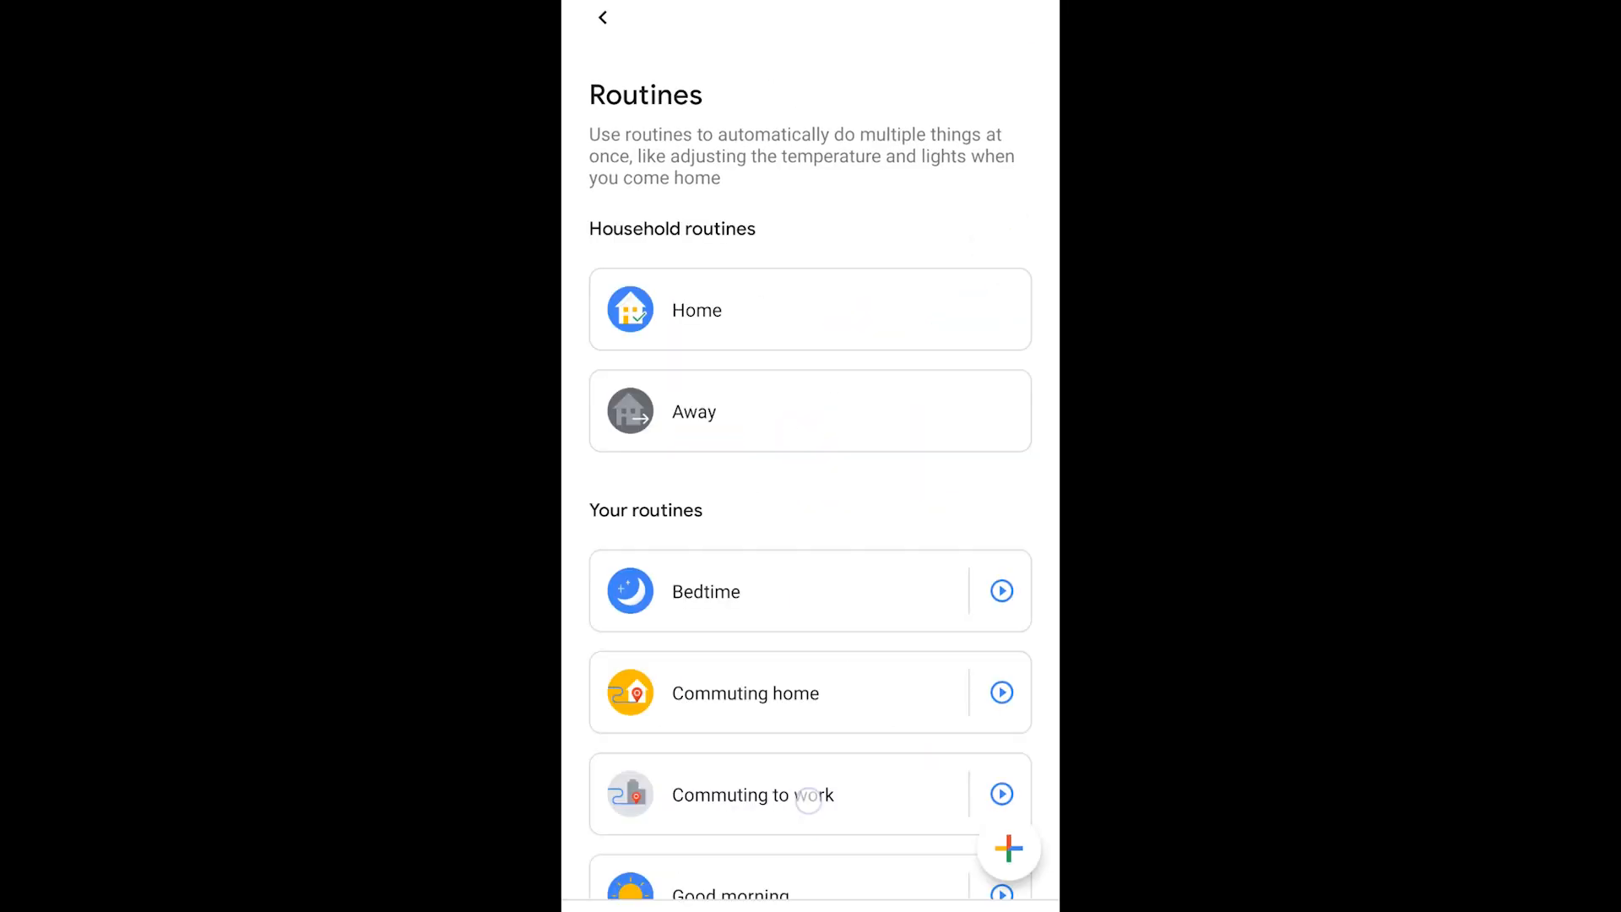
scroll(down, 3)
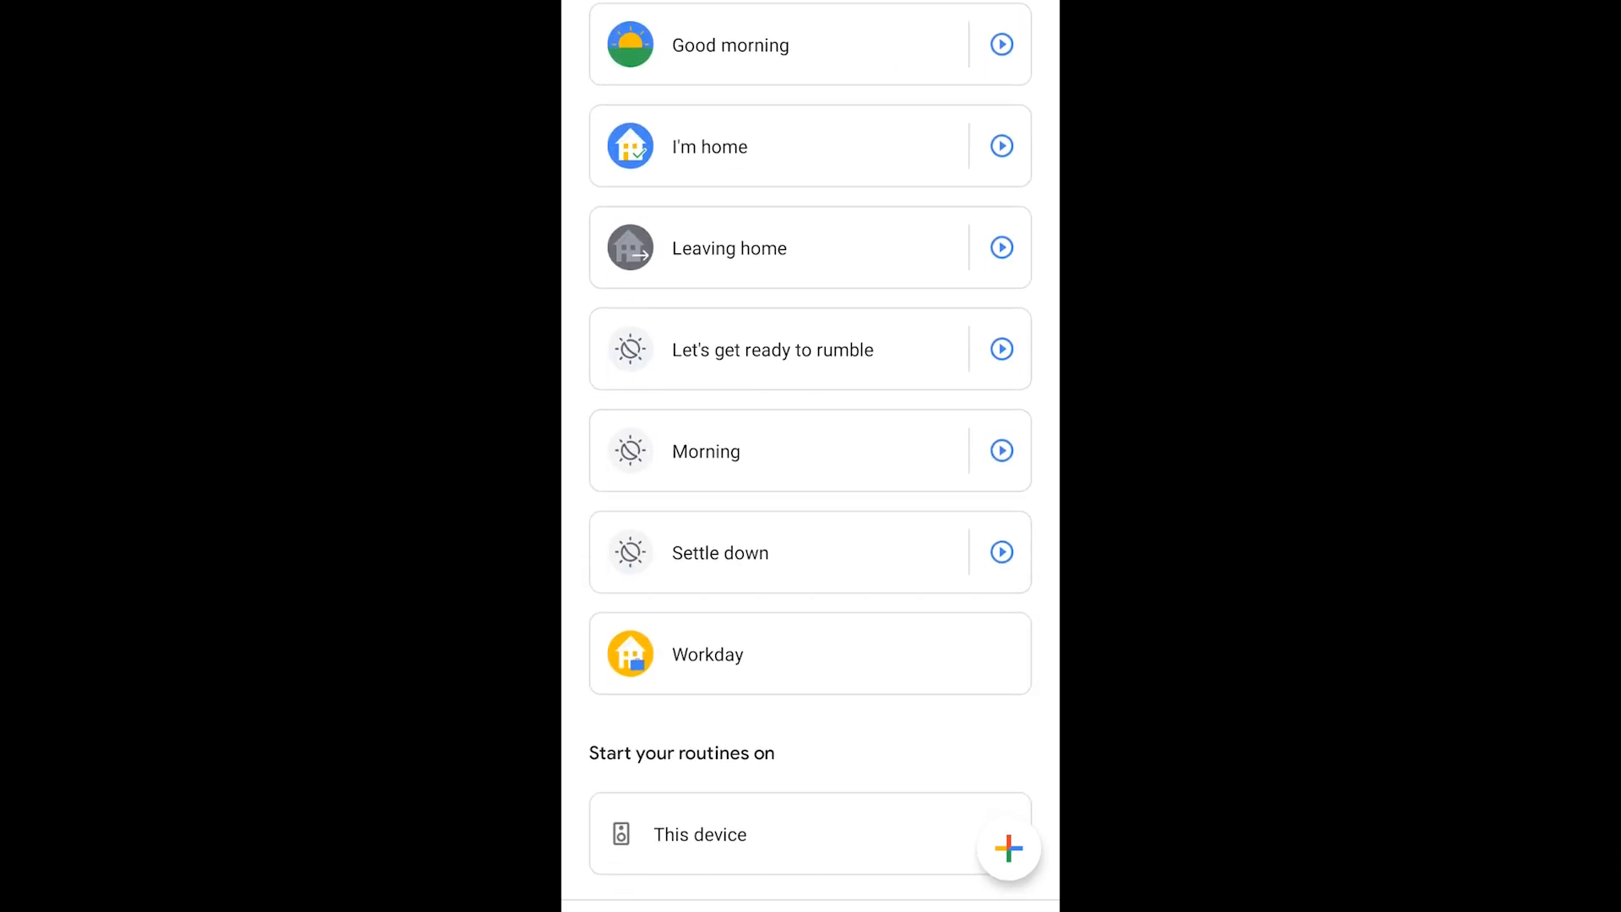
scroll(up, 3)
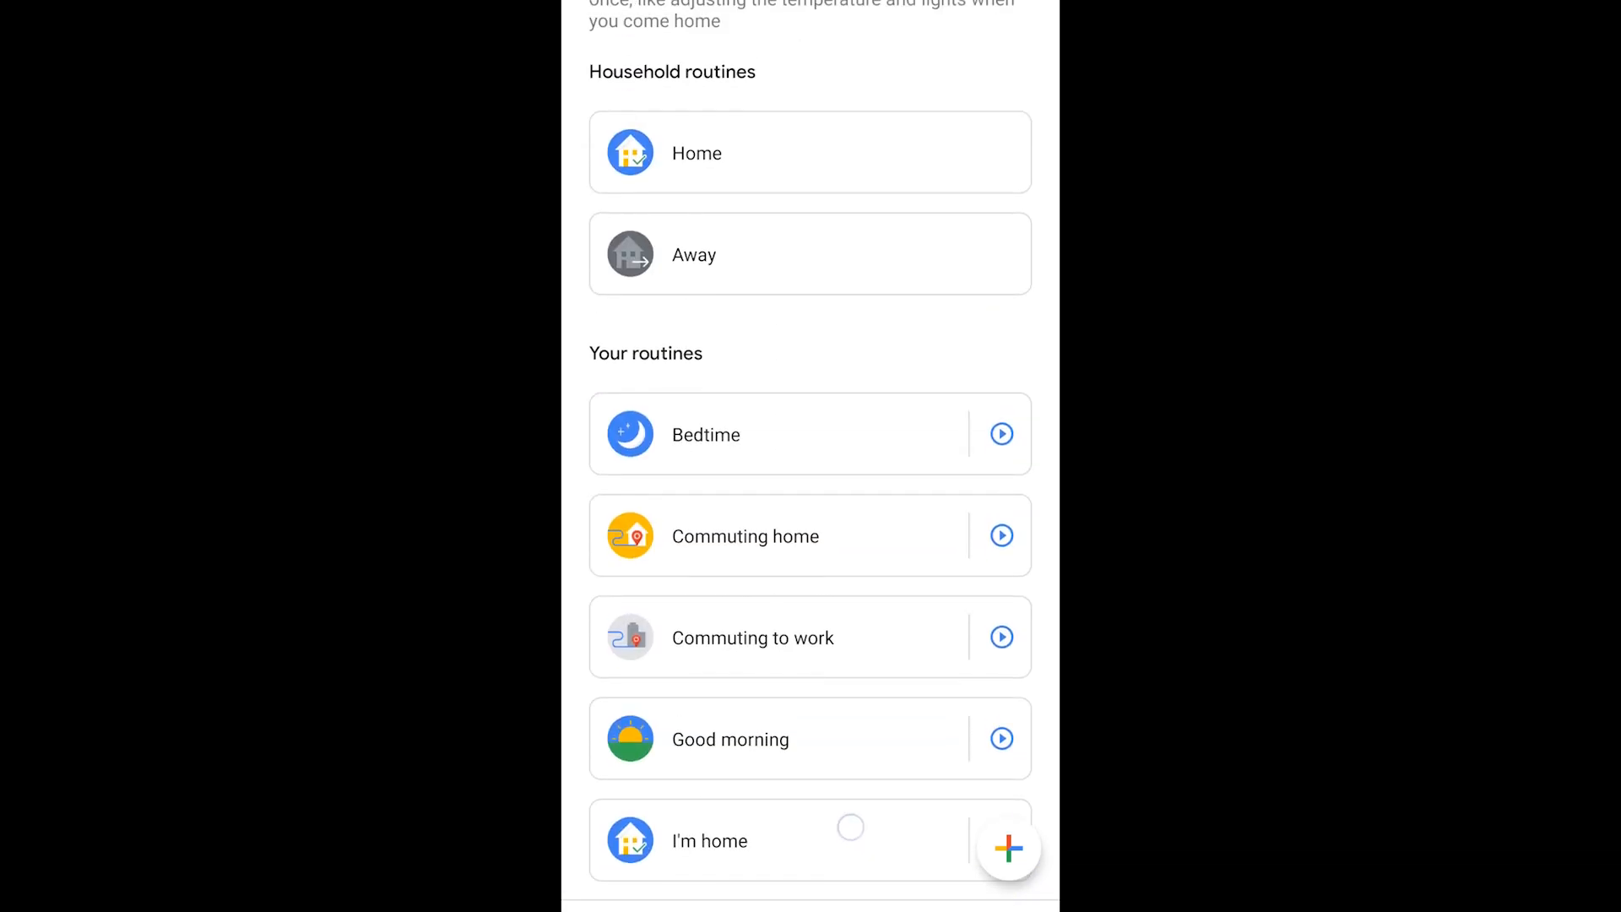
scroll(down, 3)
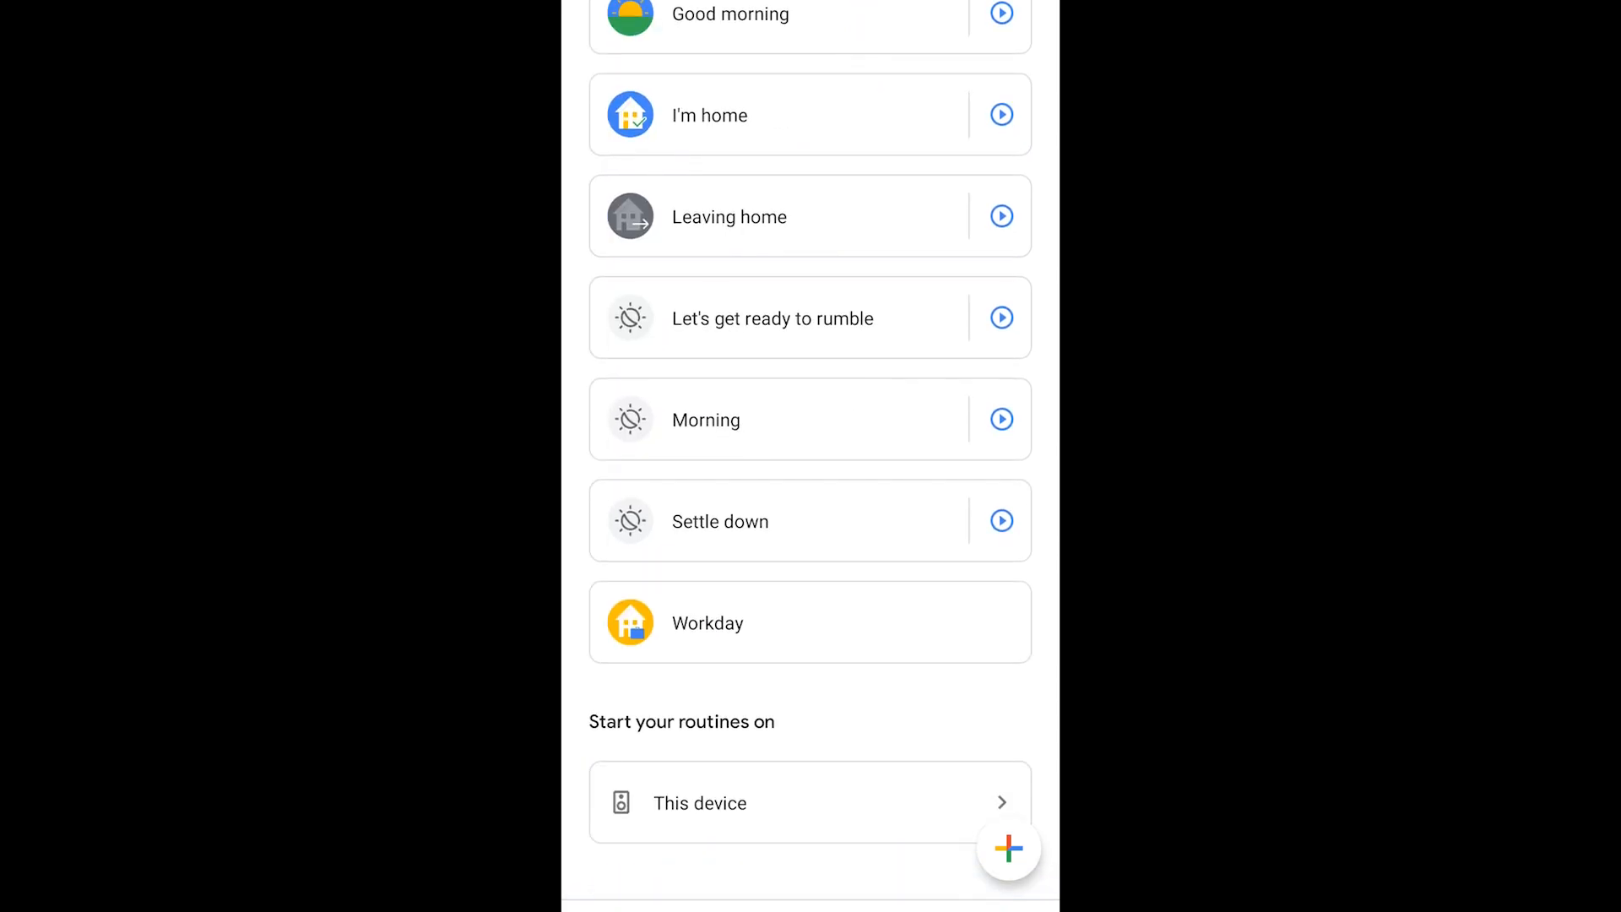
scroll(up, 3)
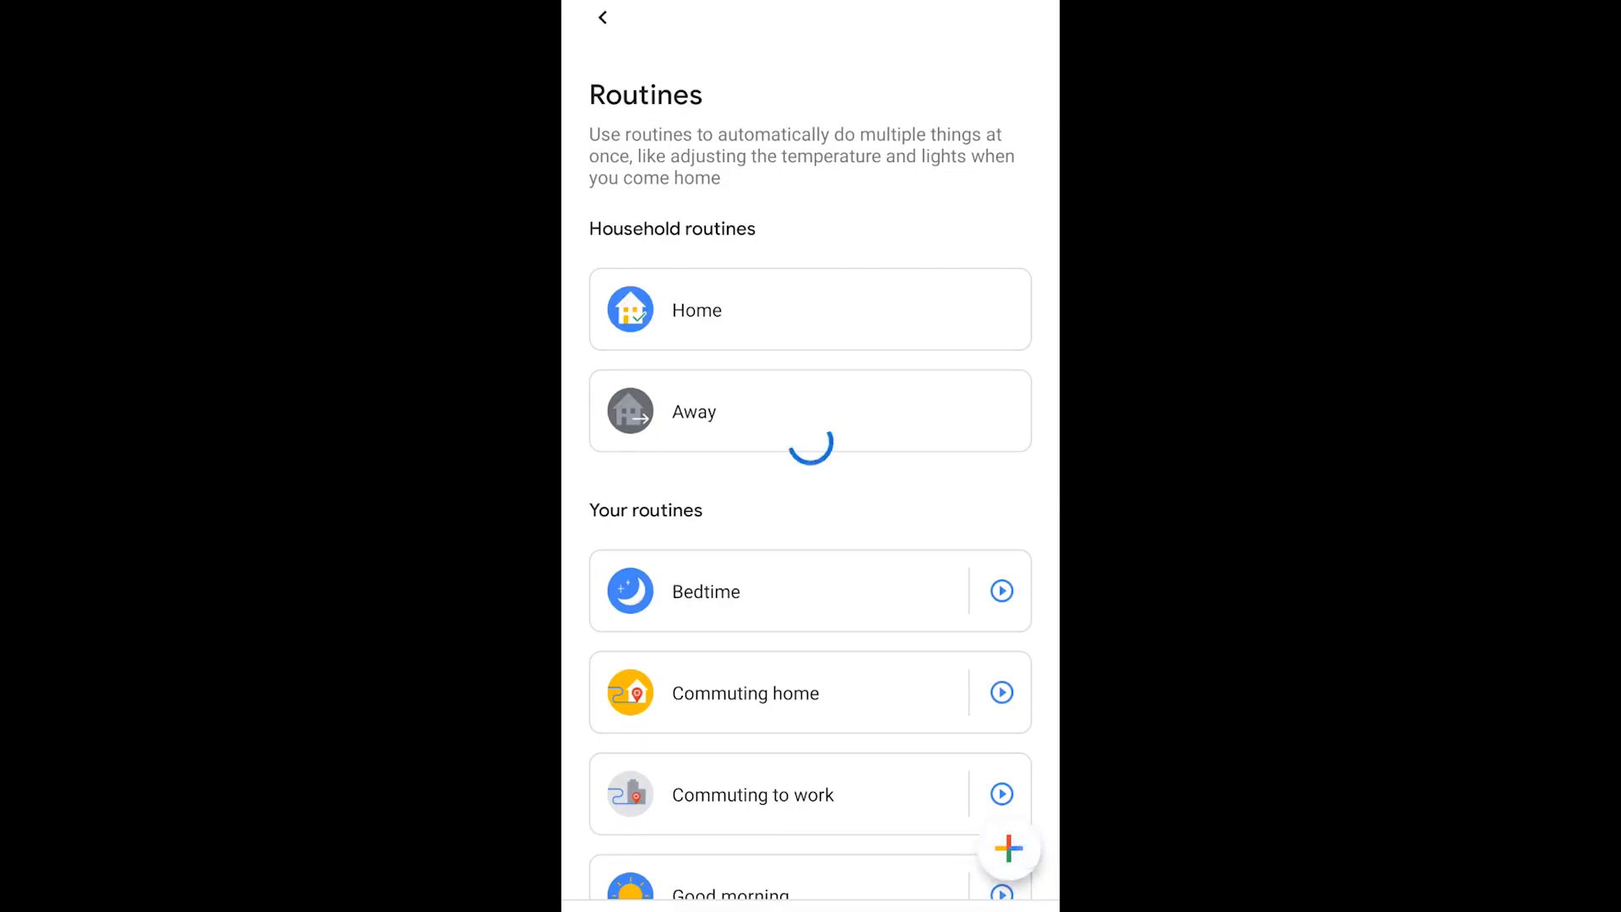
Begin a new routine and choose a voice-command starter for it
click(1008, 850)
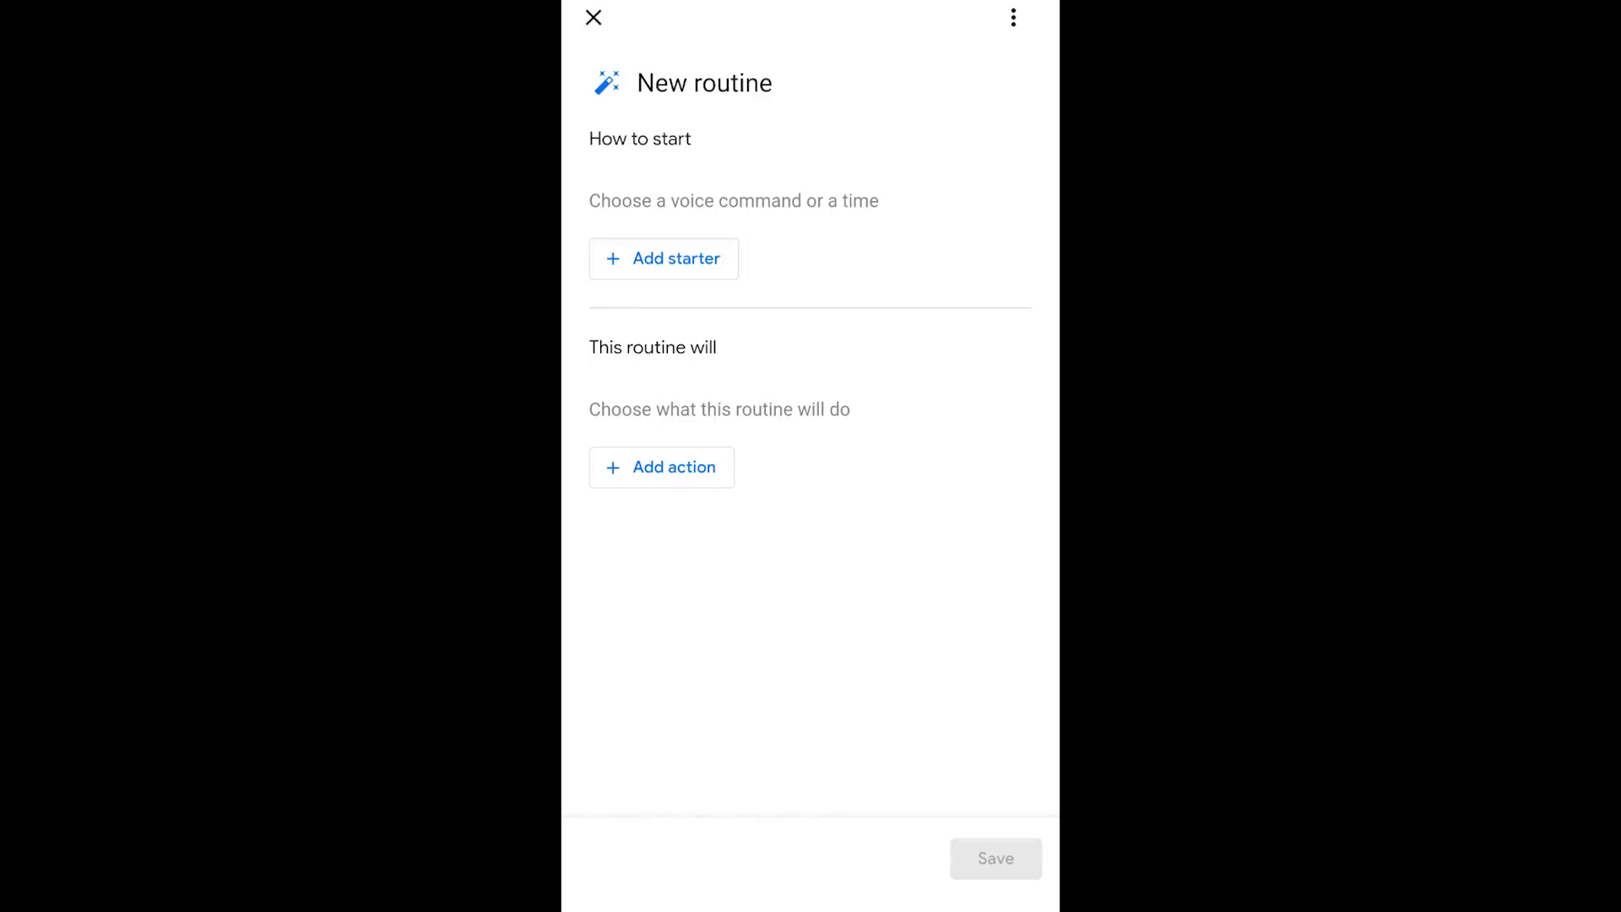
click(664, 258)
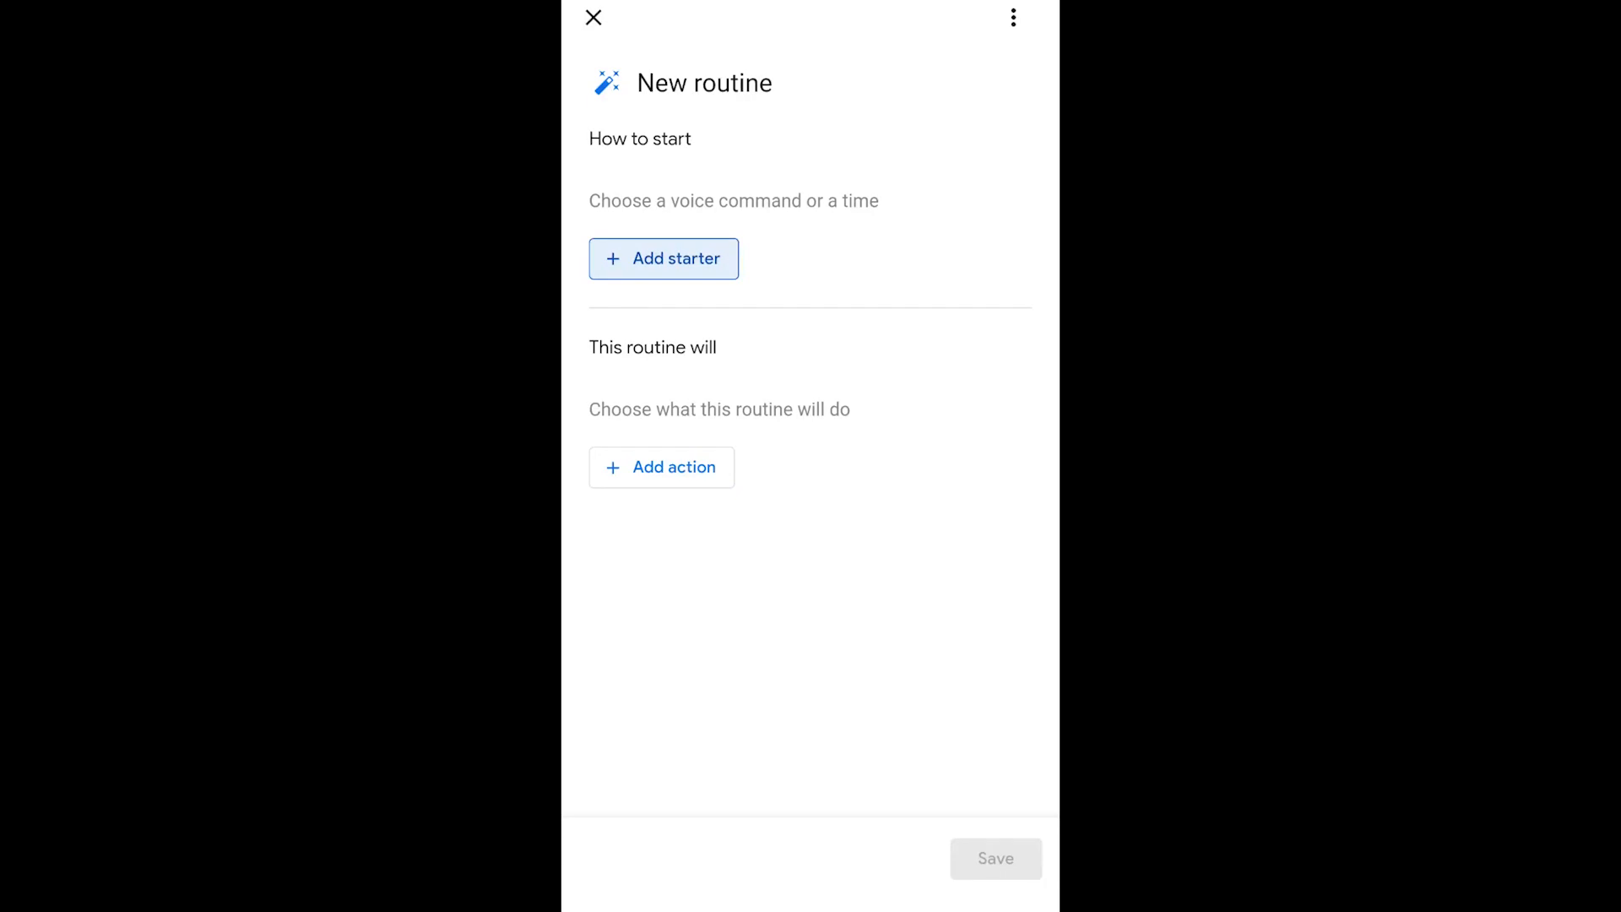
click(662, 259)
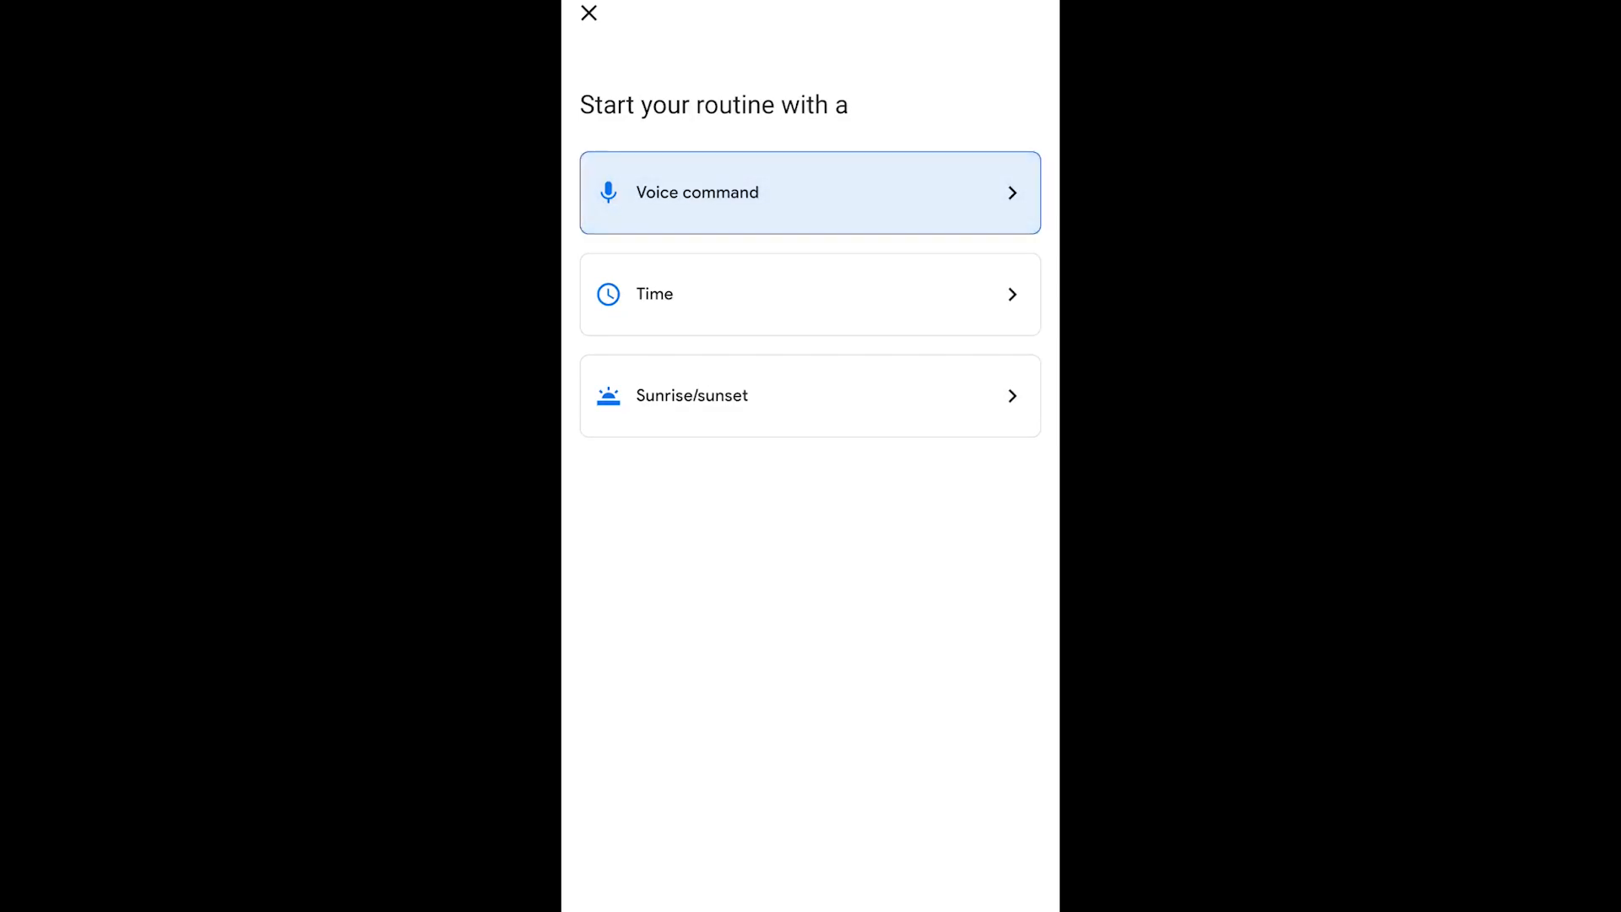
click(811, 193)
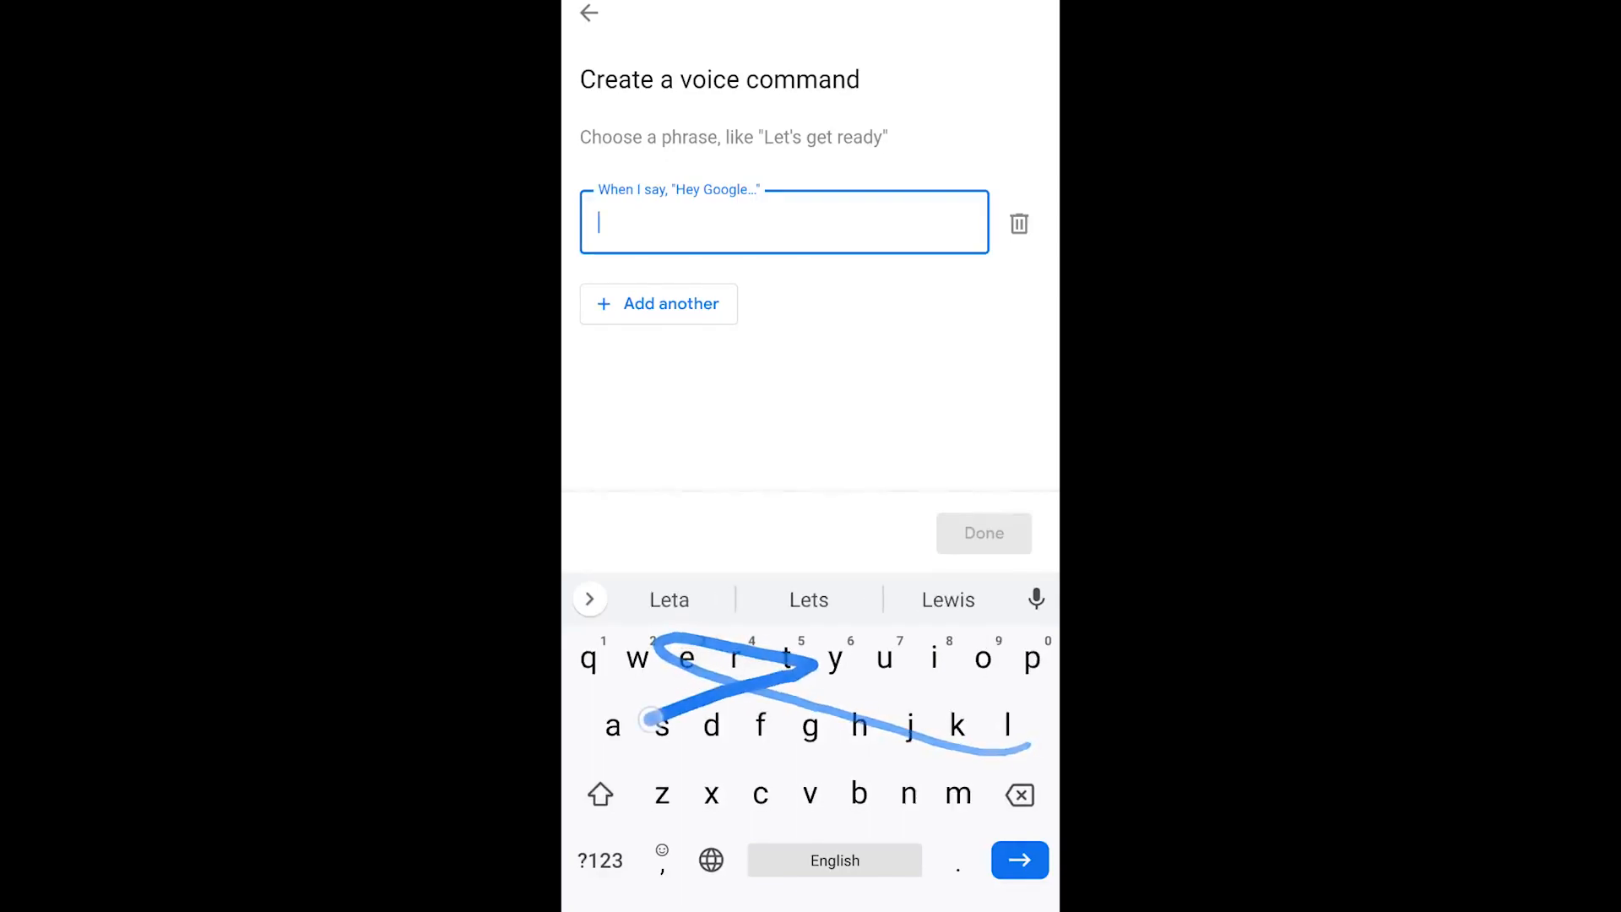
Set the starter phrase to "Let's get ready to rumble"
text(Let's get ready to)
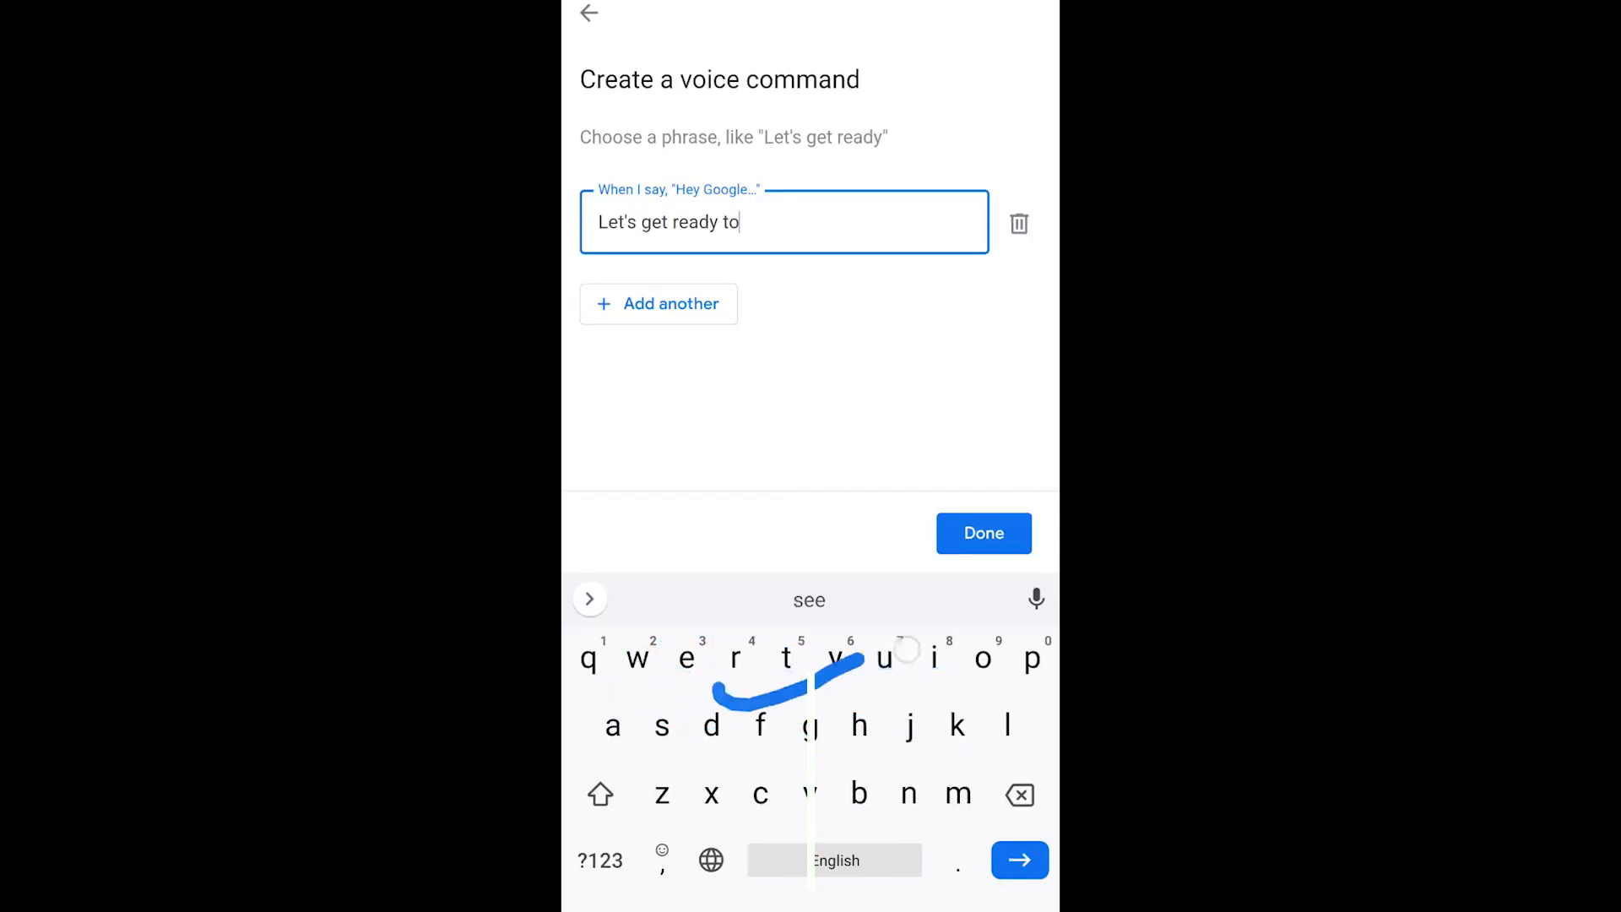
text(rumble)
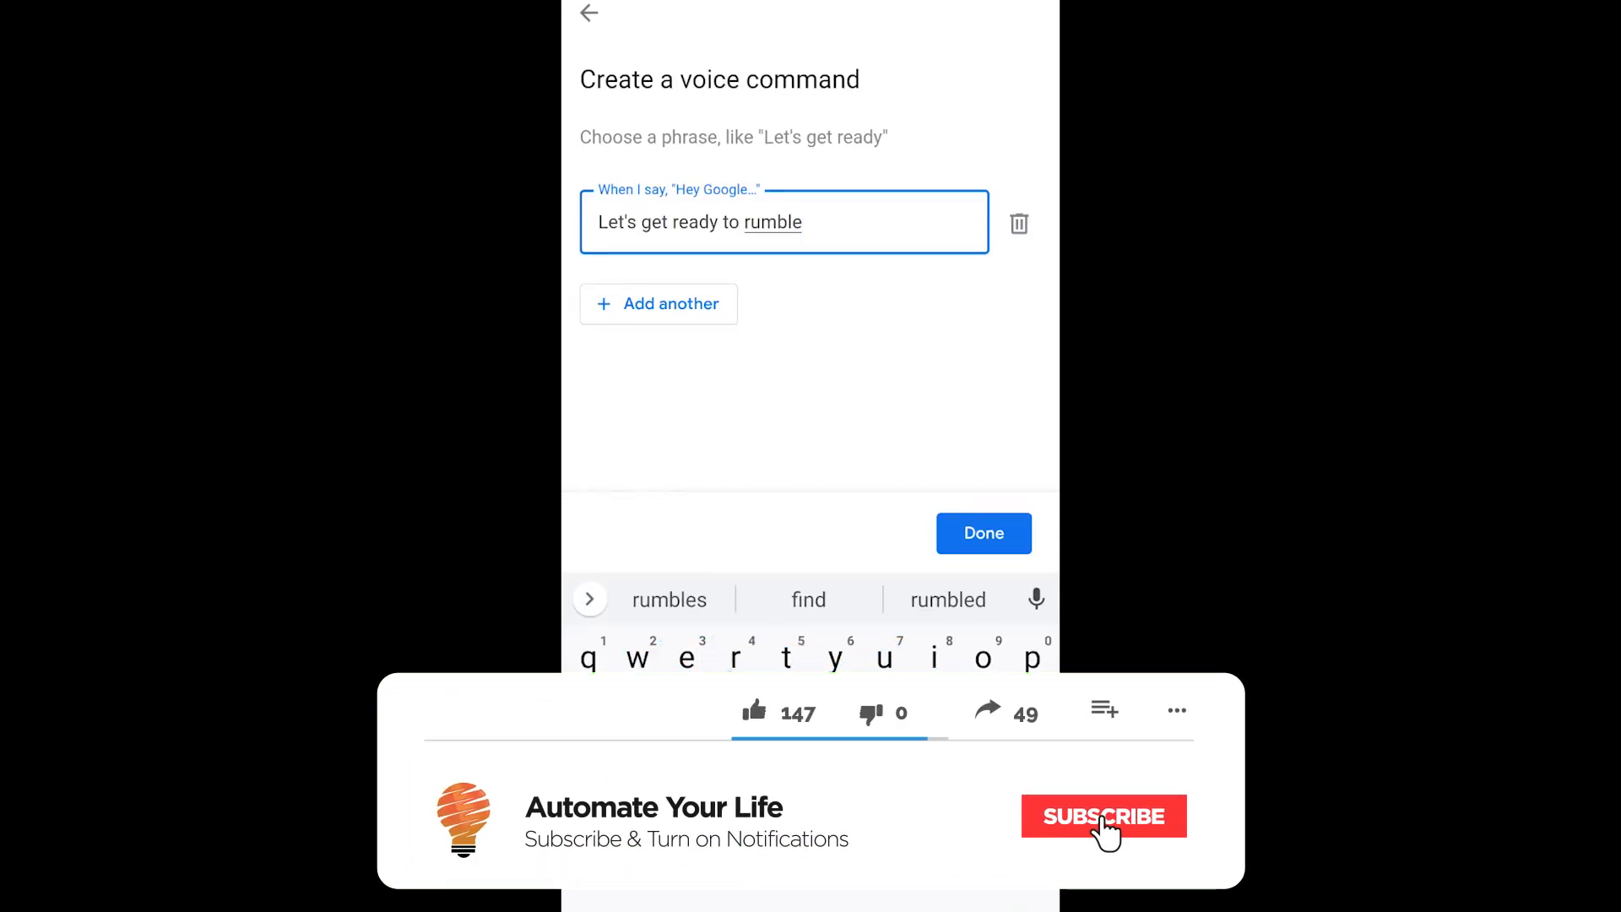
click(982, 534)
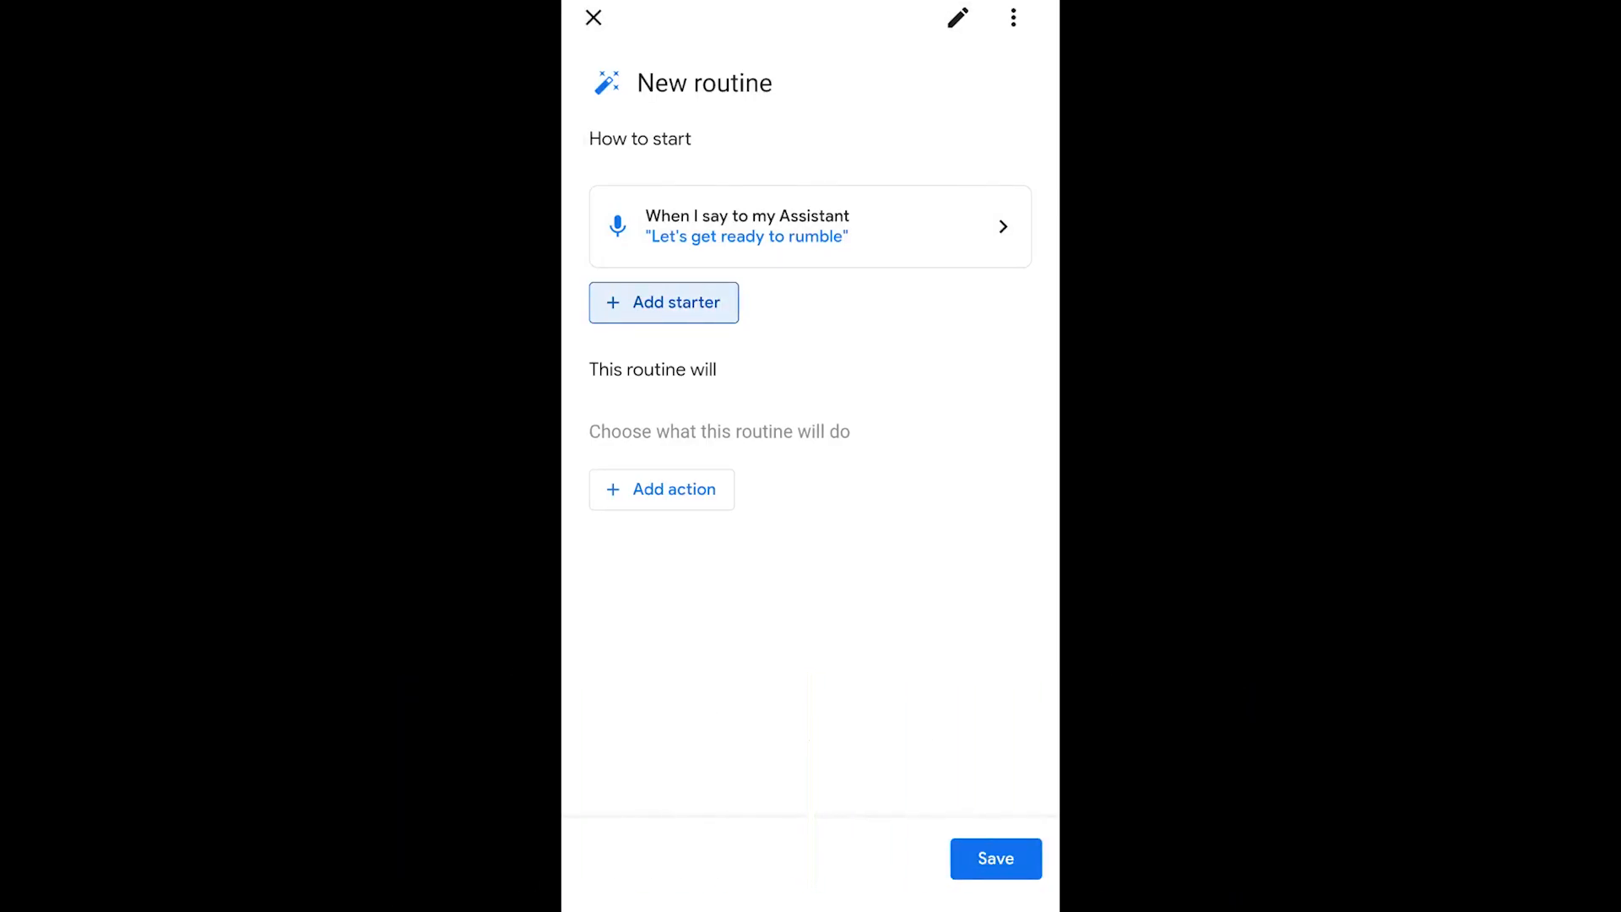
Add a Communicate and announce action so the Assistant says "Let the games begin!"
click(660, 490)
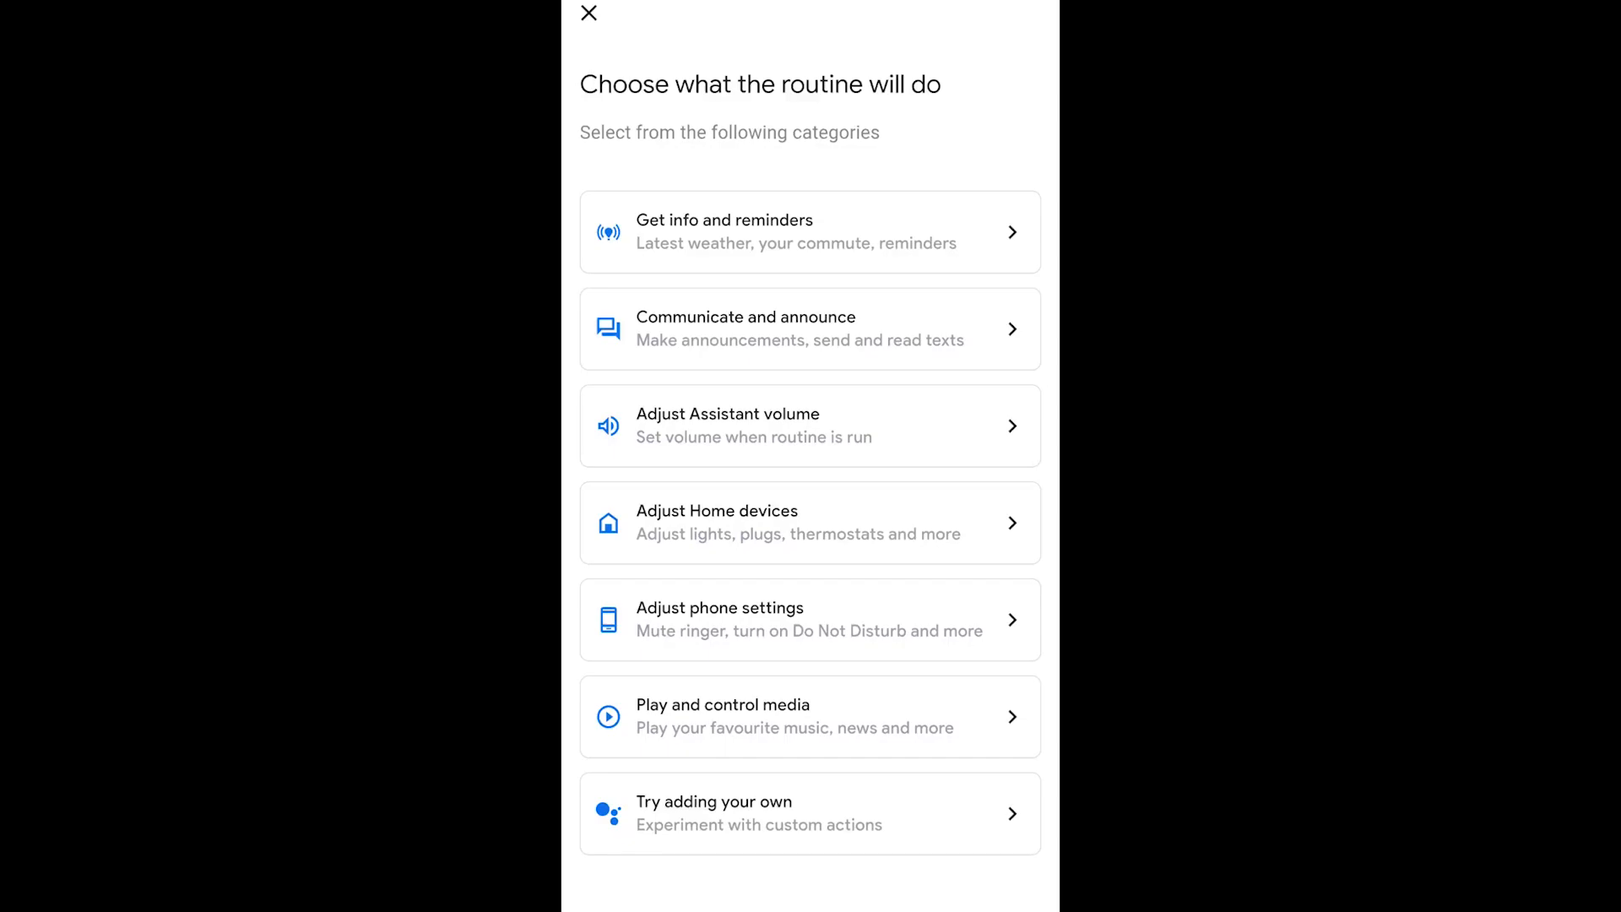
click(811, 329)
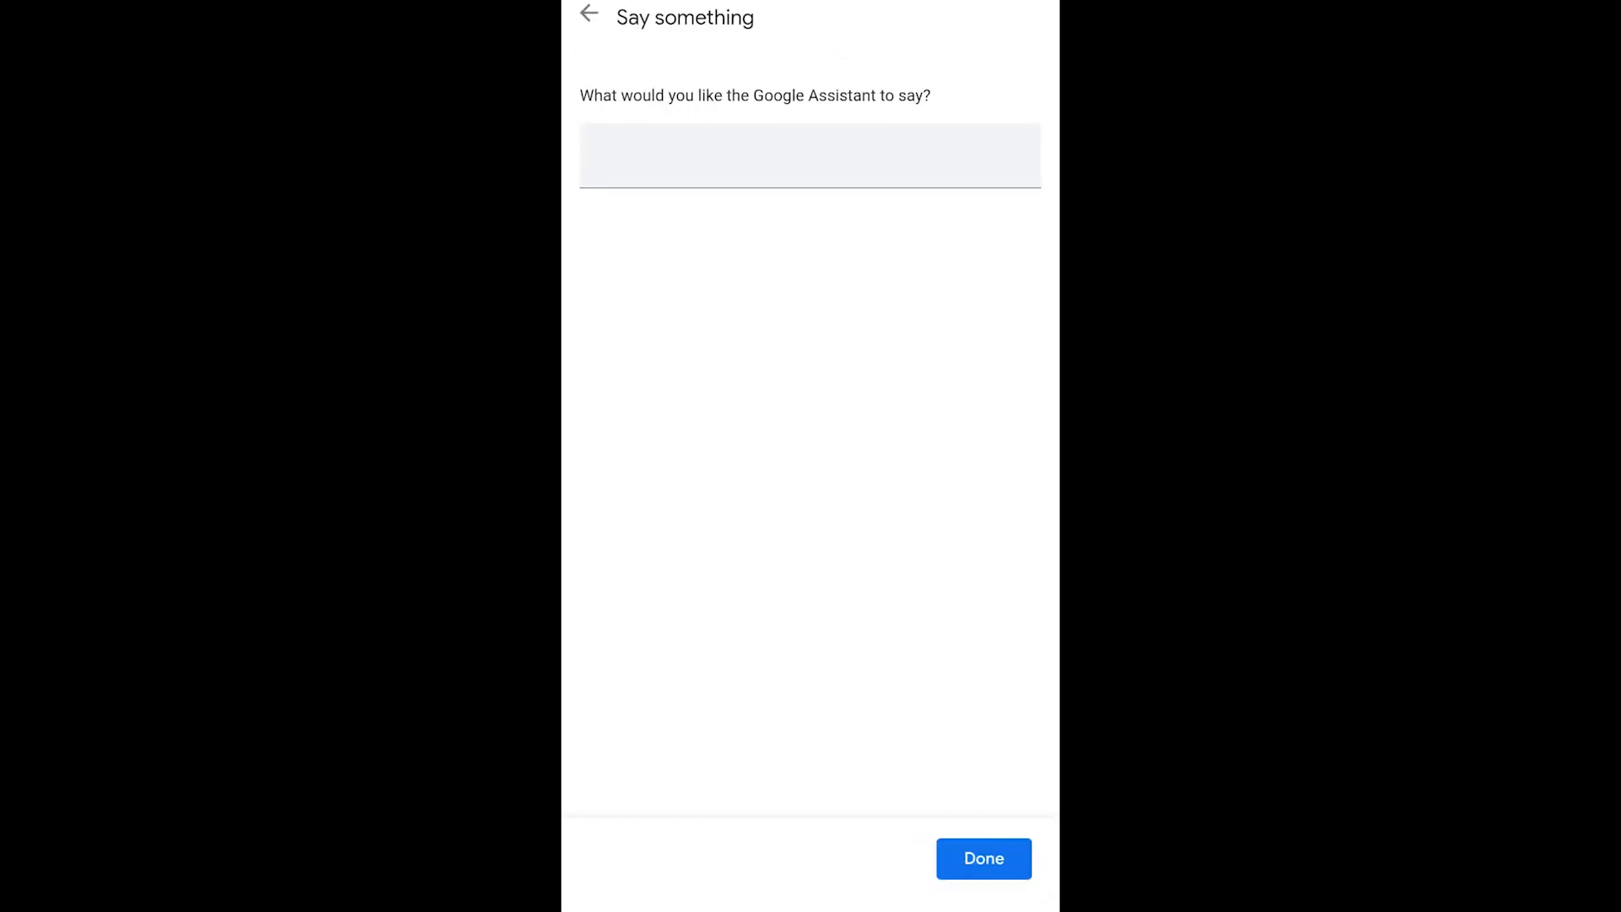
text(Let)
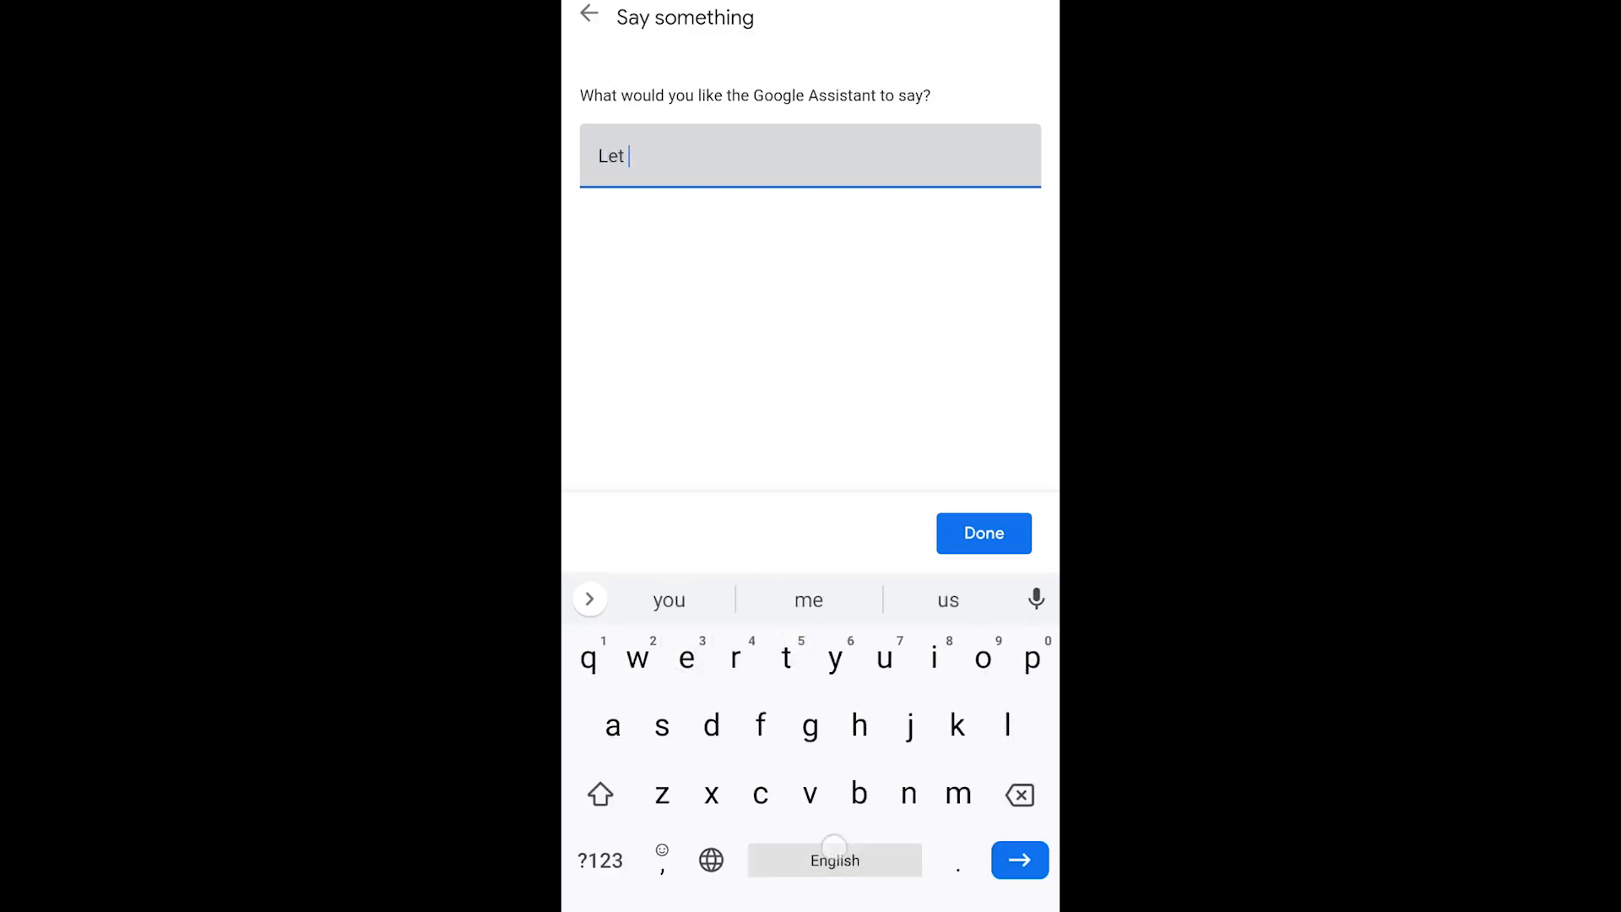
text(the games b)
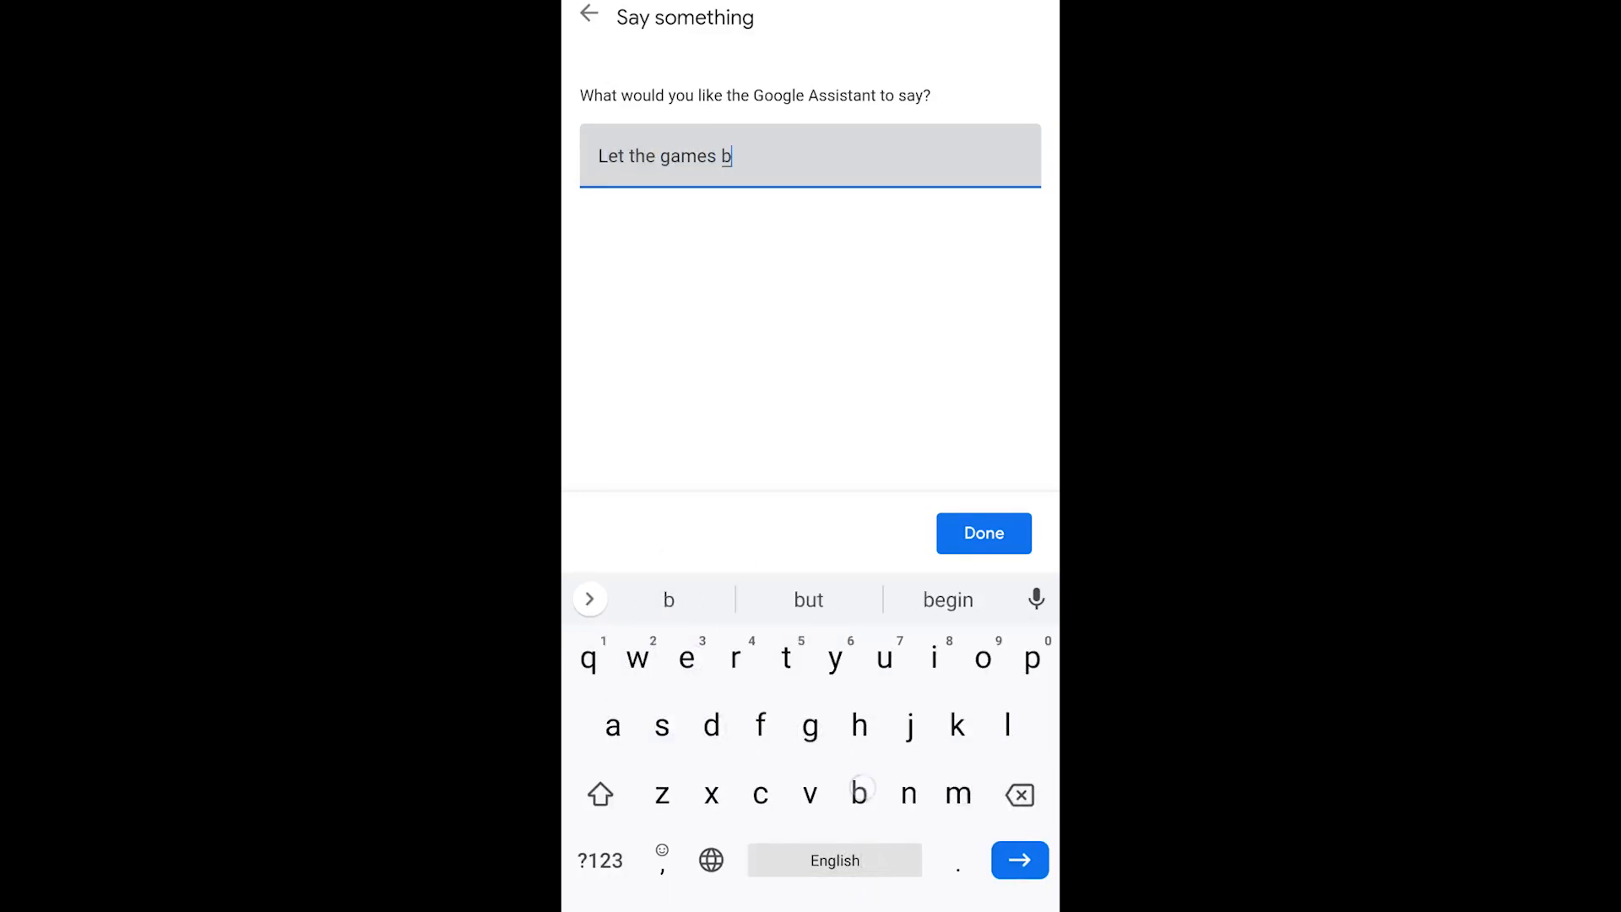
click(946, 600)
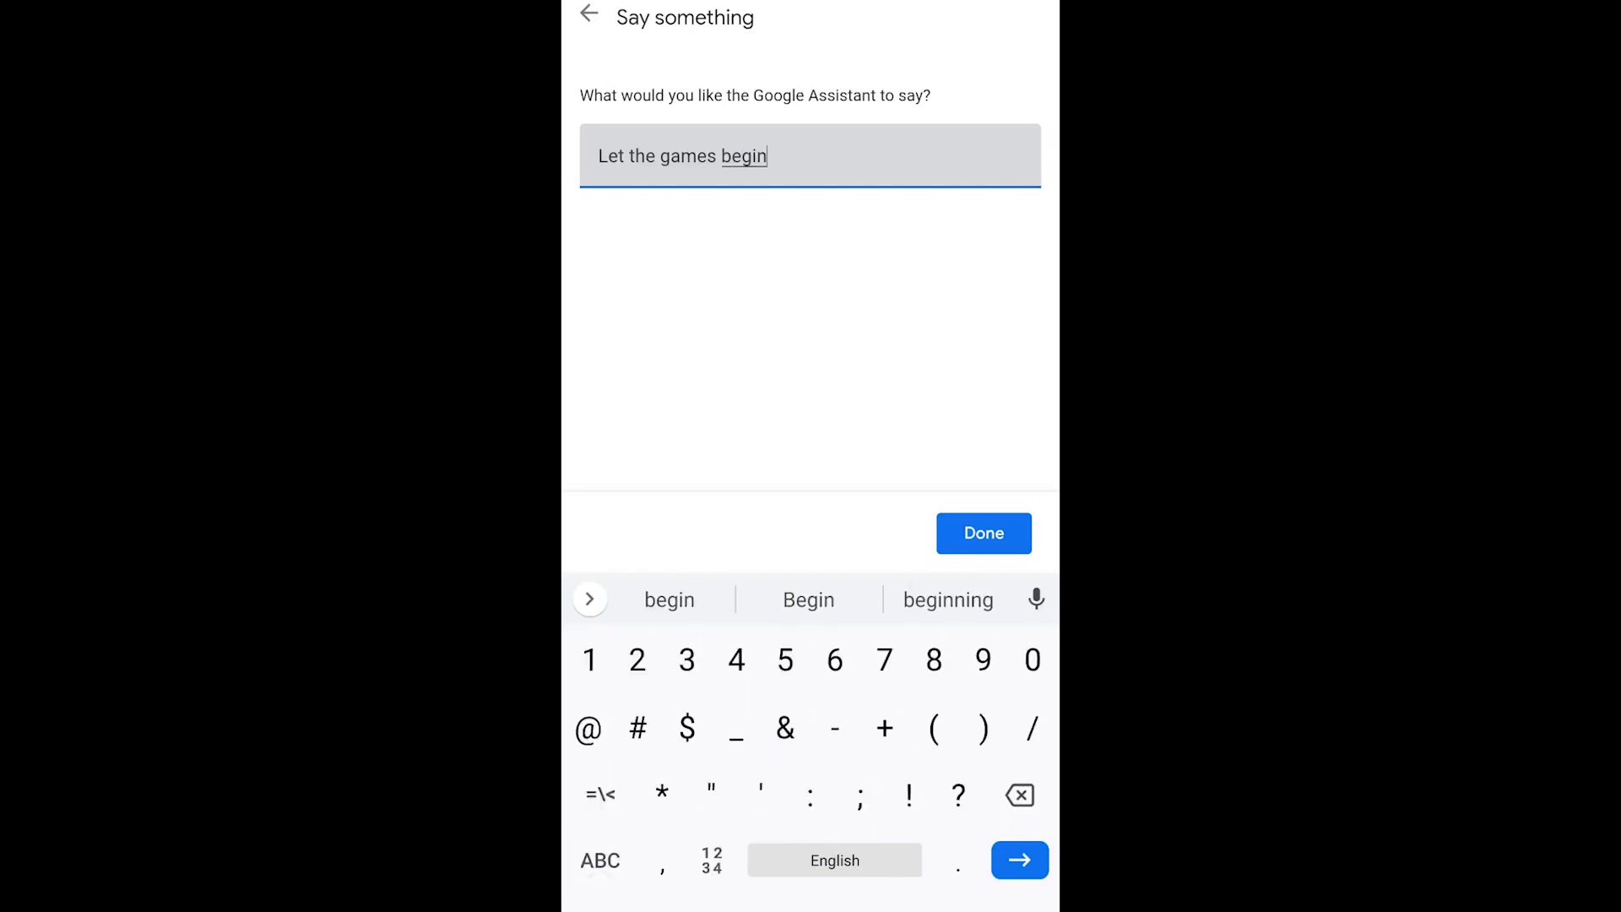
click(983, 532)
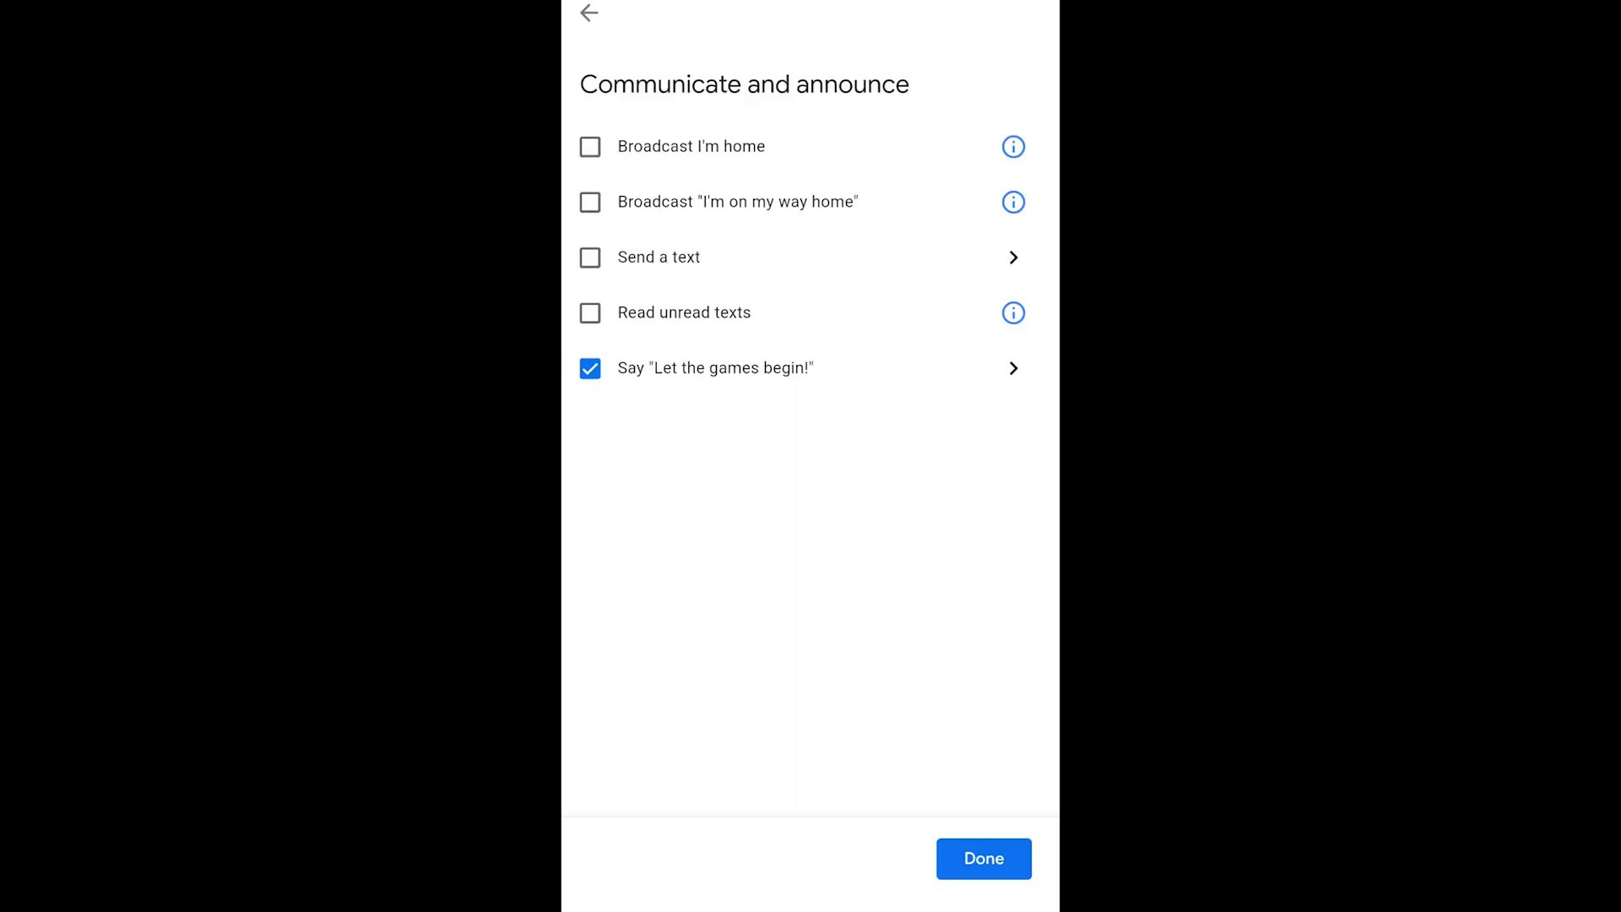
click(981, 858)
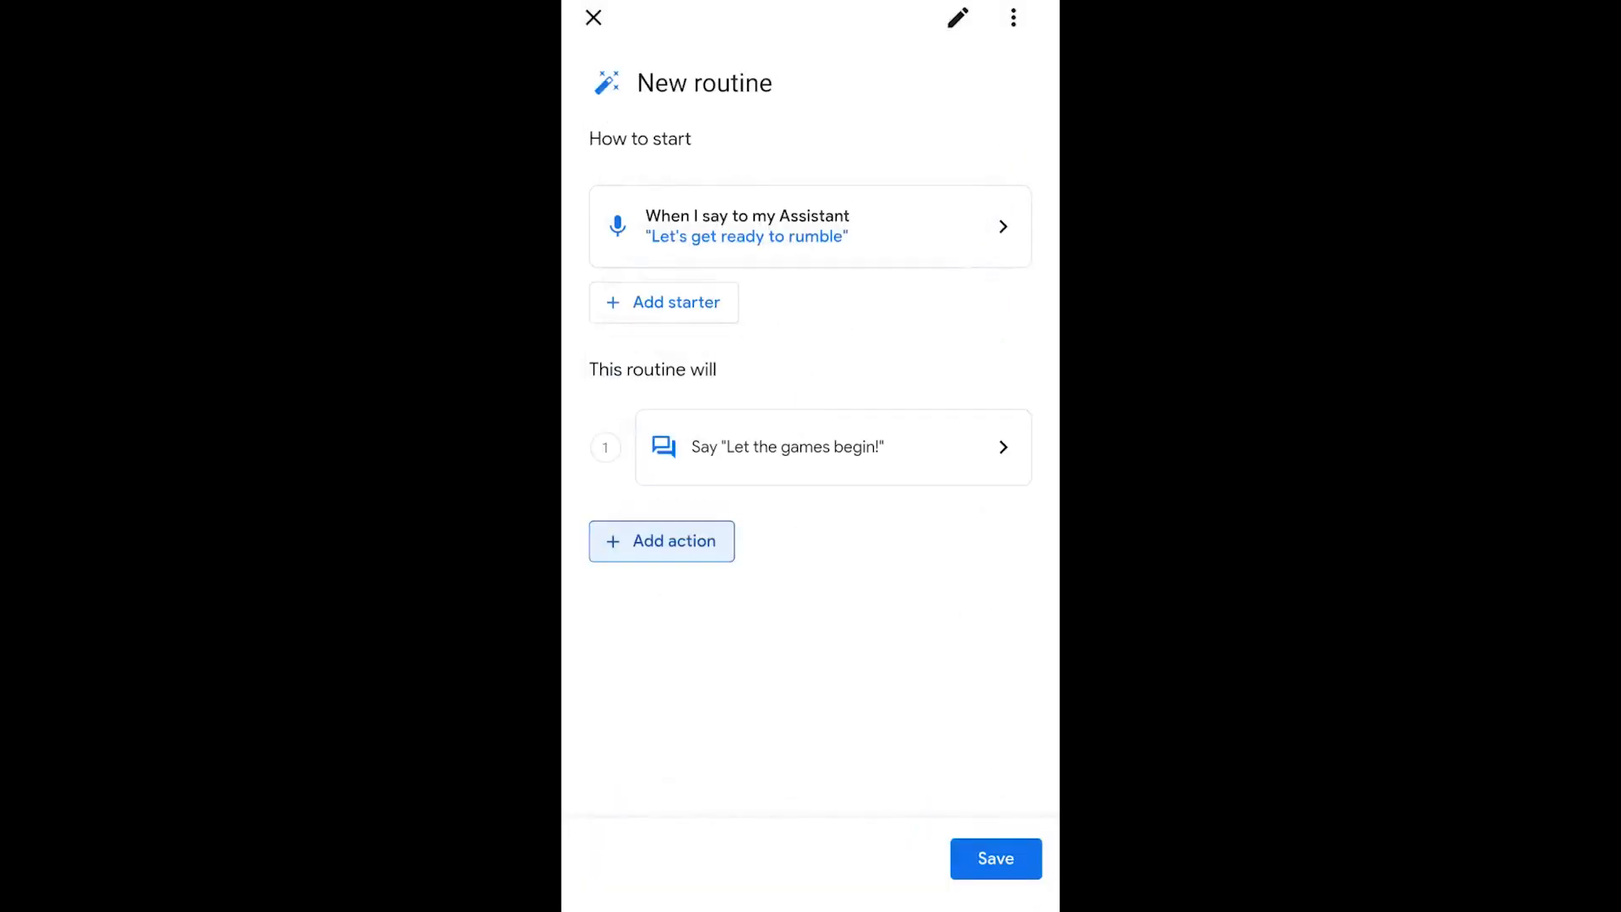
Add a home device action and pick the lights and plugs to adjust, including the Living Room Christmas Tree
click(660, 541)
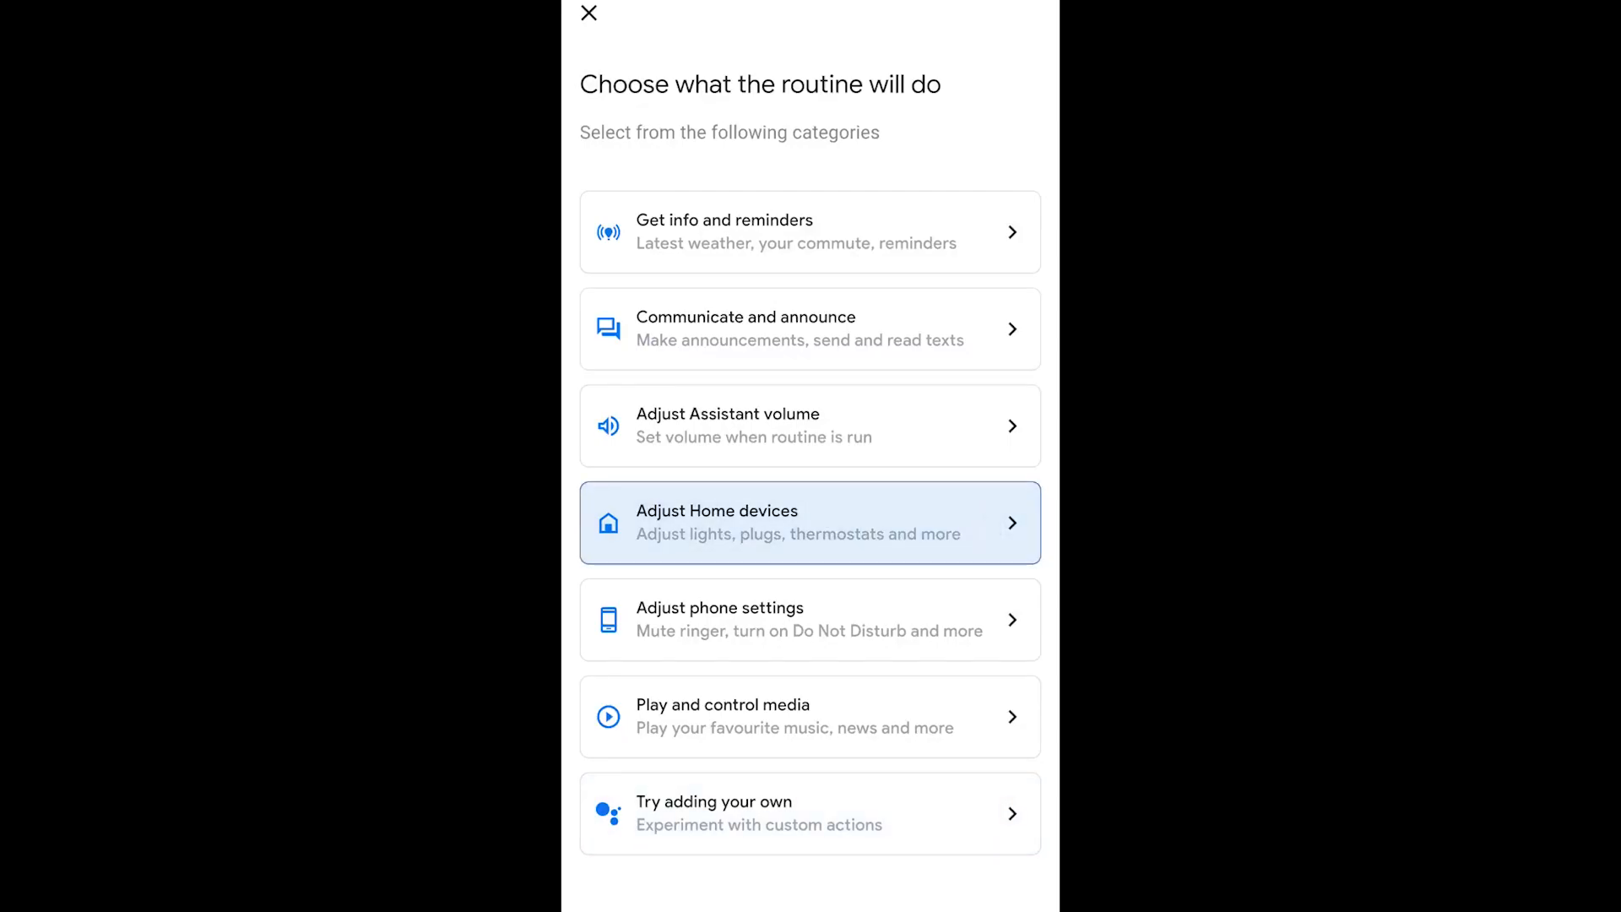
click(809, 522)
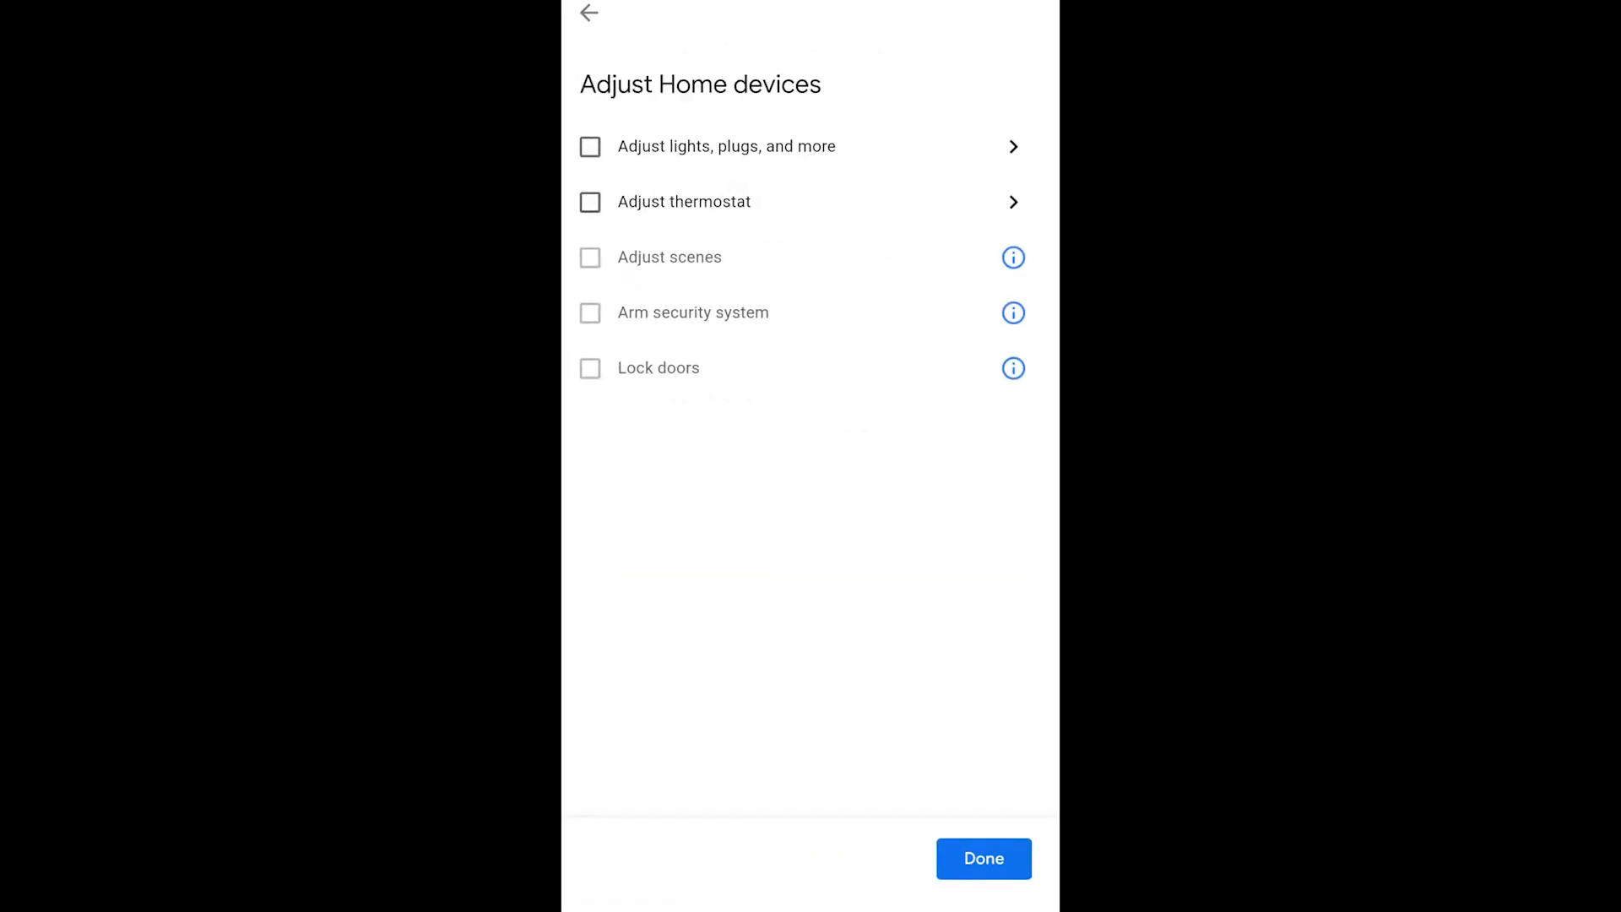
click(590, 145)
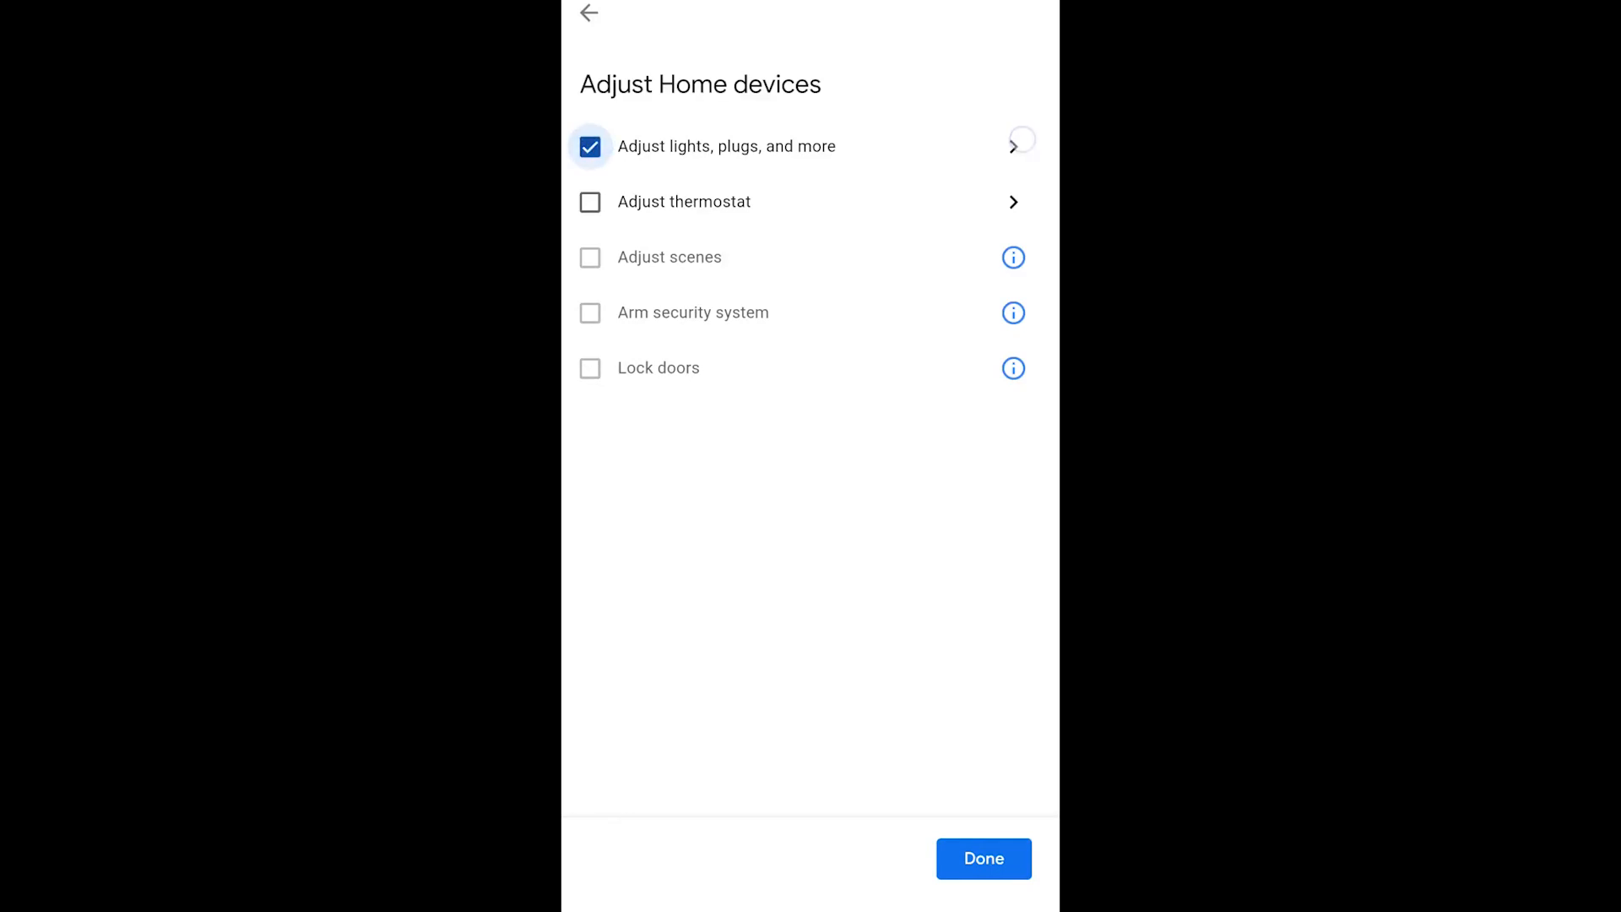
click(1018, 141)
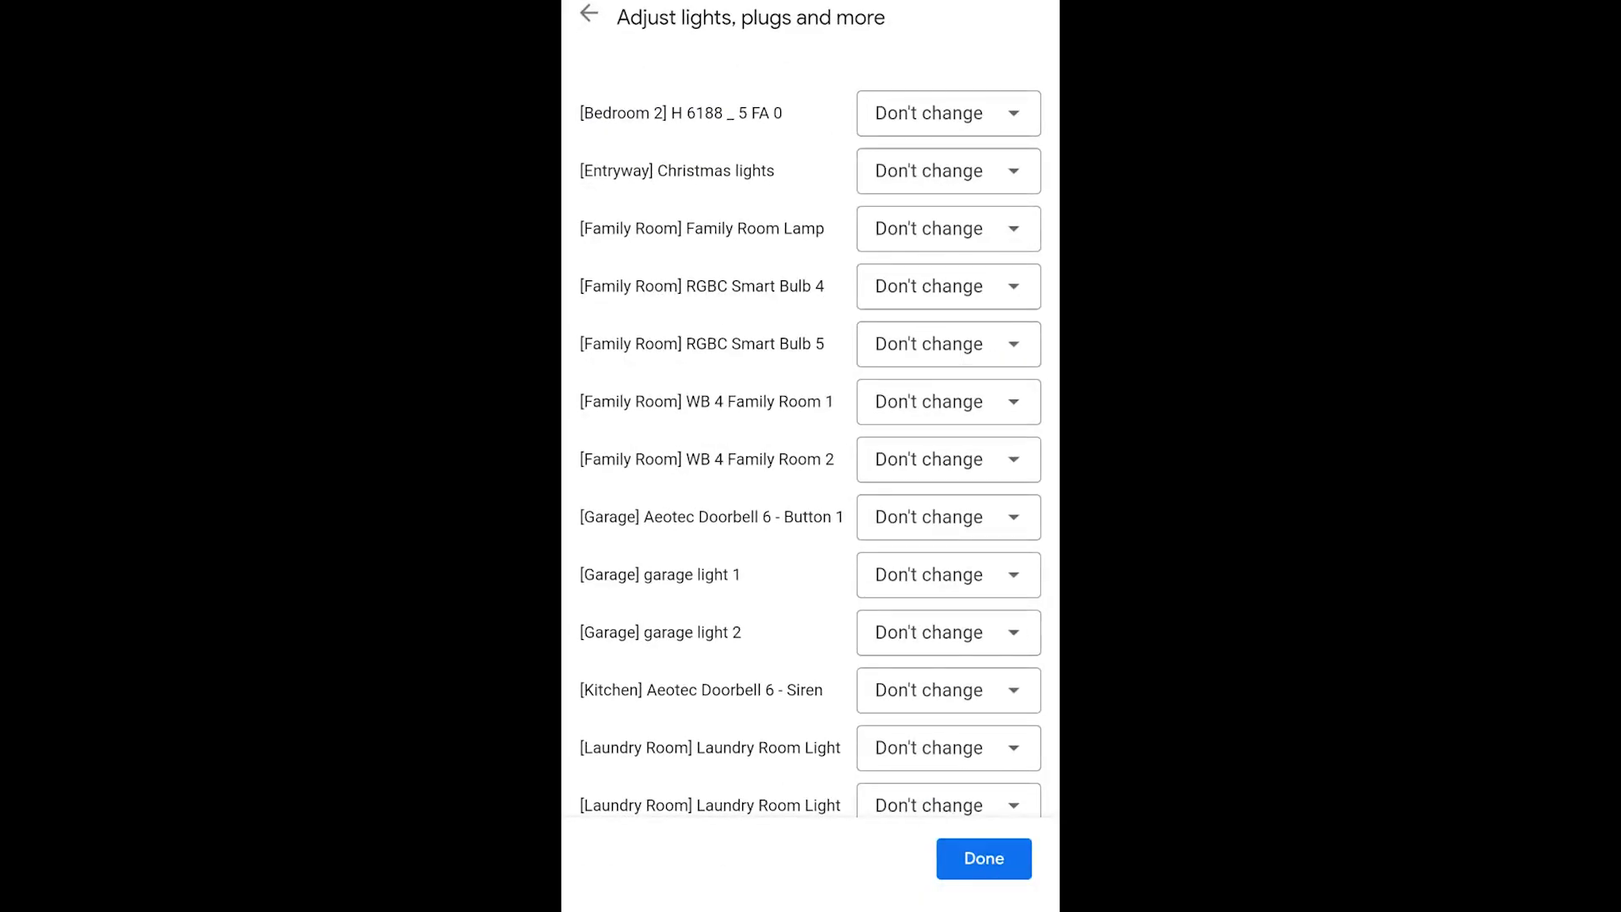
scroll(down, 3)
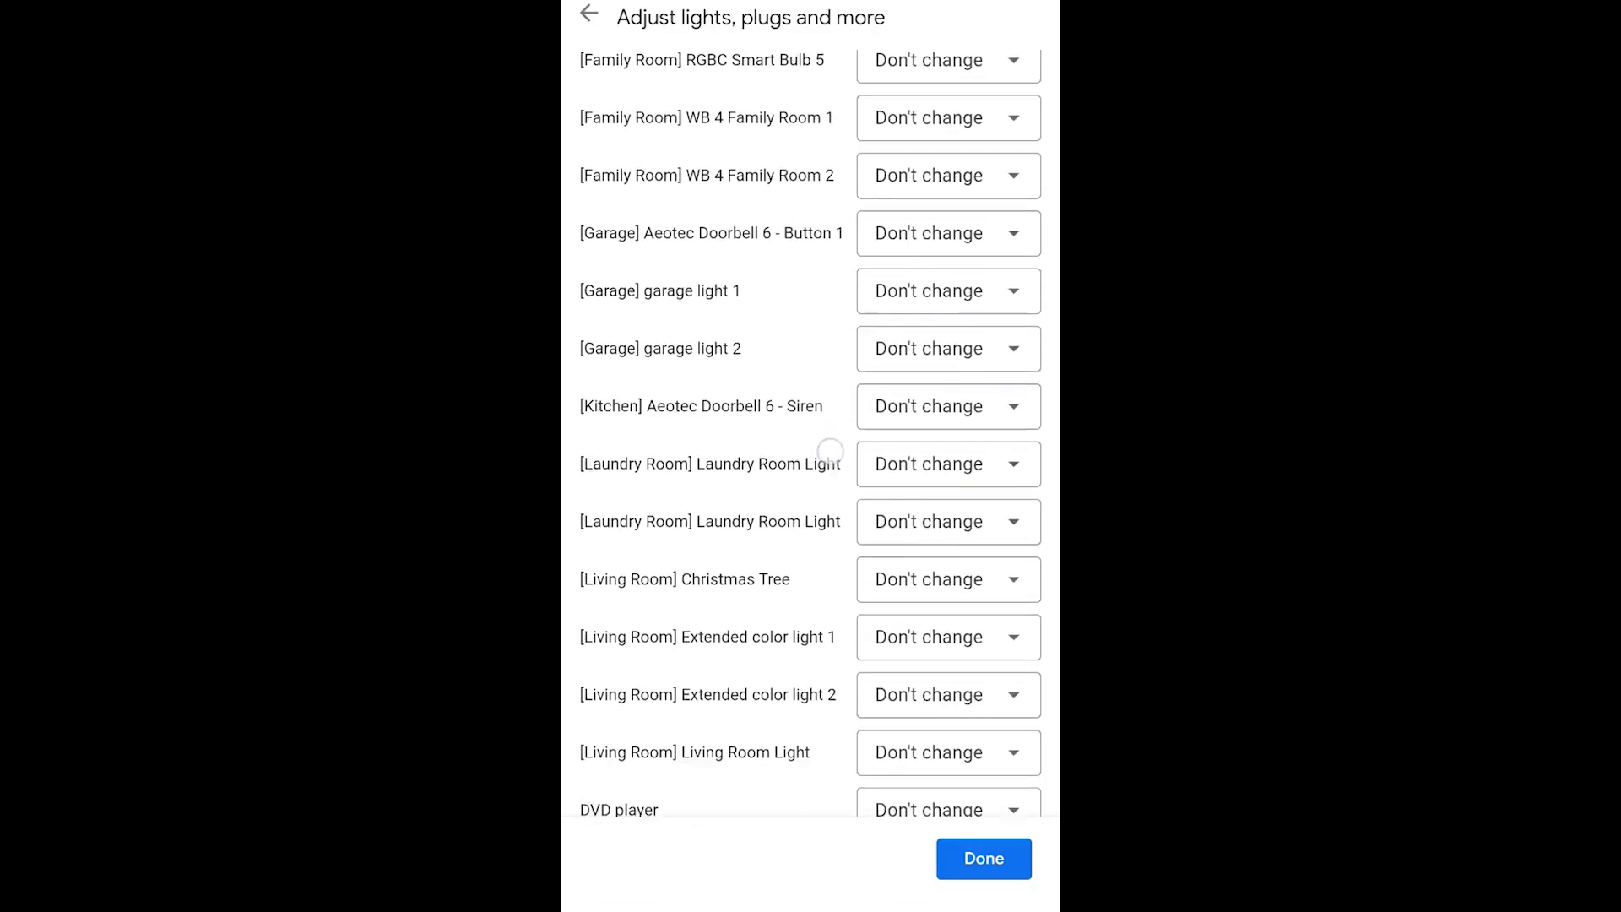
scroll(down, 3)
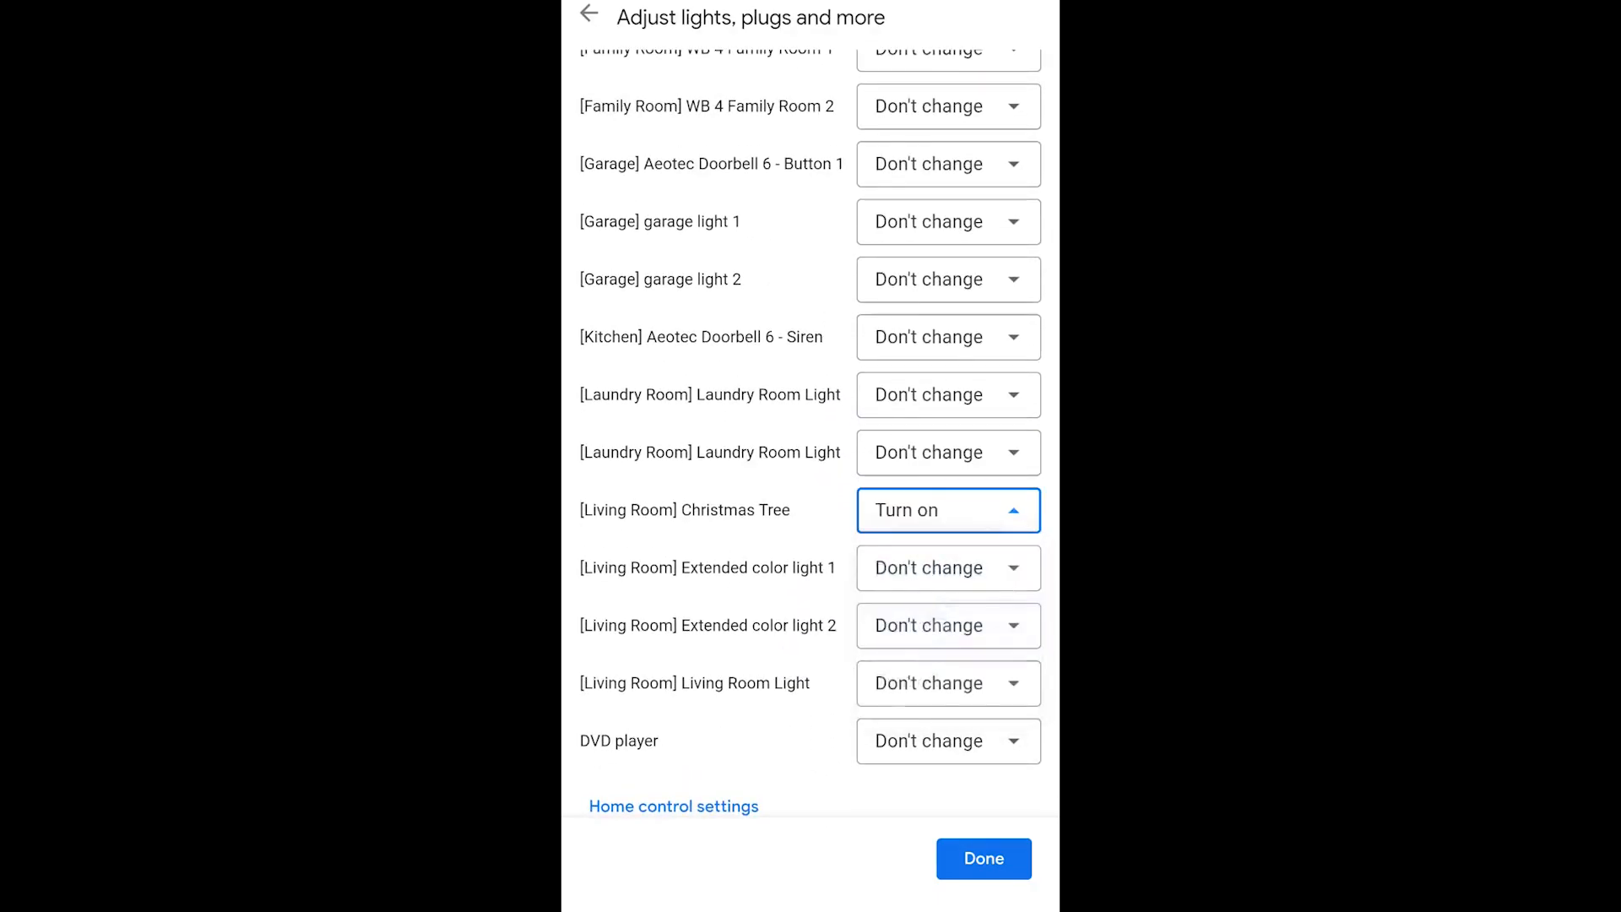
Confirm the lights, plugs and more action and finish editing the routine's actions
click(982, 857)
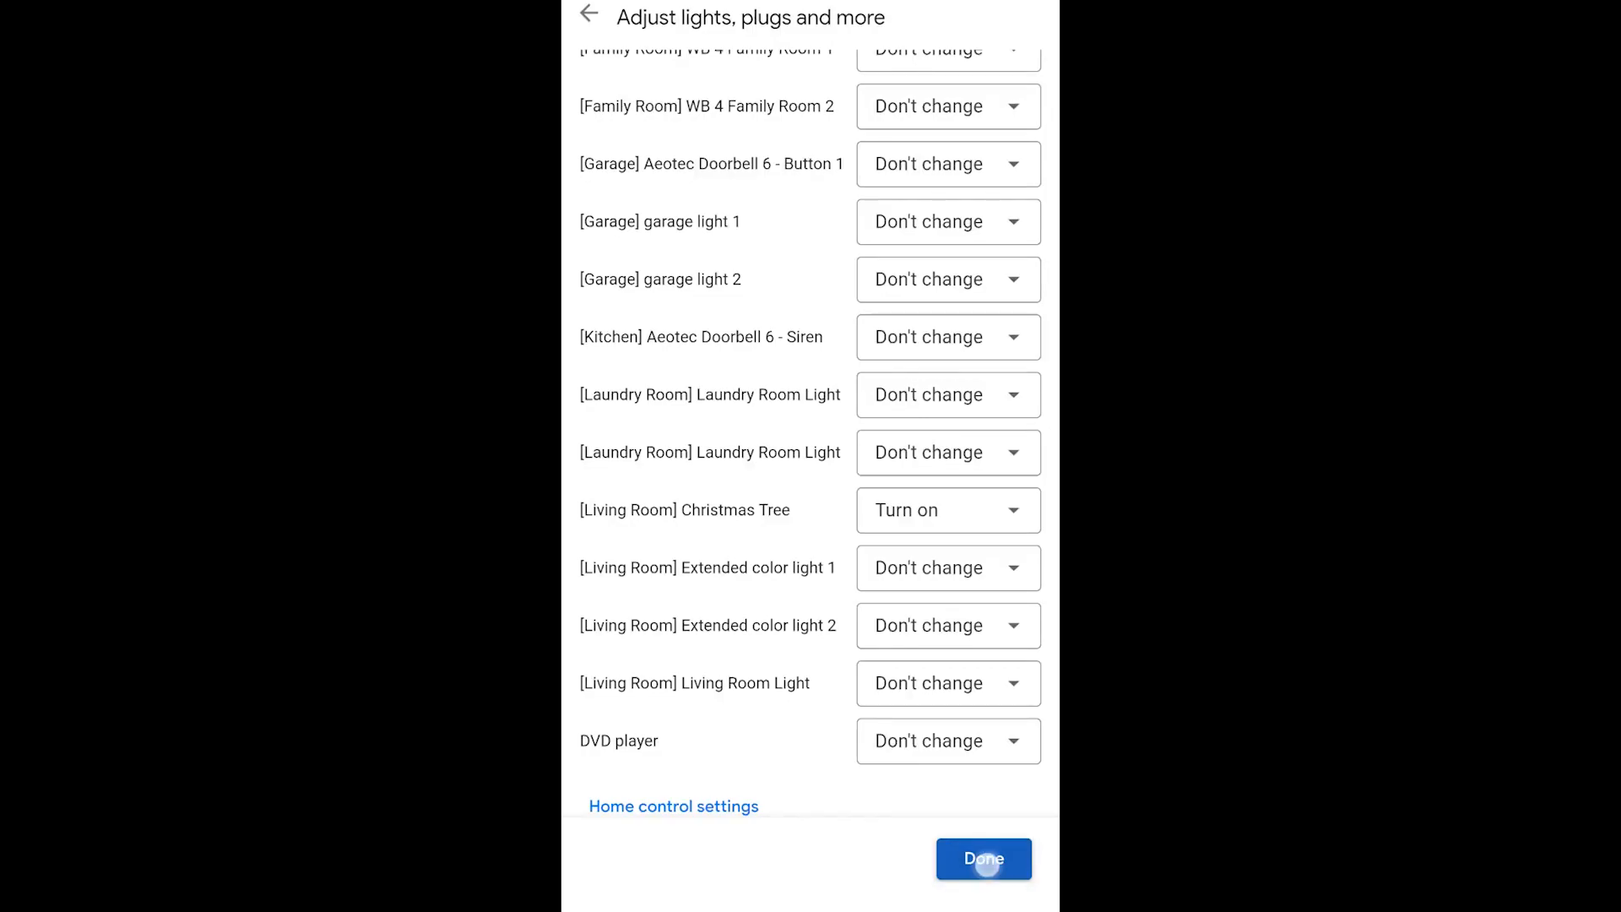
click(981, 858)
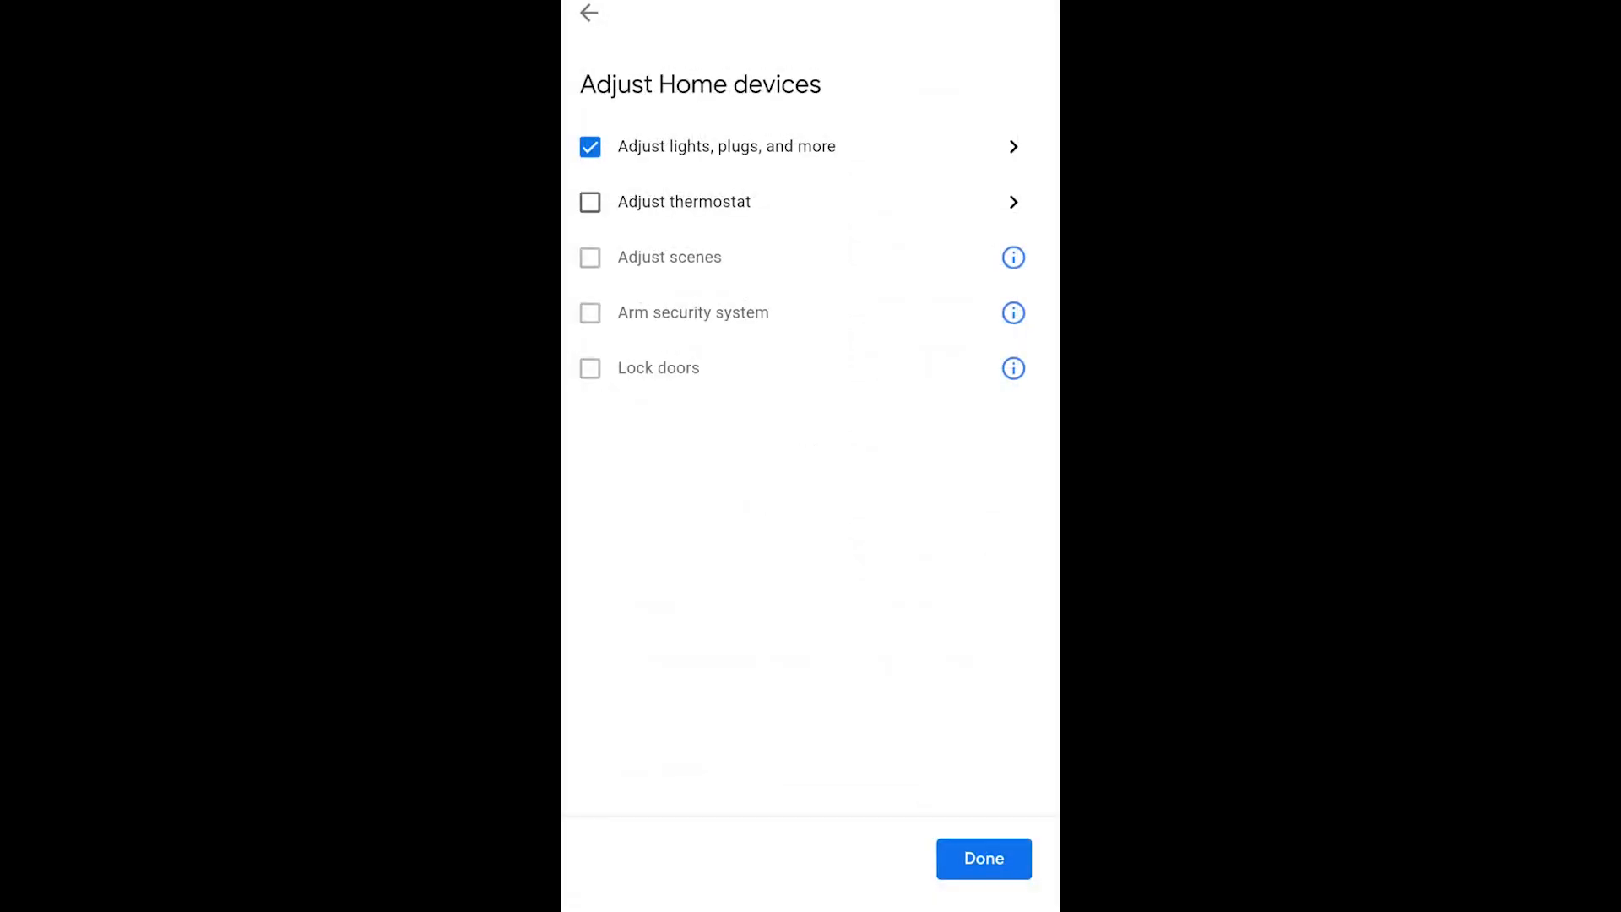
click(983, 858)
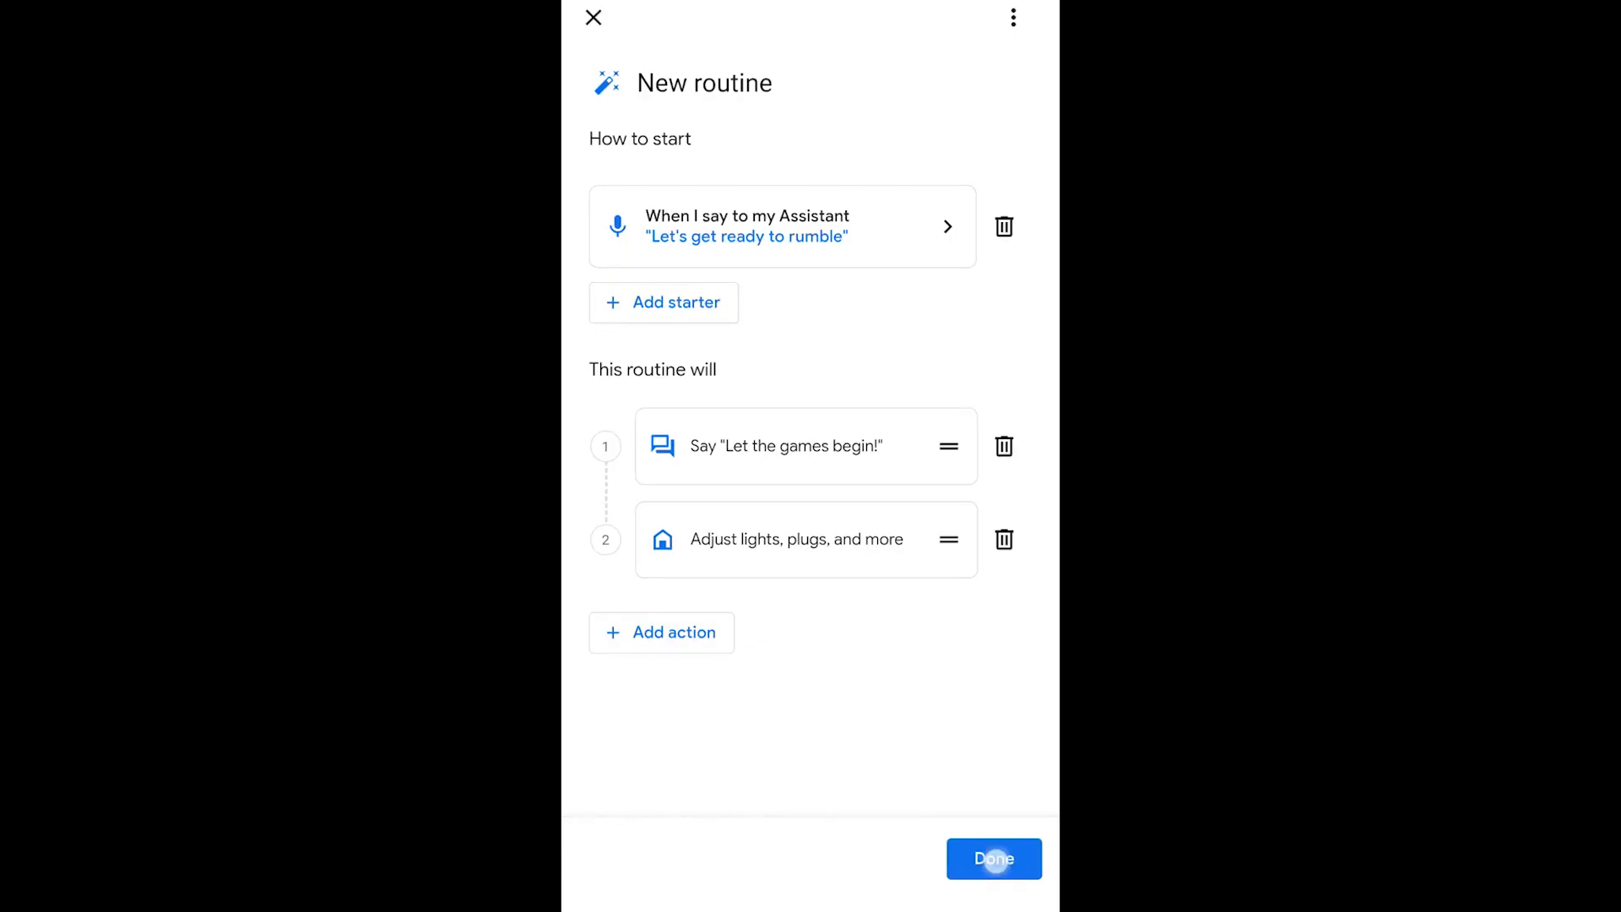
click(992, 858)
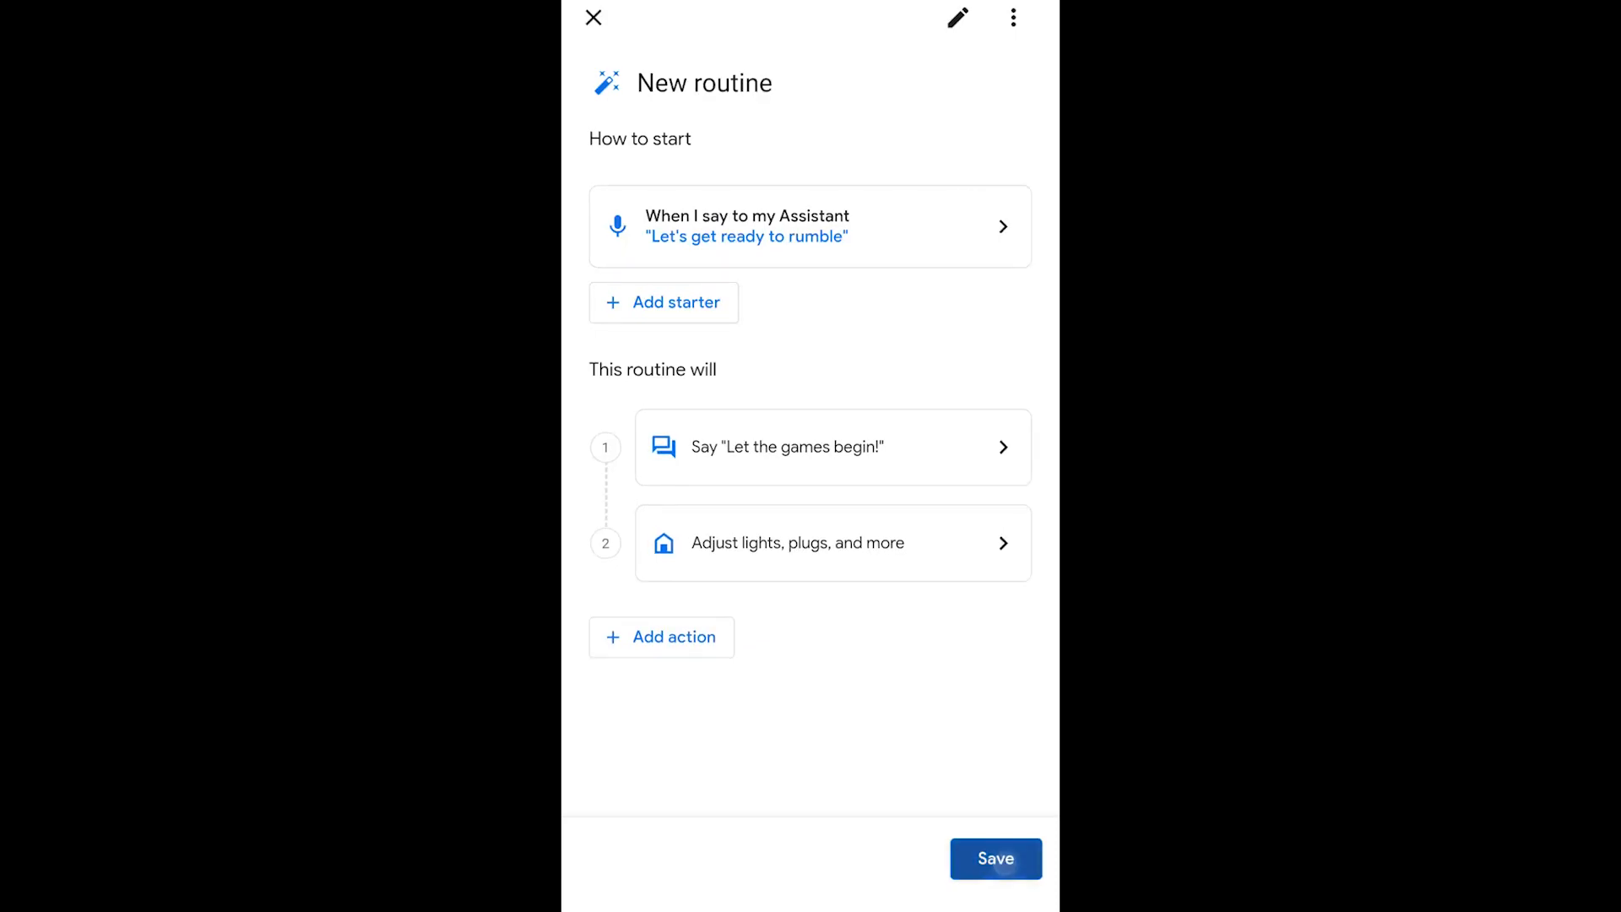
Save the 'Let's get ready to rumble' routine and run it once from the list
click(593, 17)
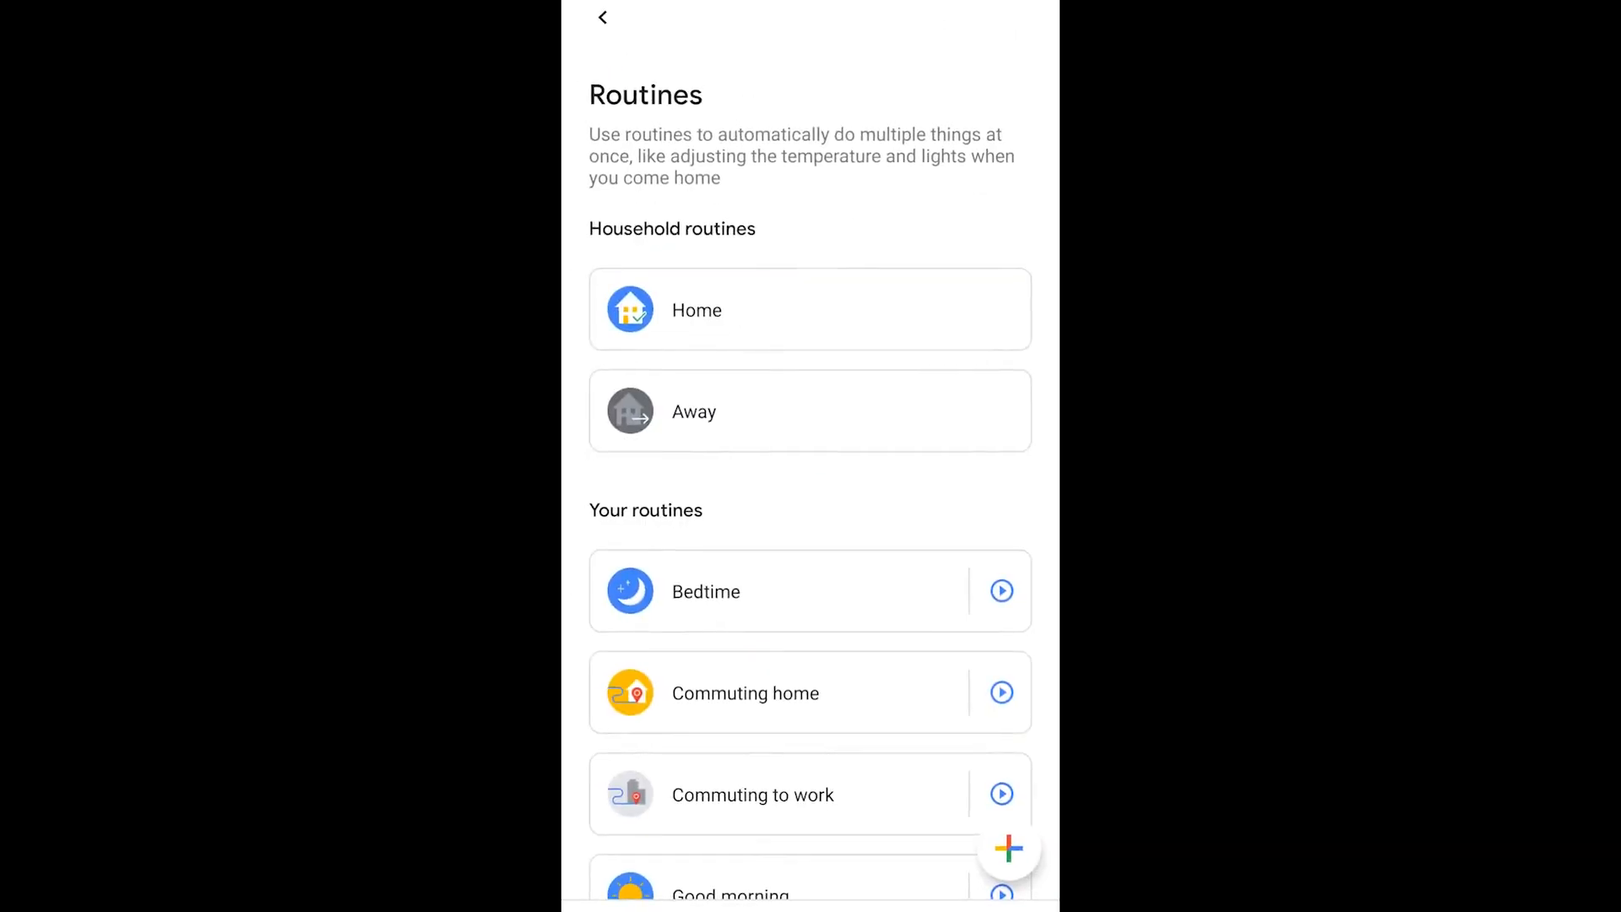
scroll(down, 3)
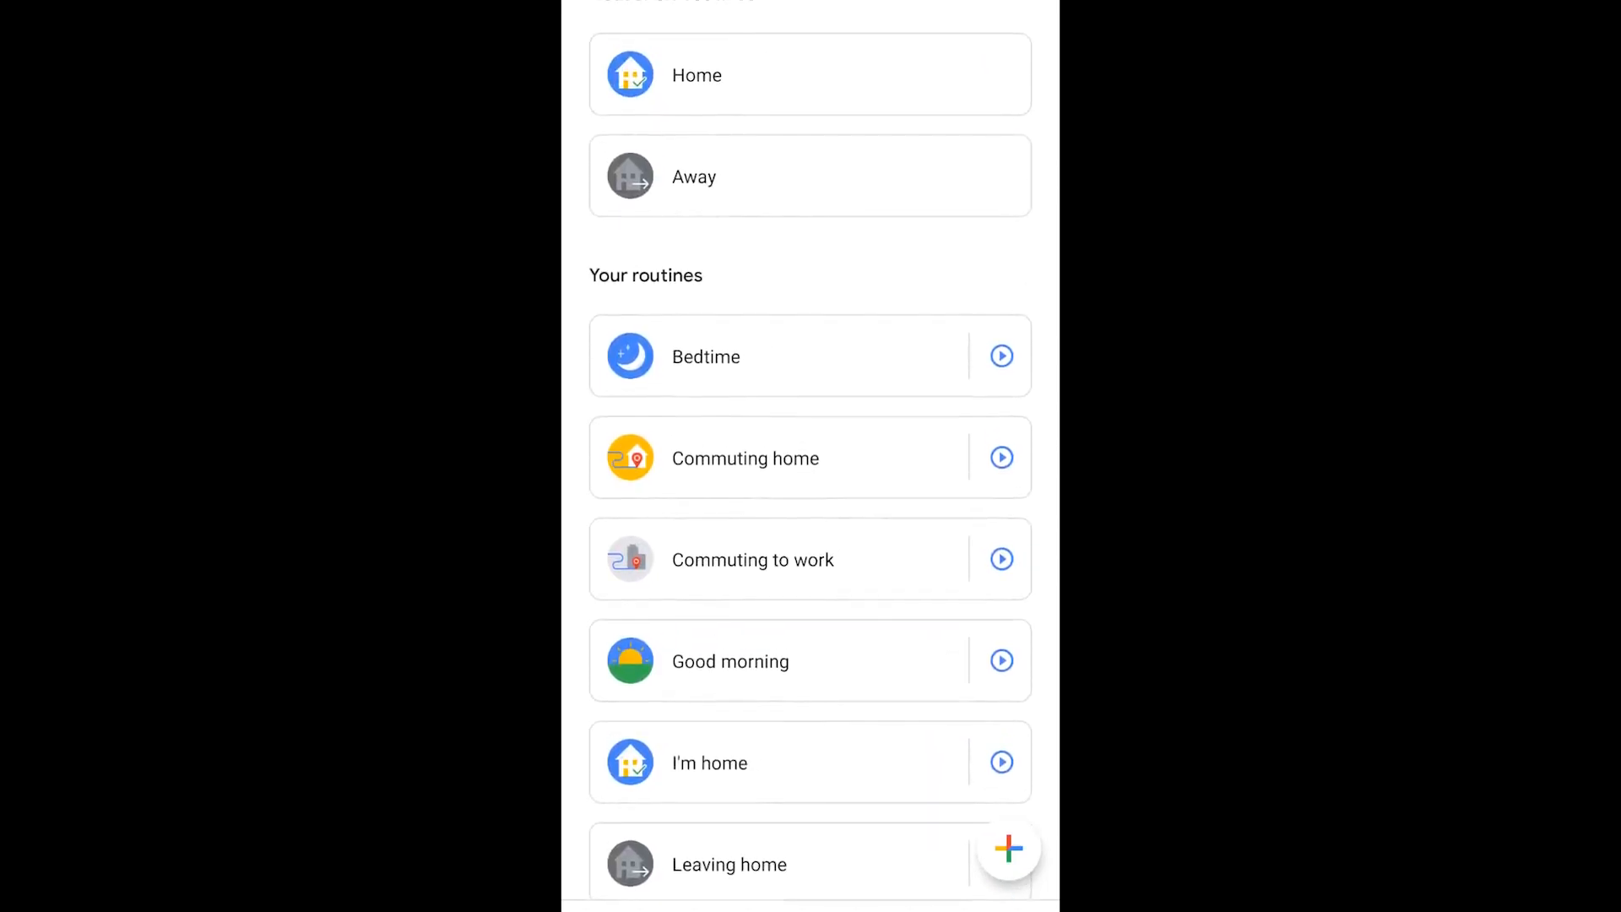
scroll(down, 3)
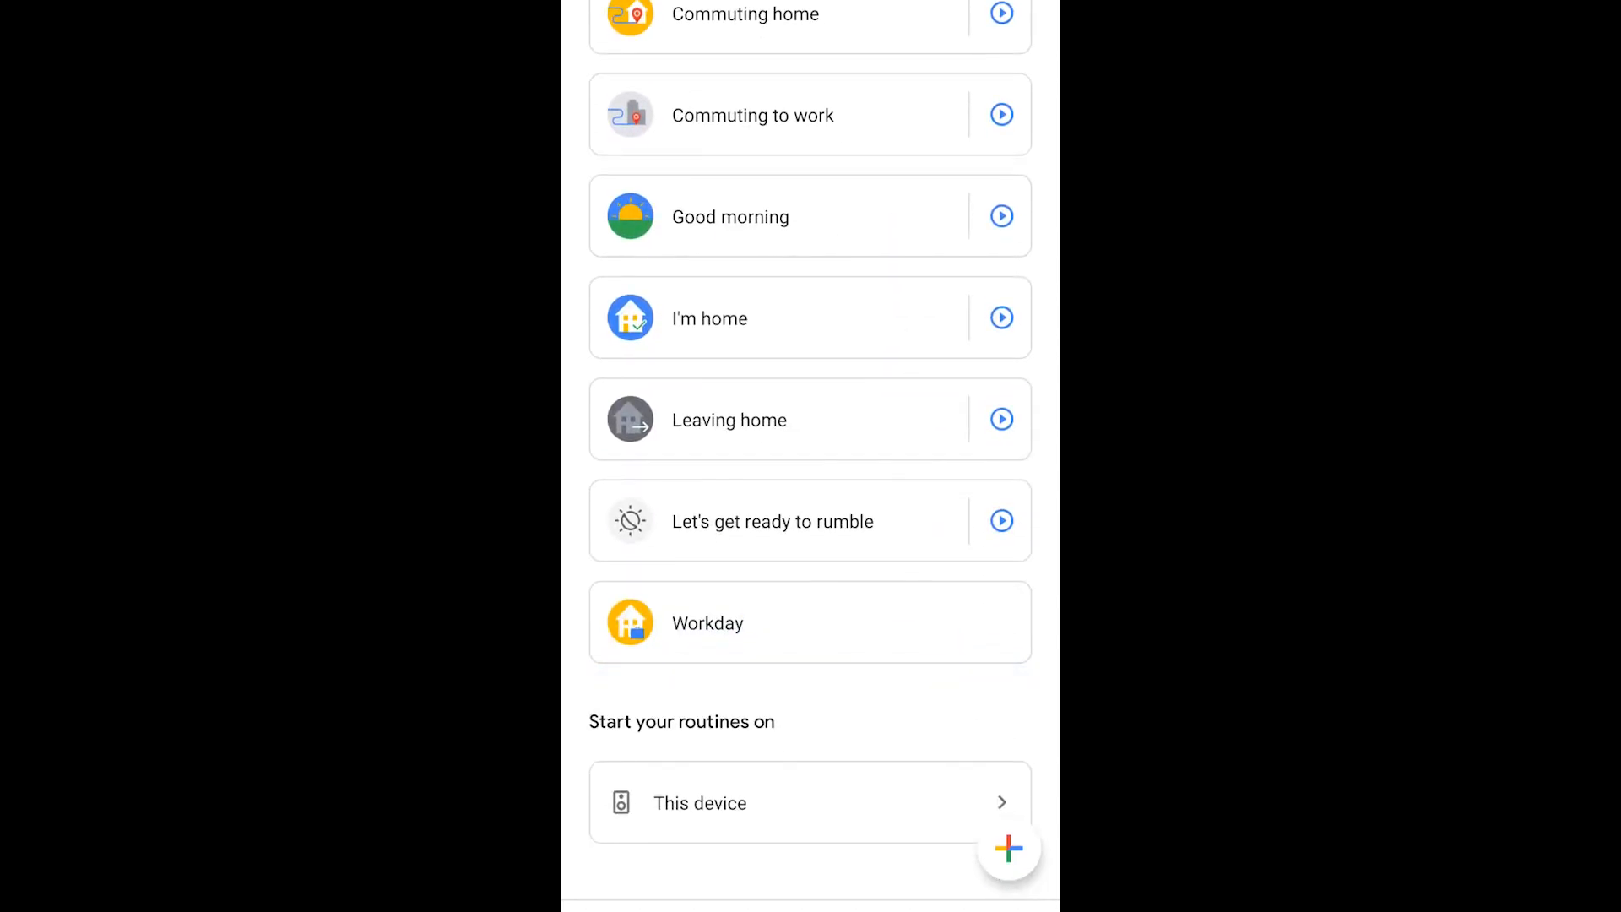
click(1007, 850)
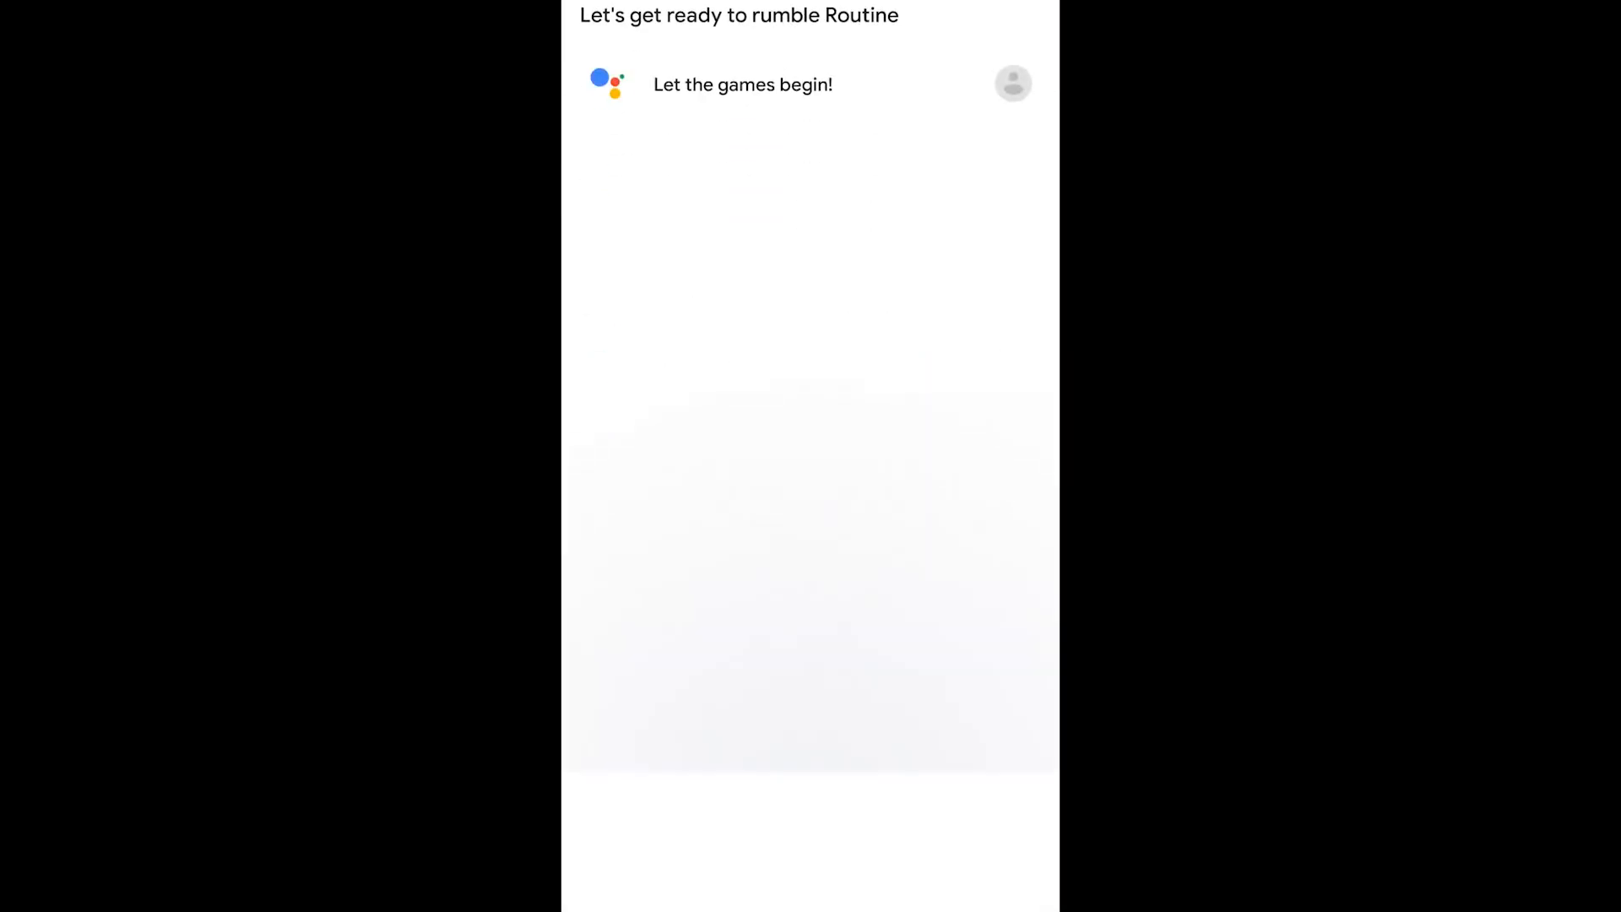
scroll(up, 3)
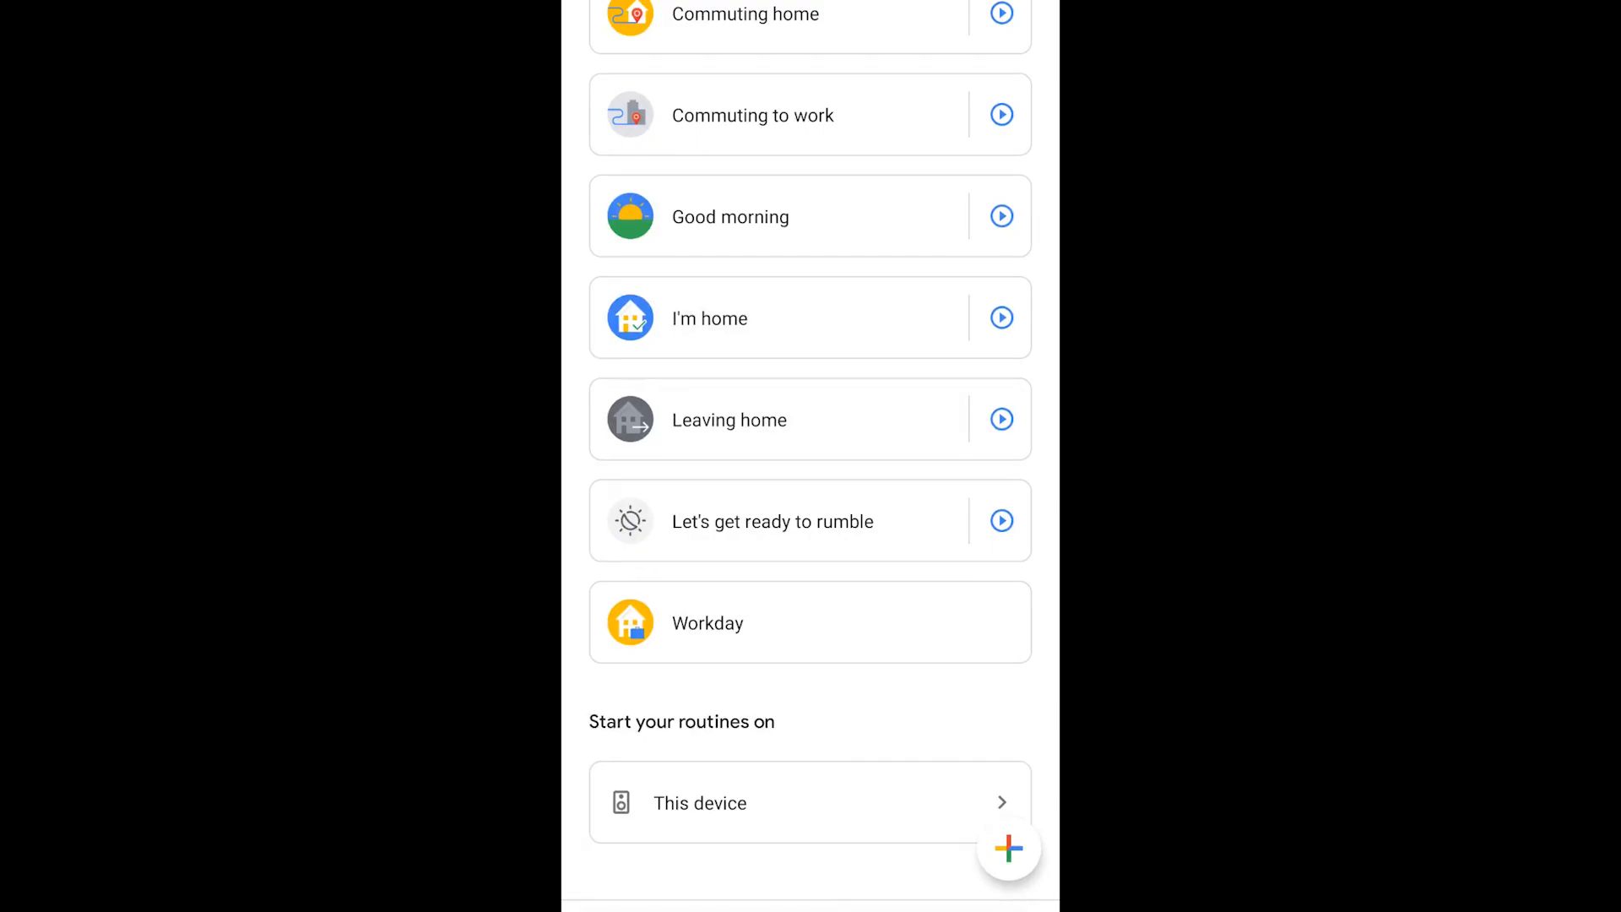
Begin another routine with a sunrise starter
click(1008, 850)
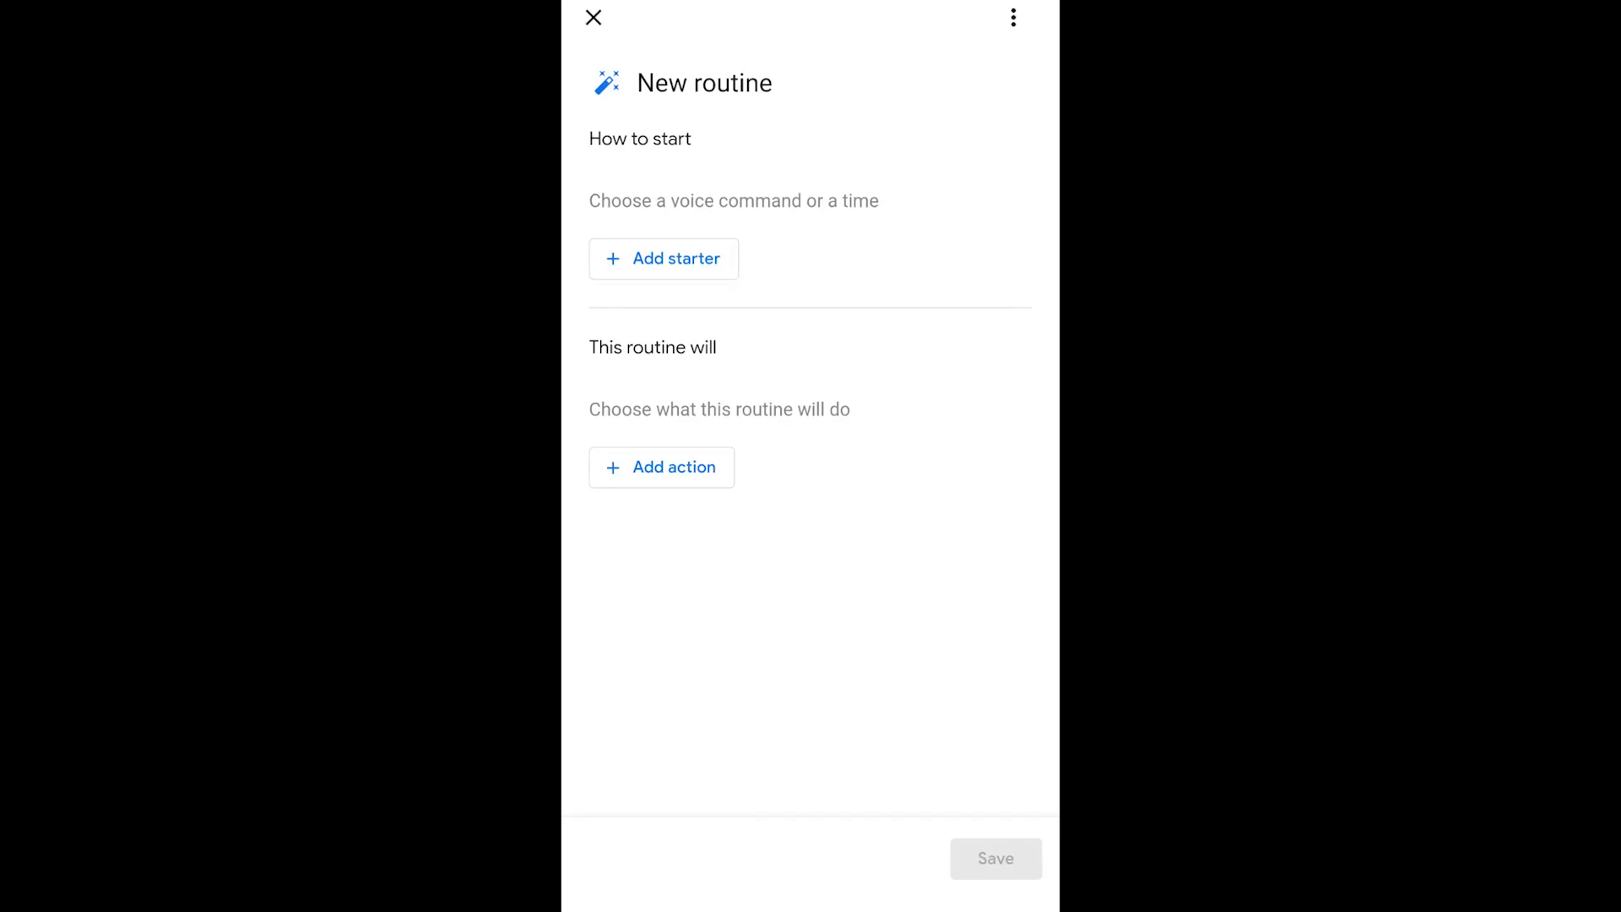
click(685, 258)
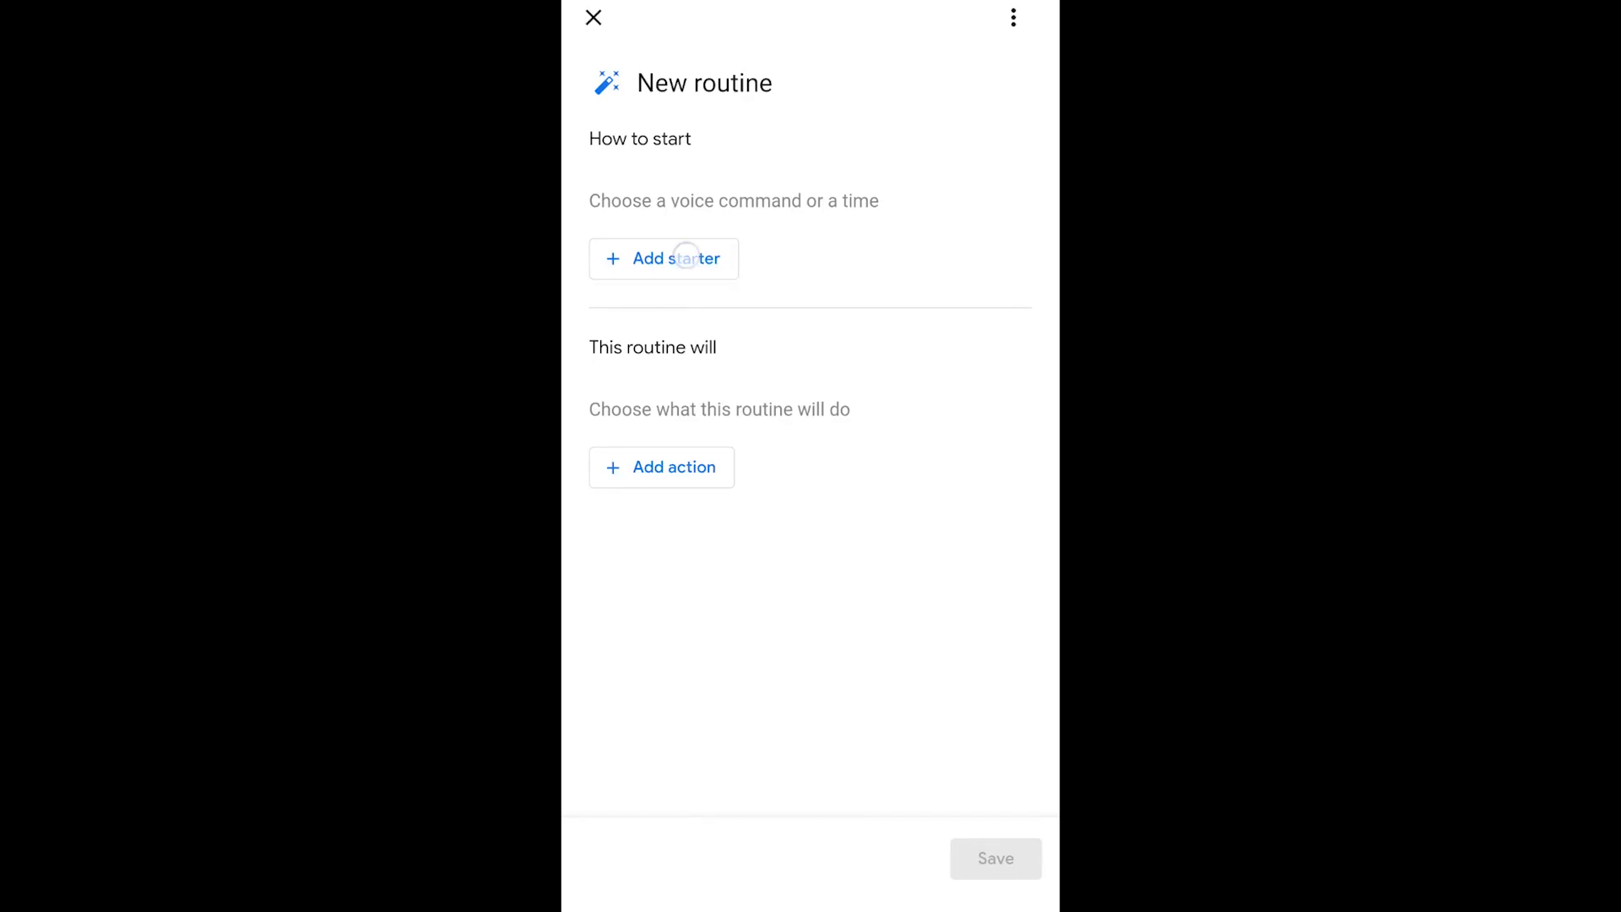
click(664, 258)
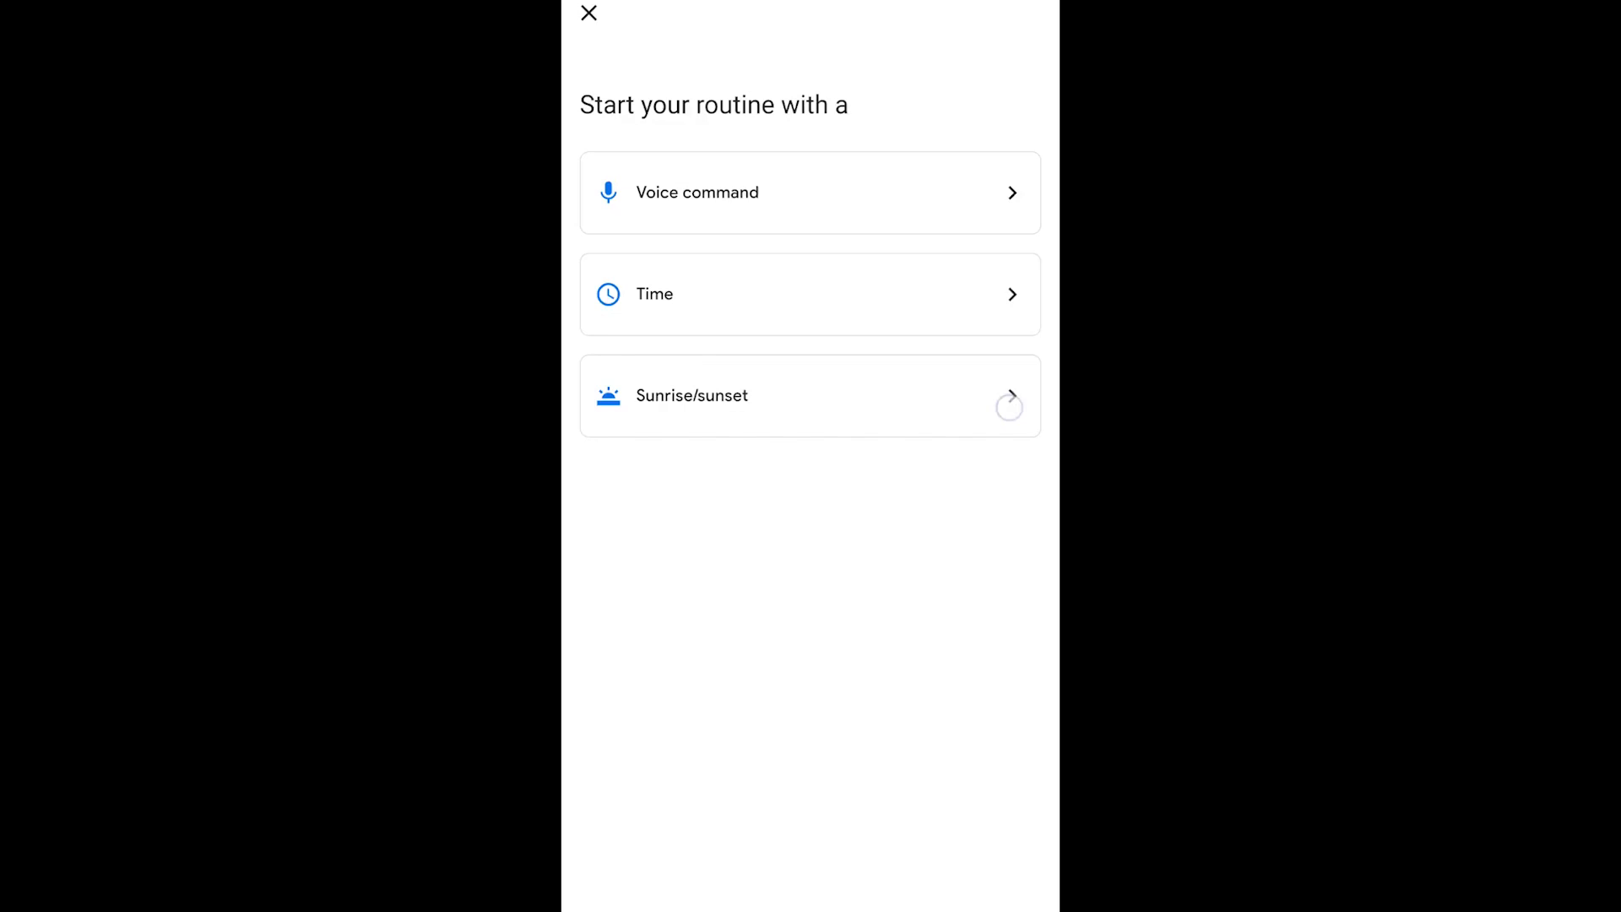
click(809, 395)
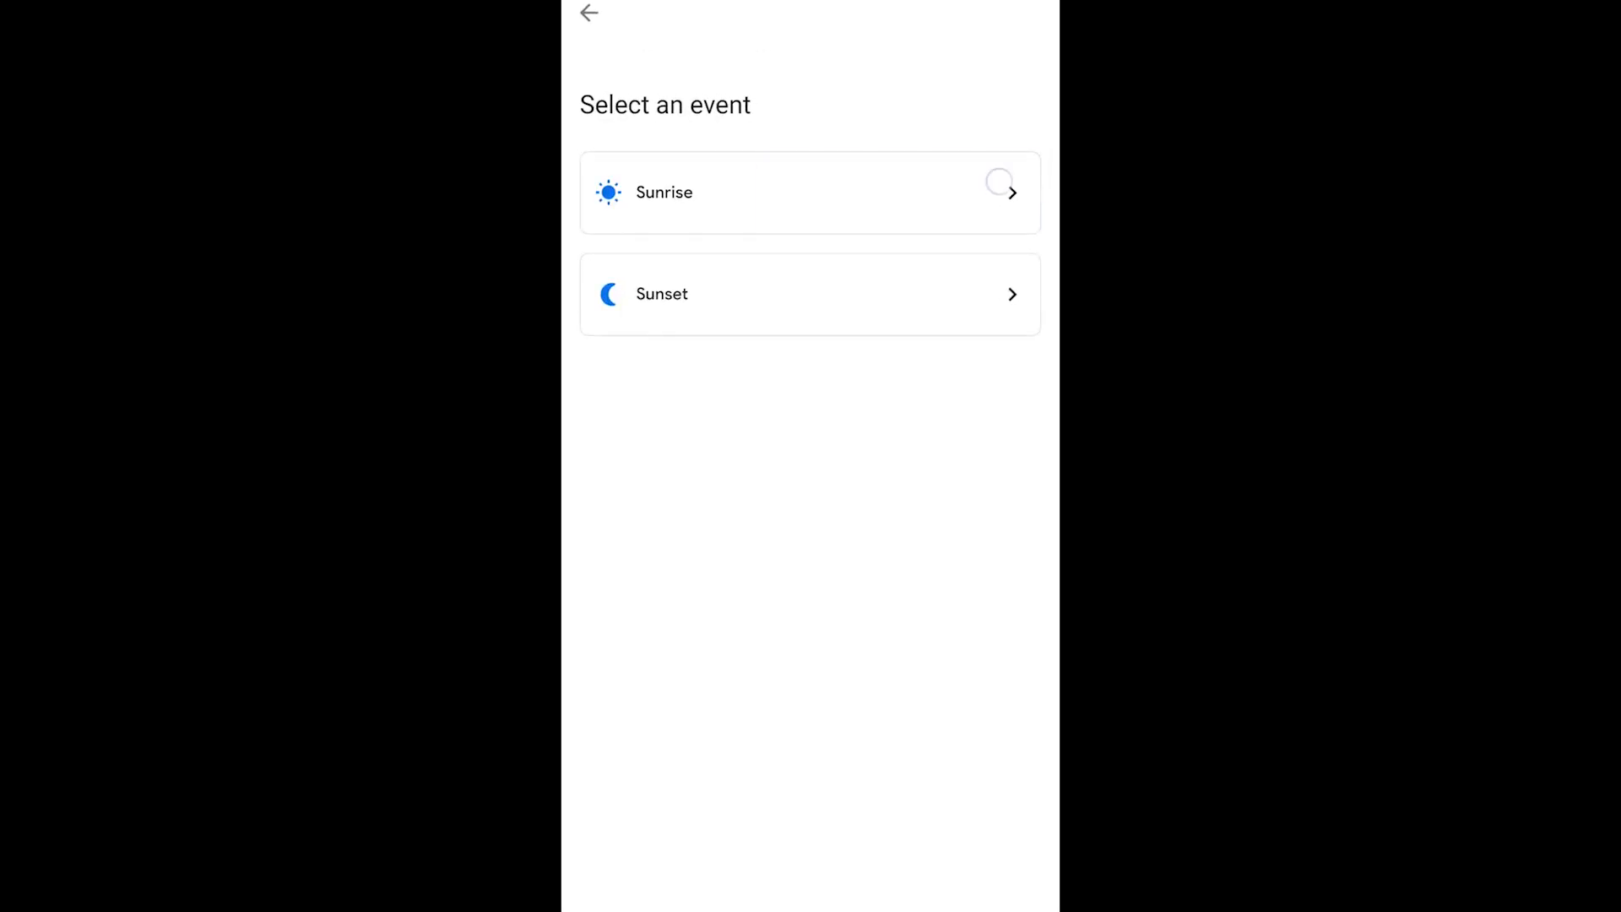
click(809, 193)
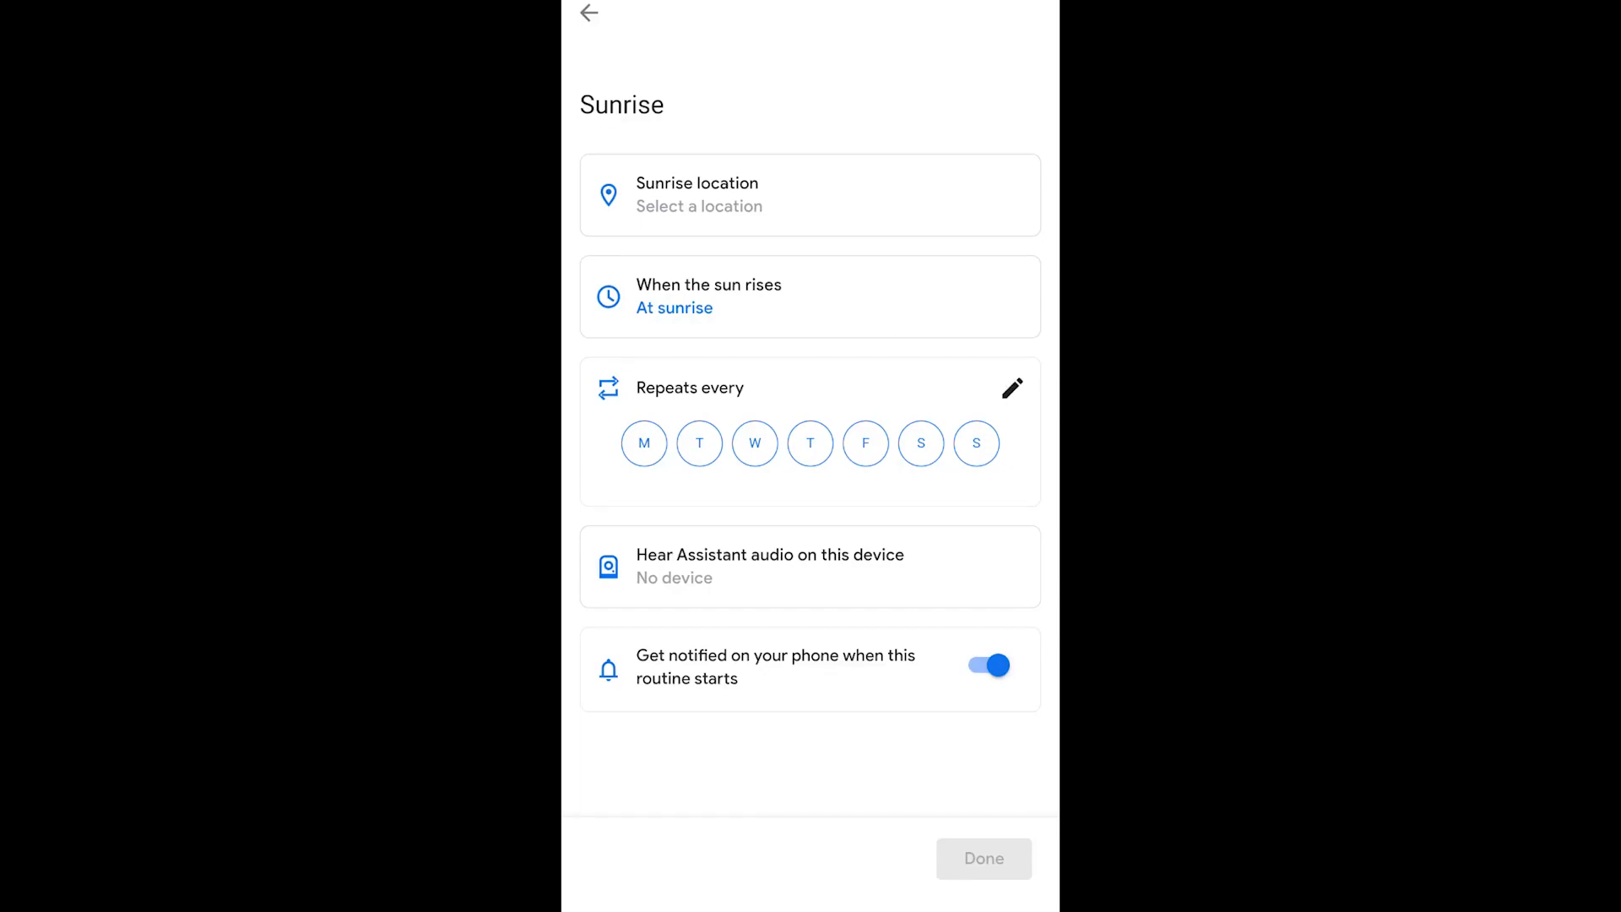
Set the starter to 15 minutes before sunrise
click(810, 297)
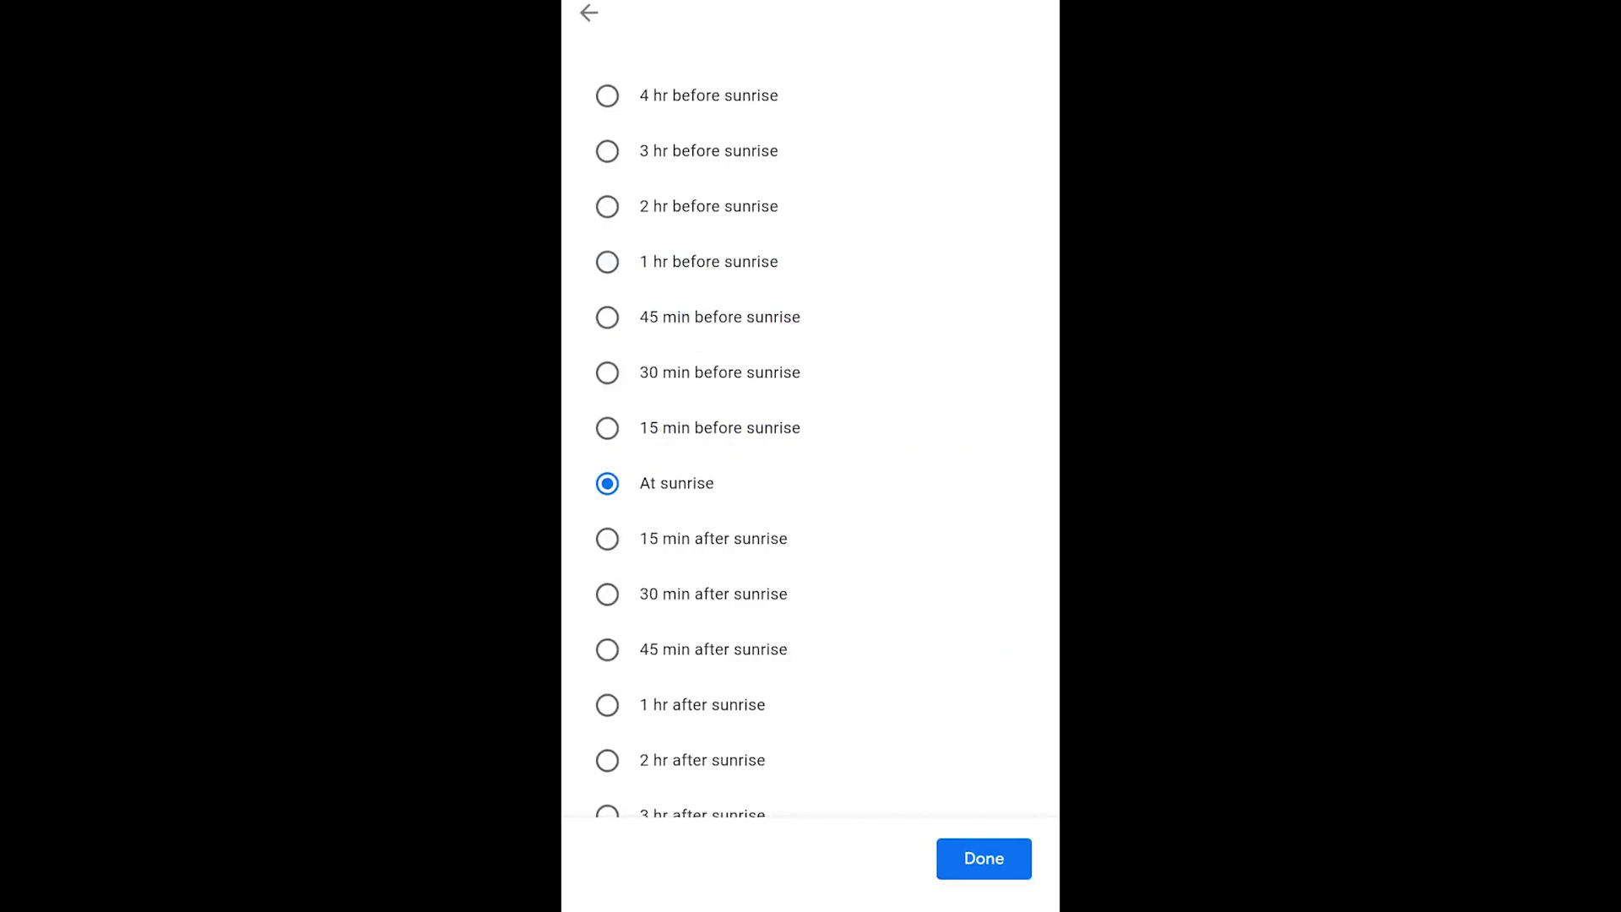
scroll(down, 3)
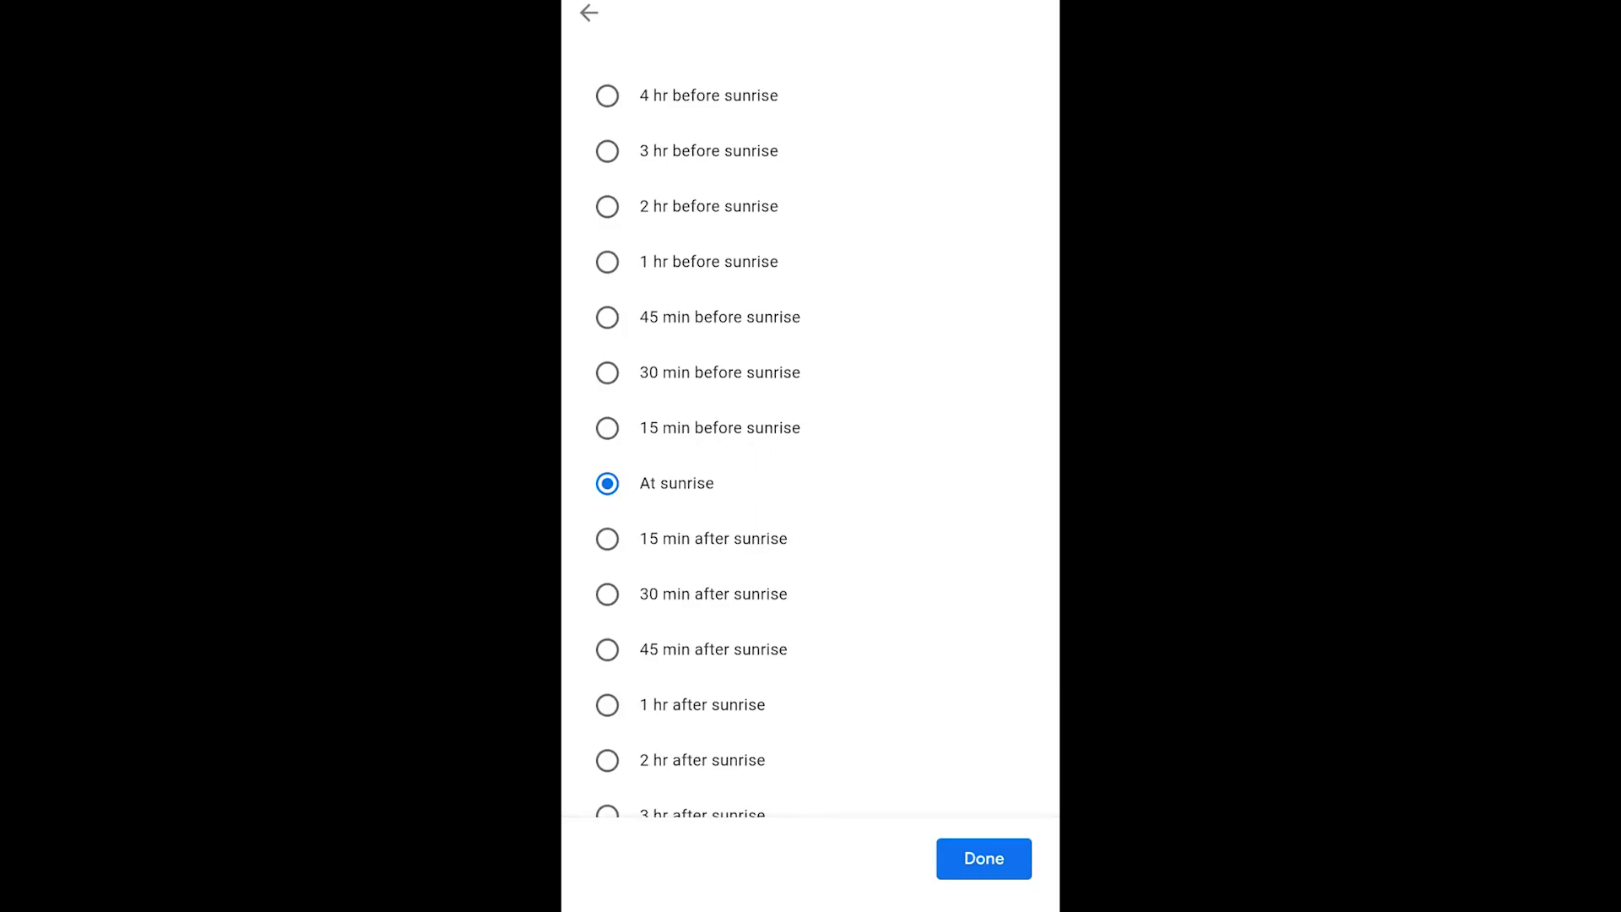
click(606, 427)
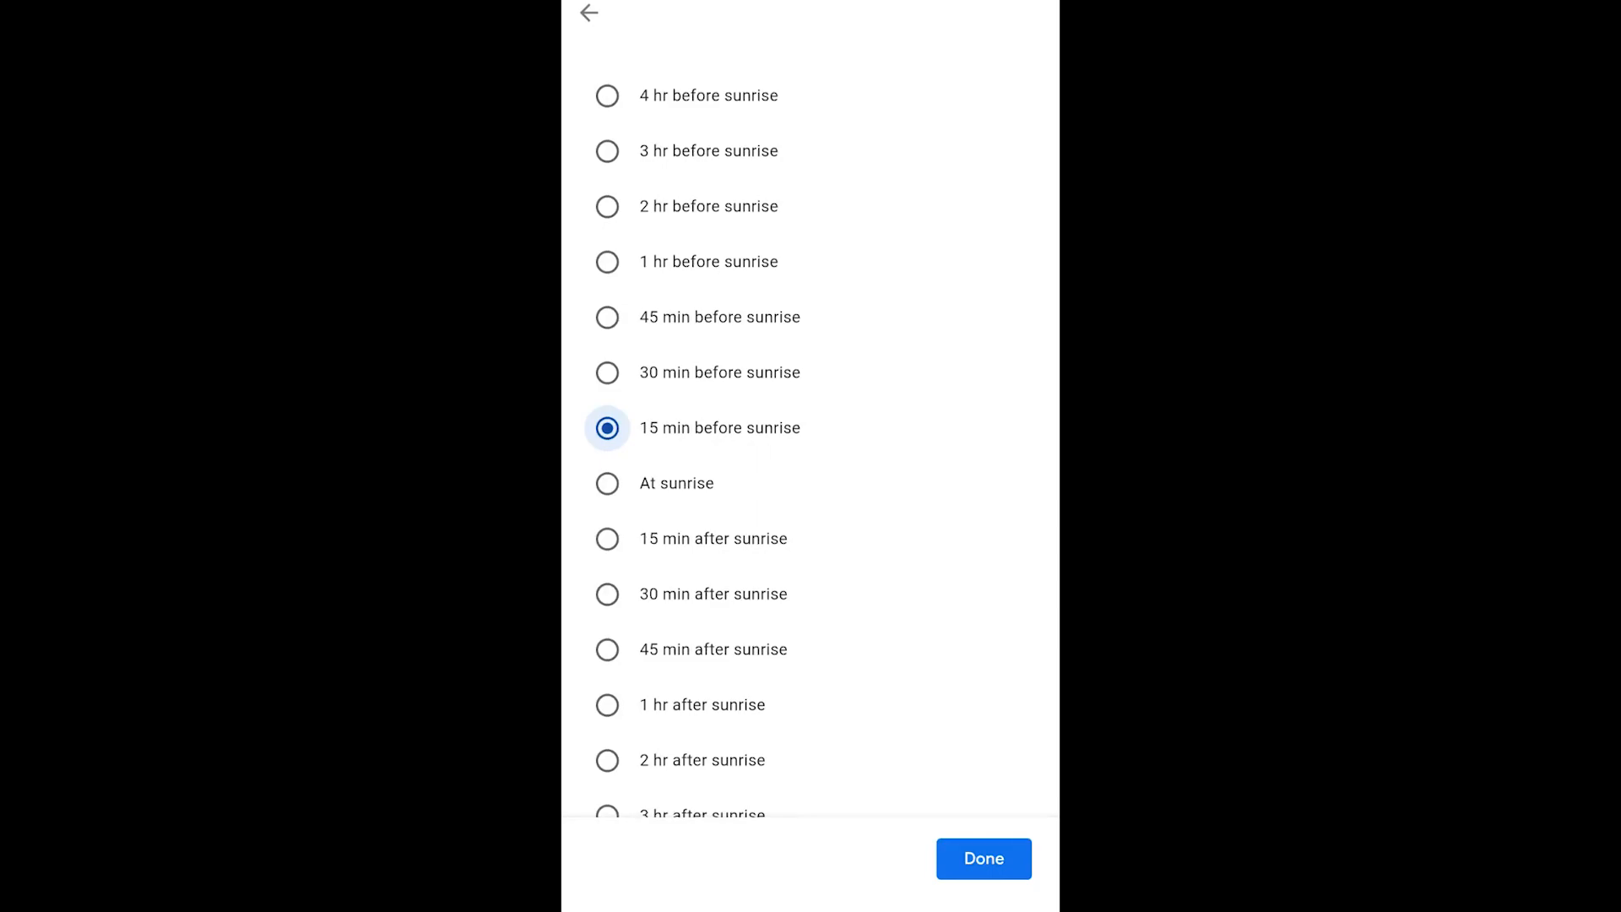
click(981, 857)
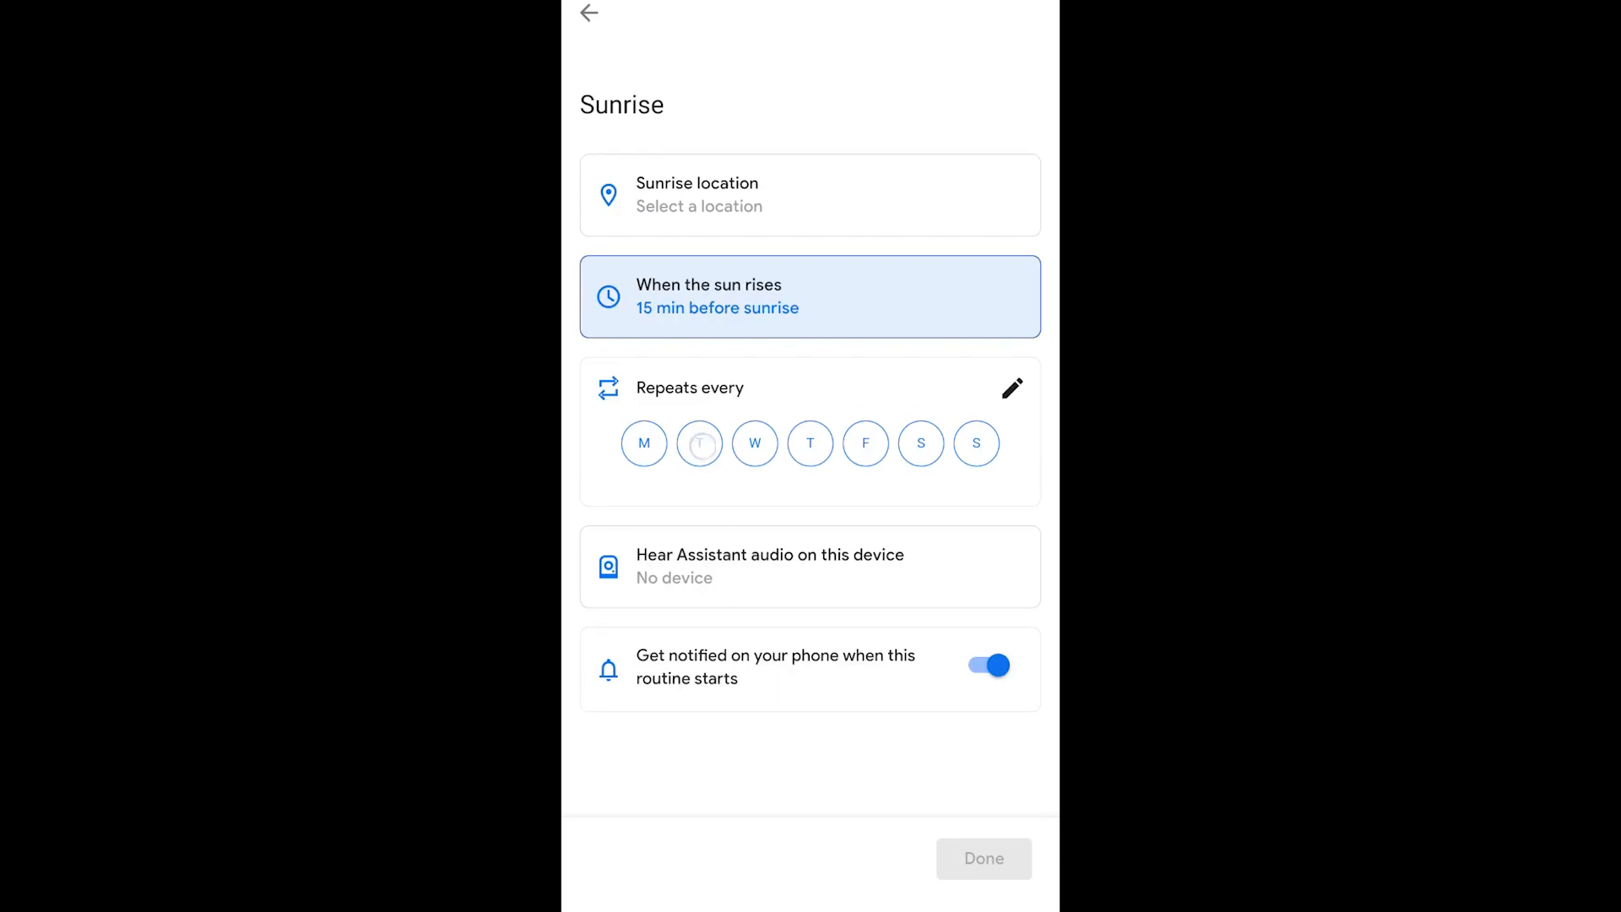
Repeat on Tuesday, Thursday and Saturday, keeping no device for Assistant audio
click(699, 442)
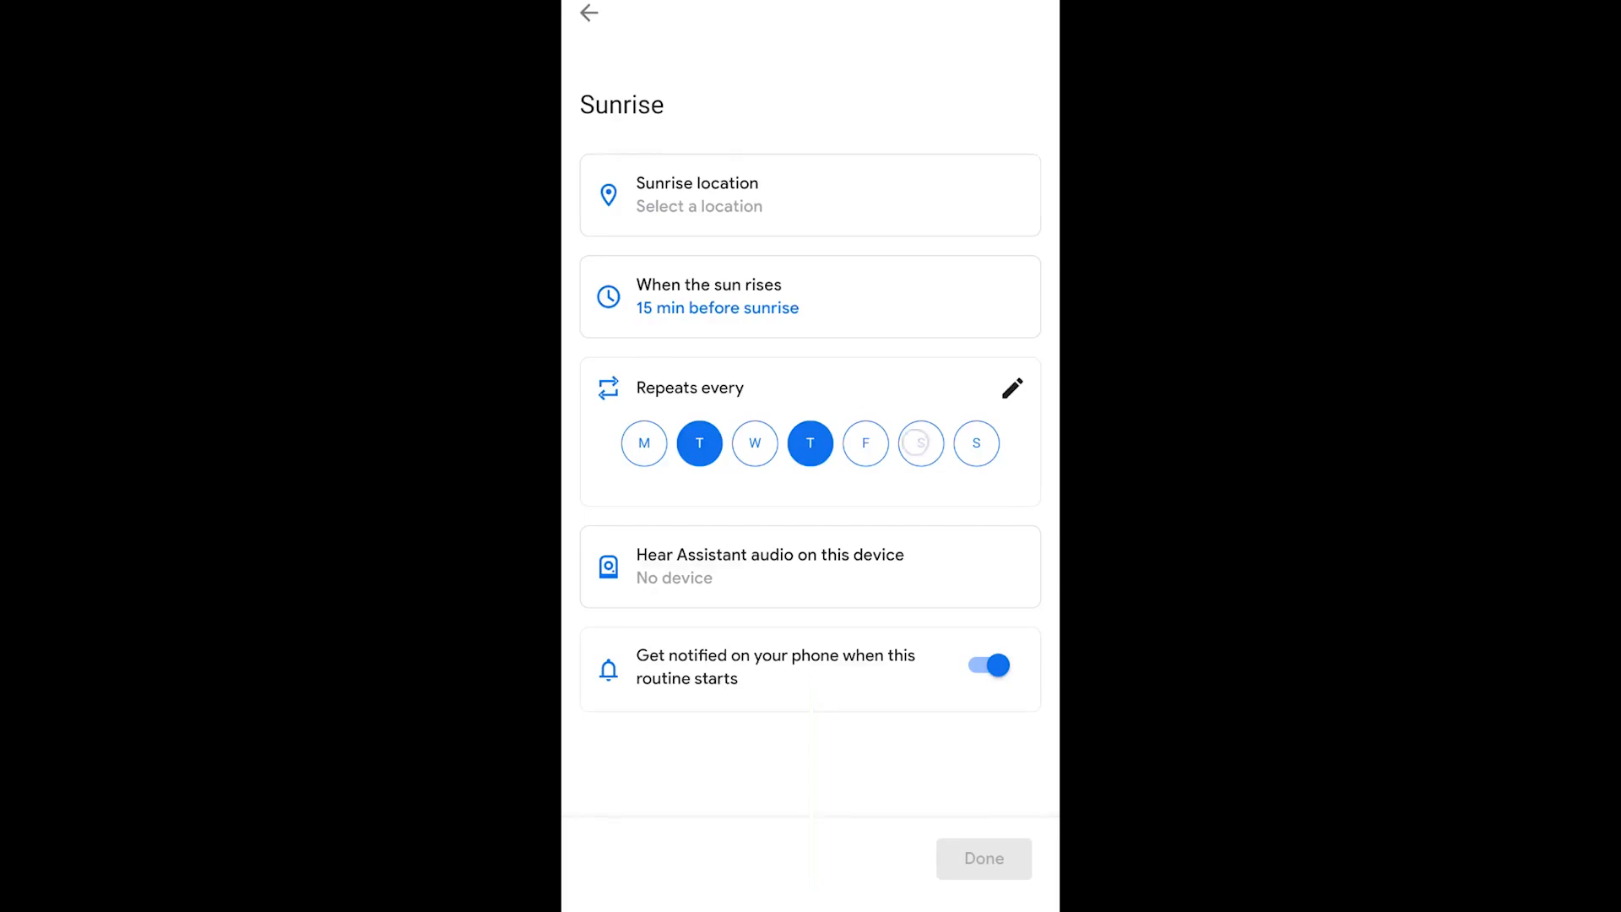
click(920, 442)
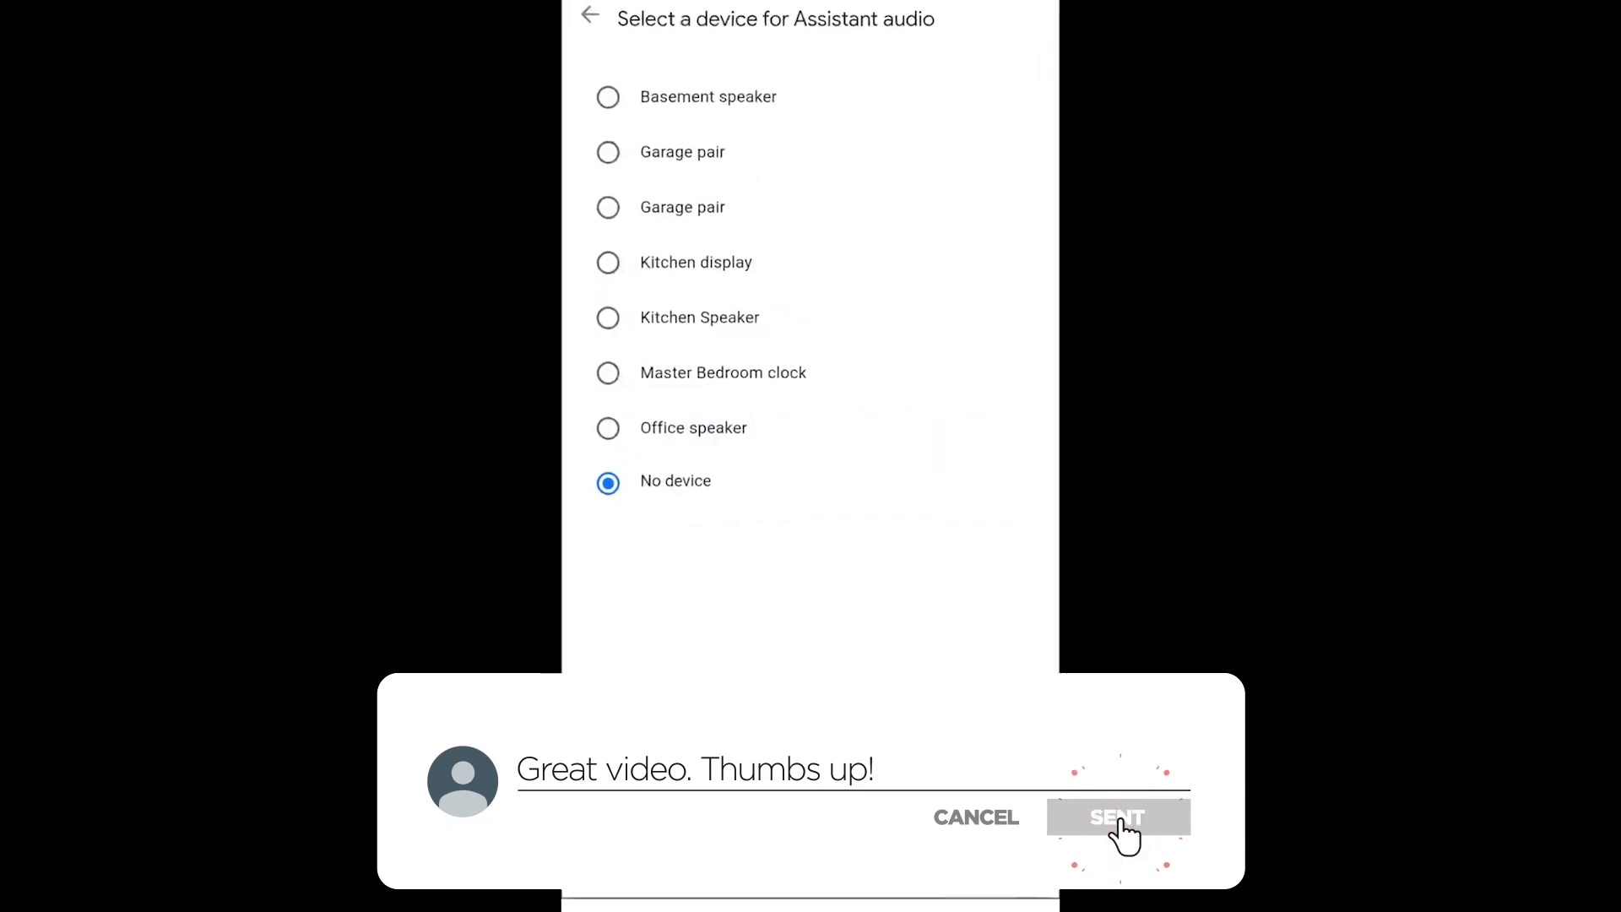
click(1116, 817)
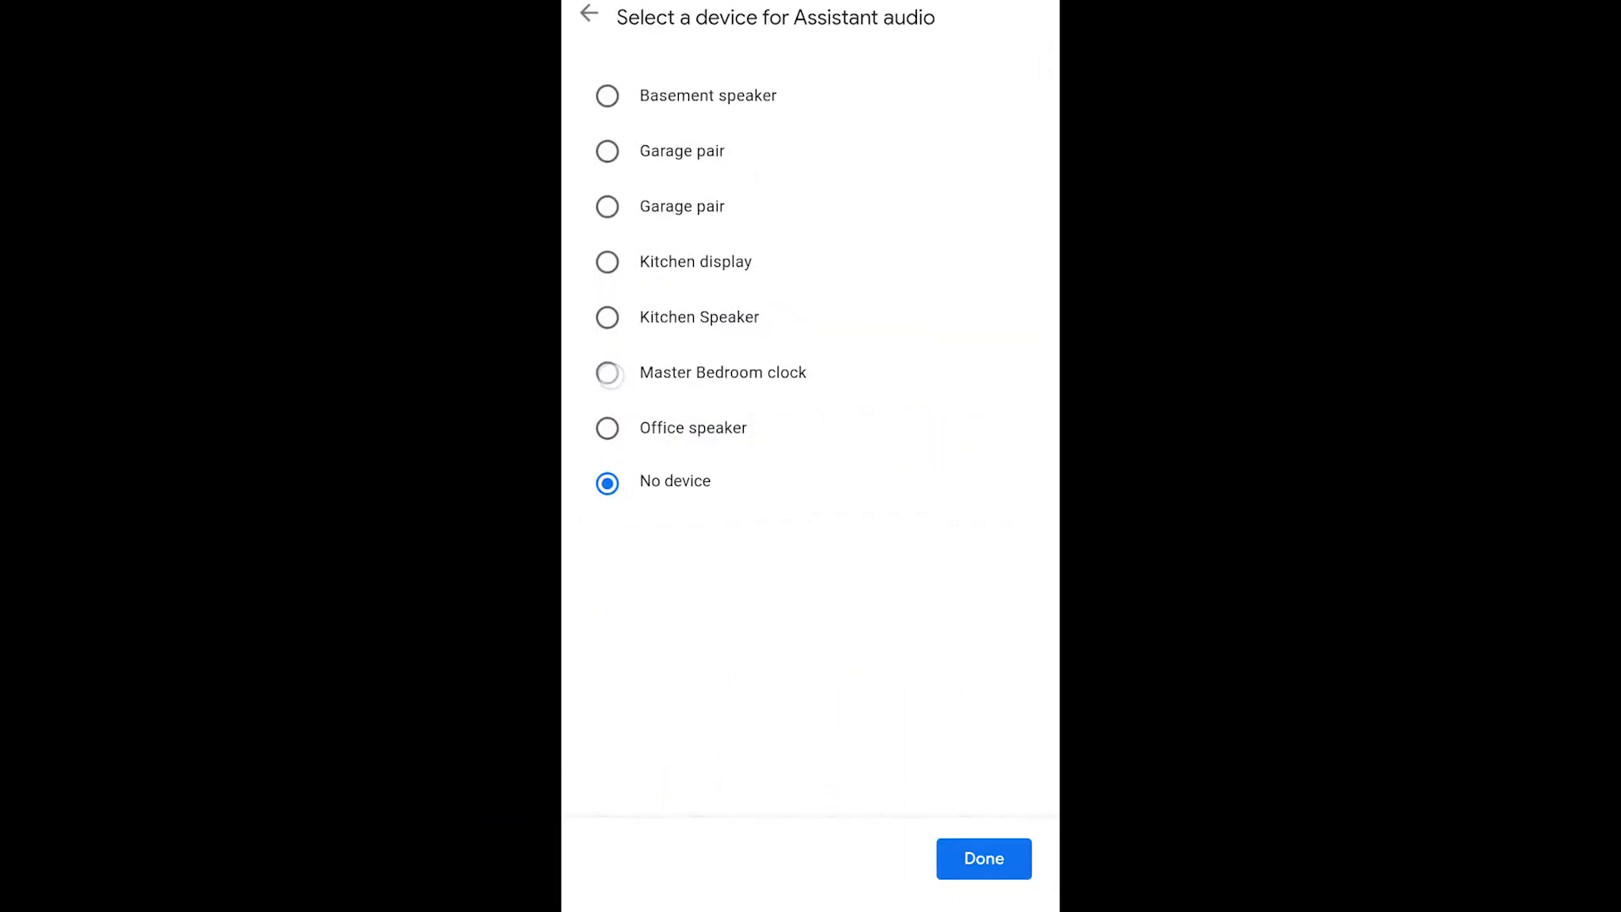
click(606, 372)
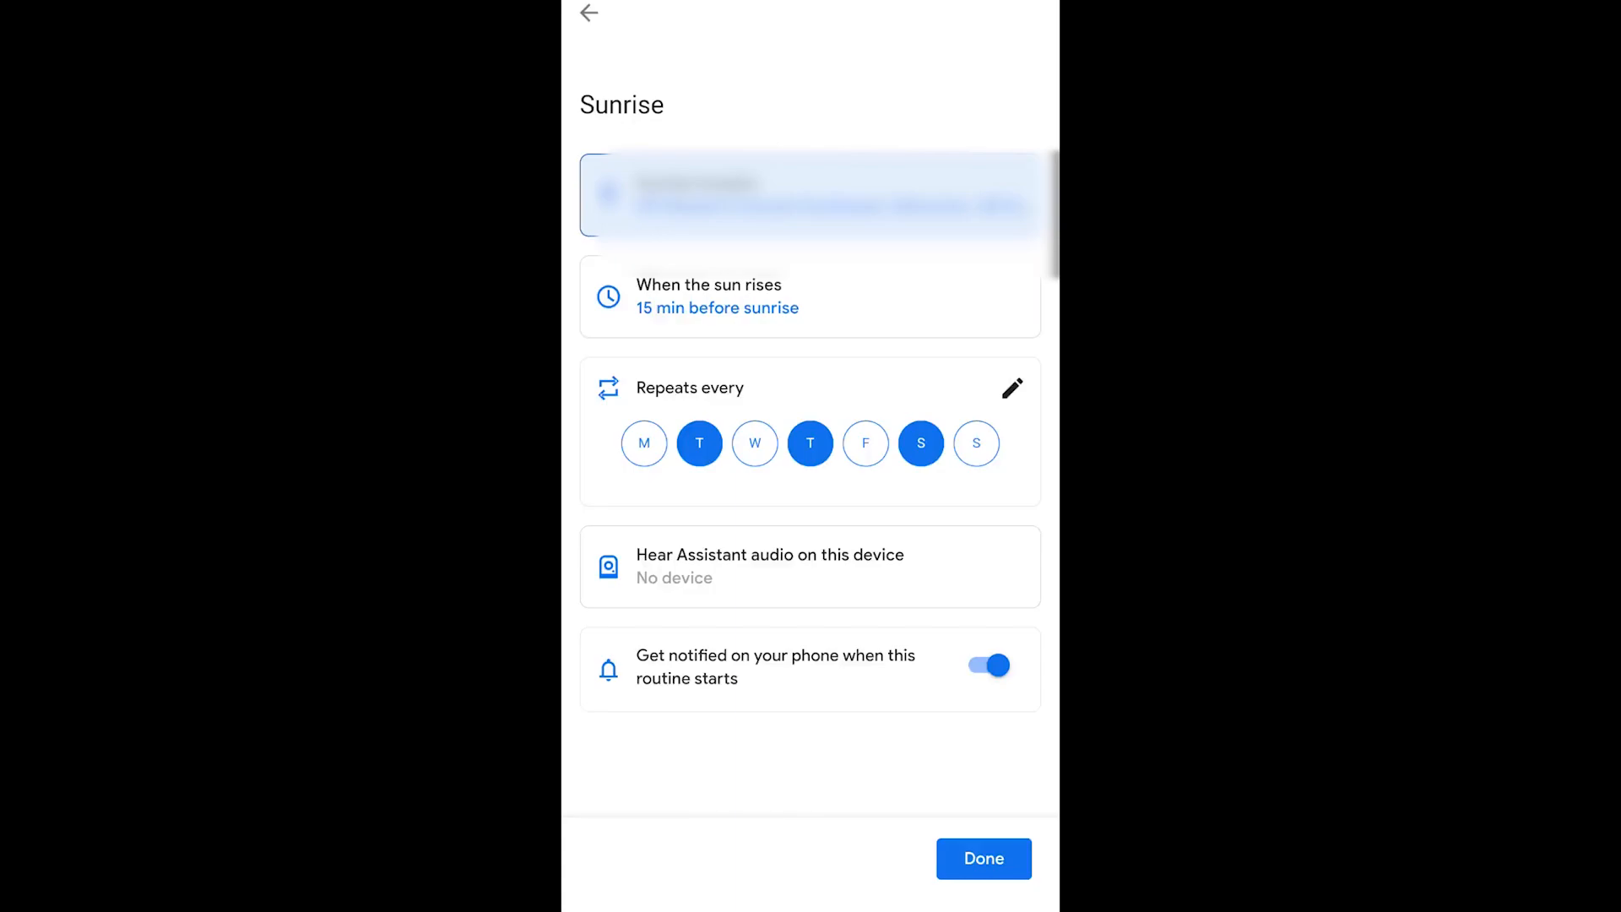
Confirm the sunrise starter and look at the Assistant volume action without adding it
click(981, 858)
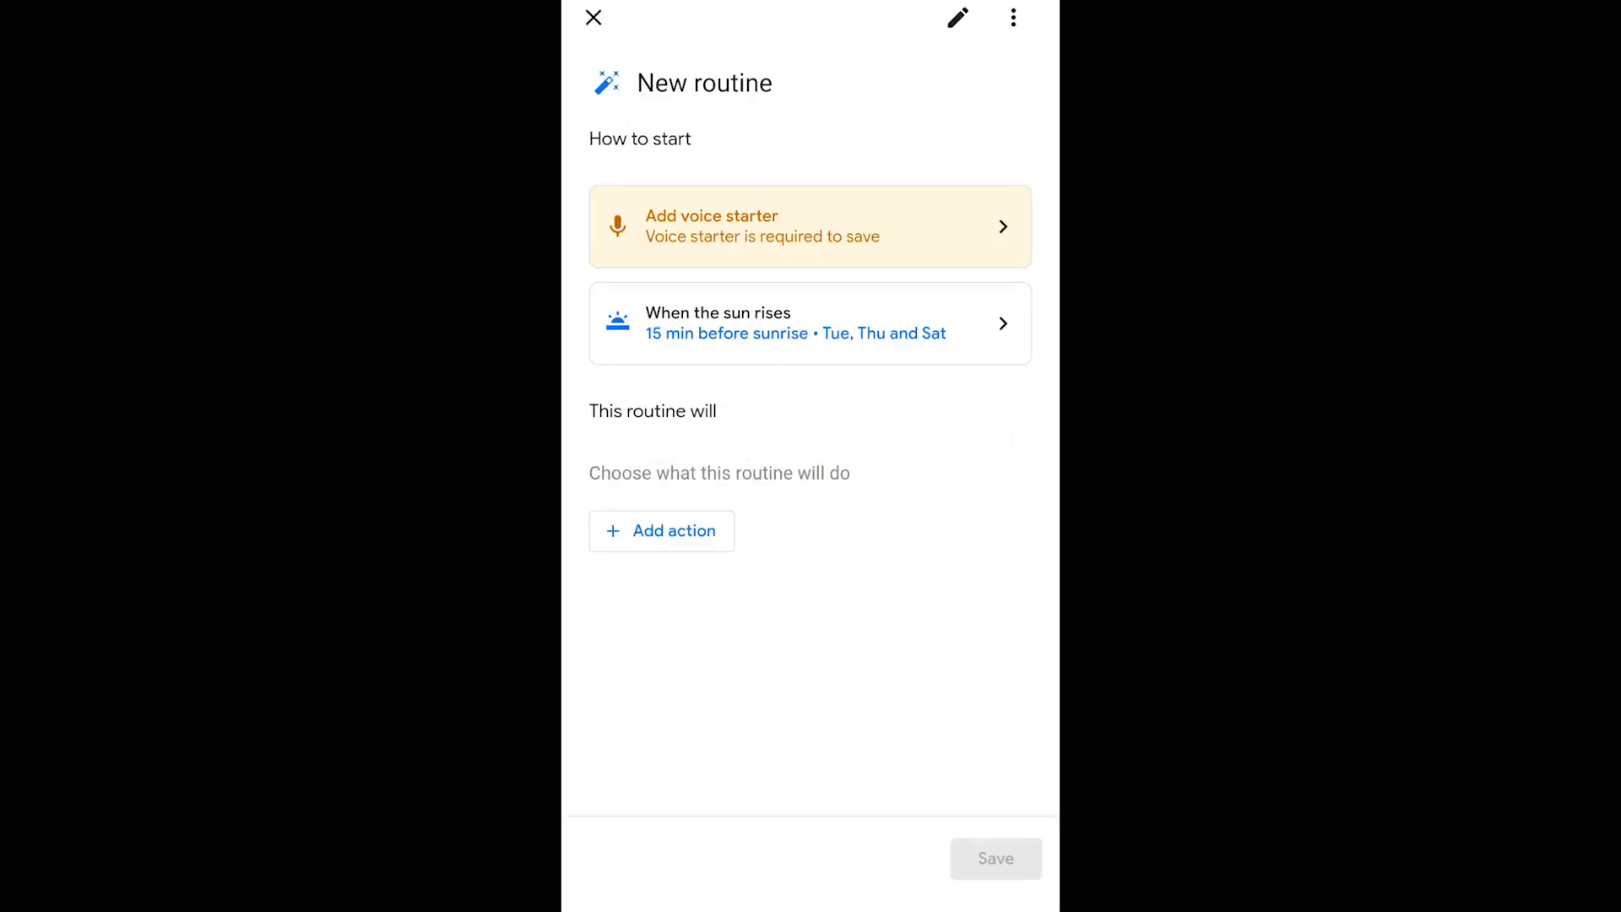
click(660, 530)
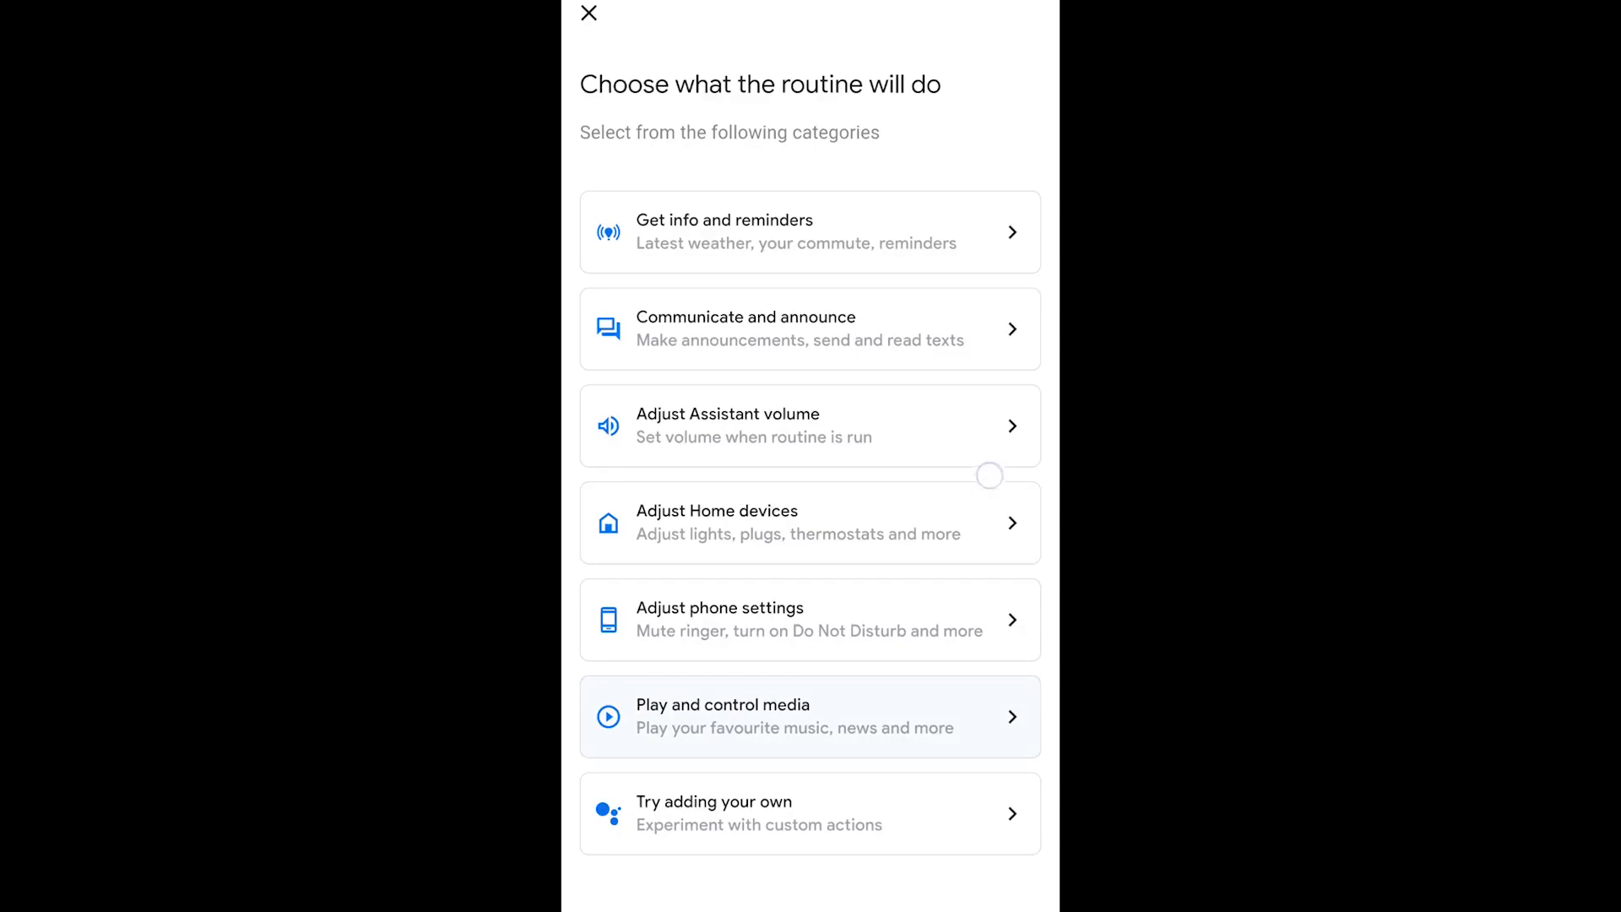
click(809, 329)
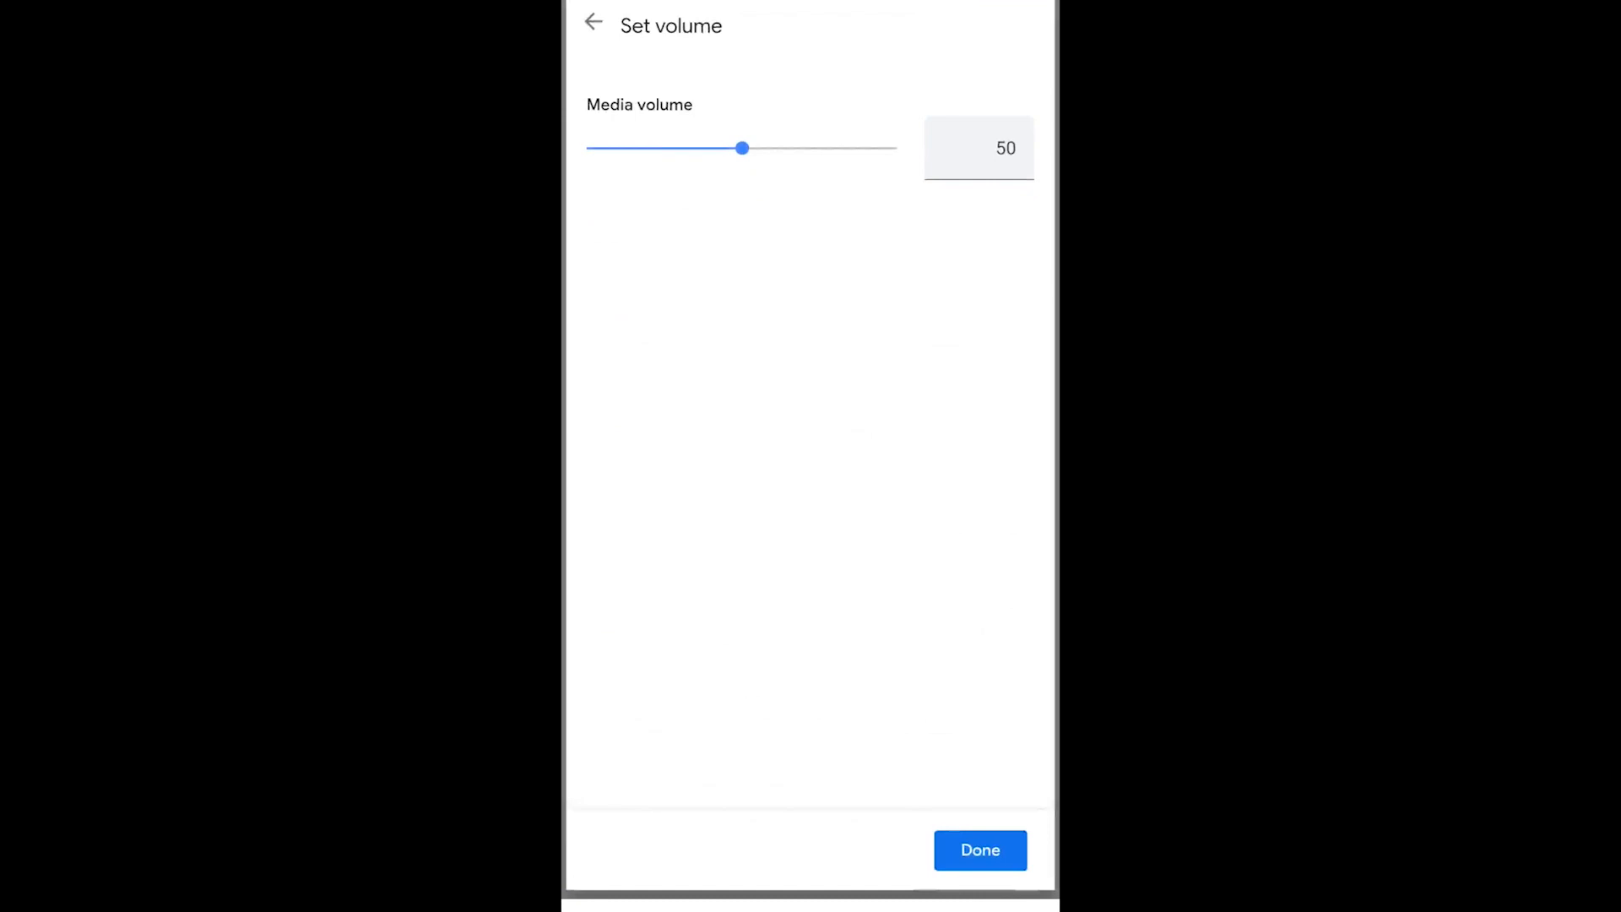
click(980, 850)
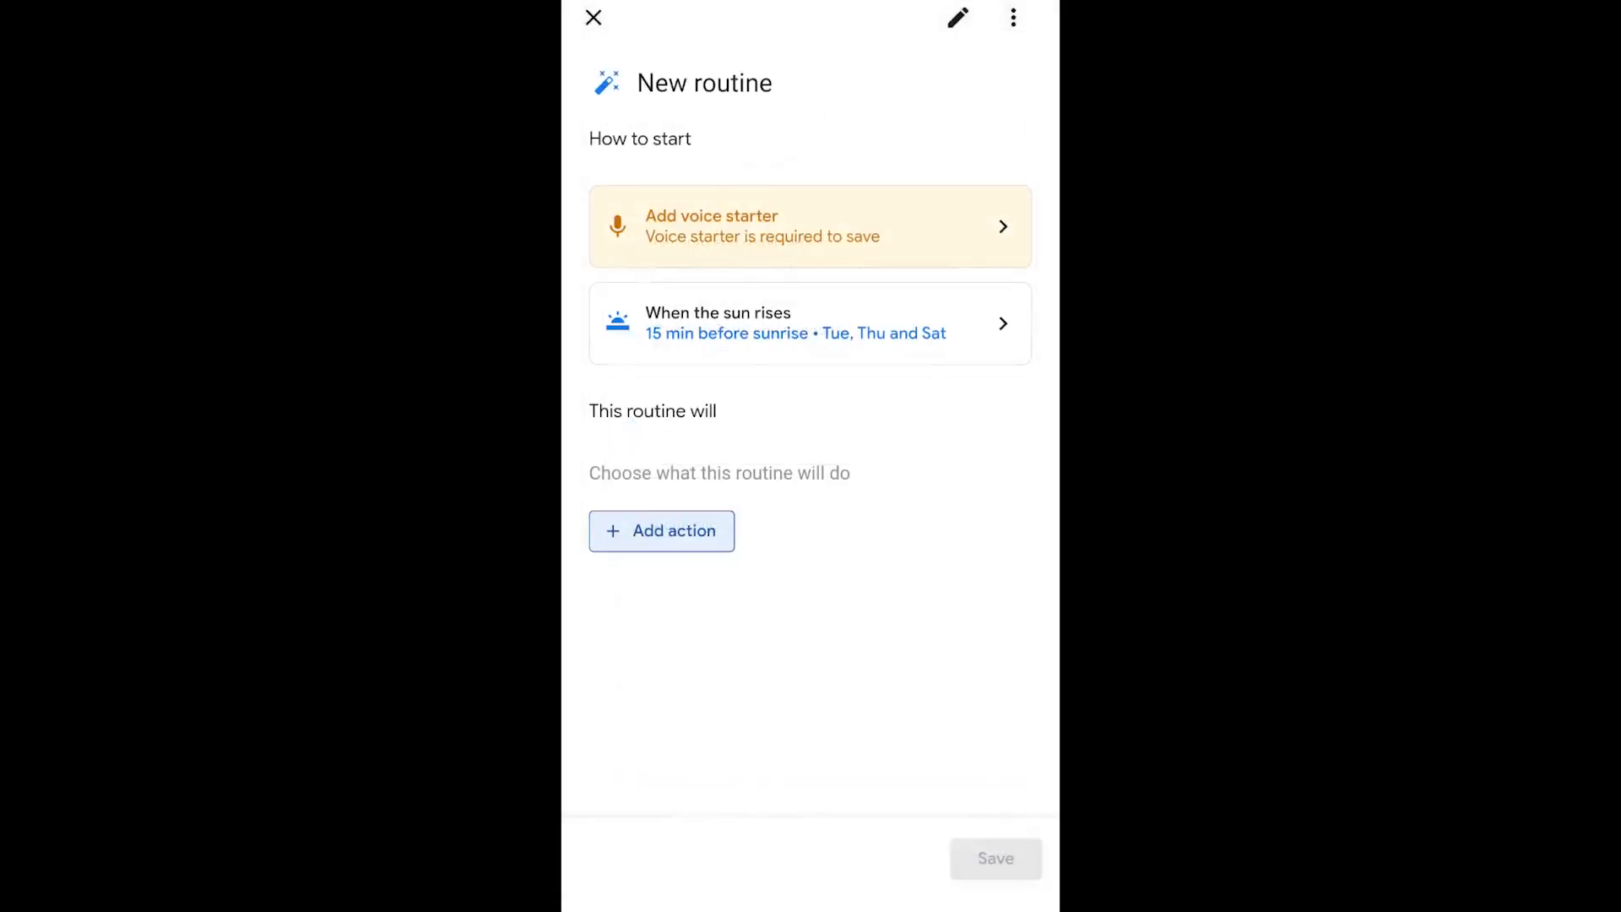
click(661, 530)
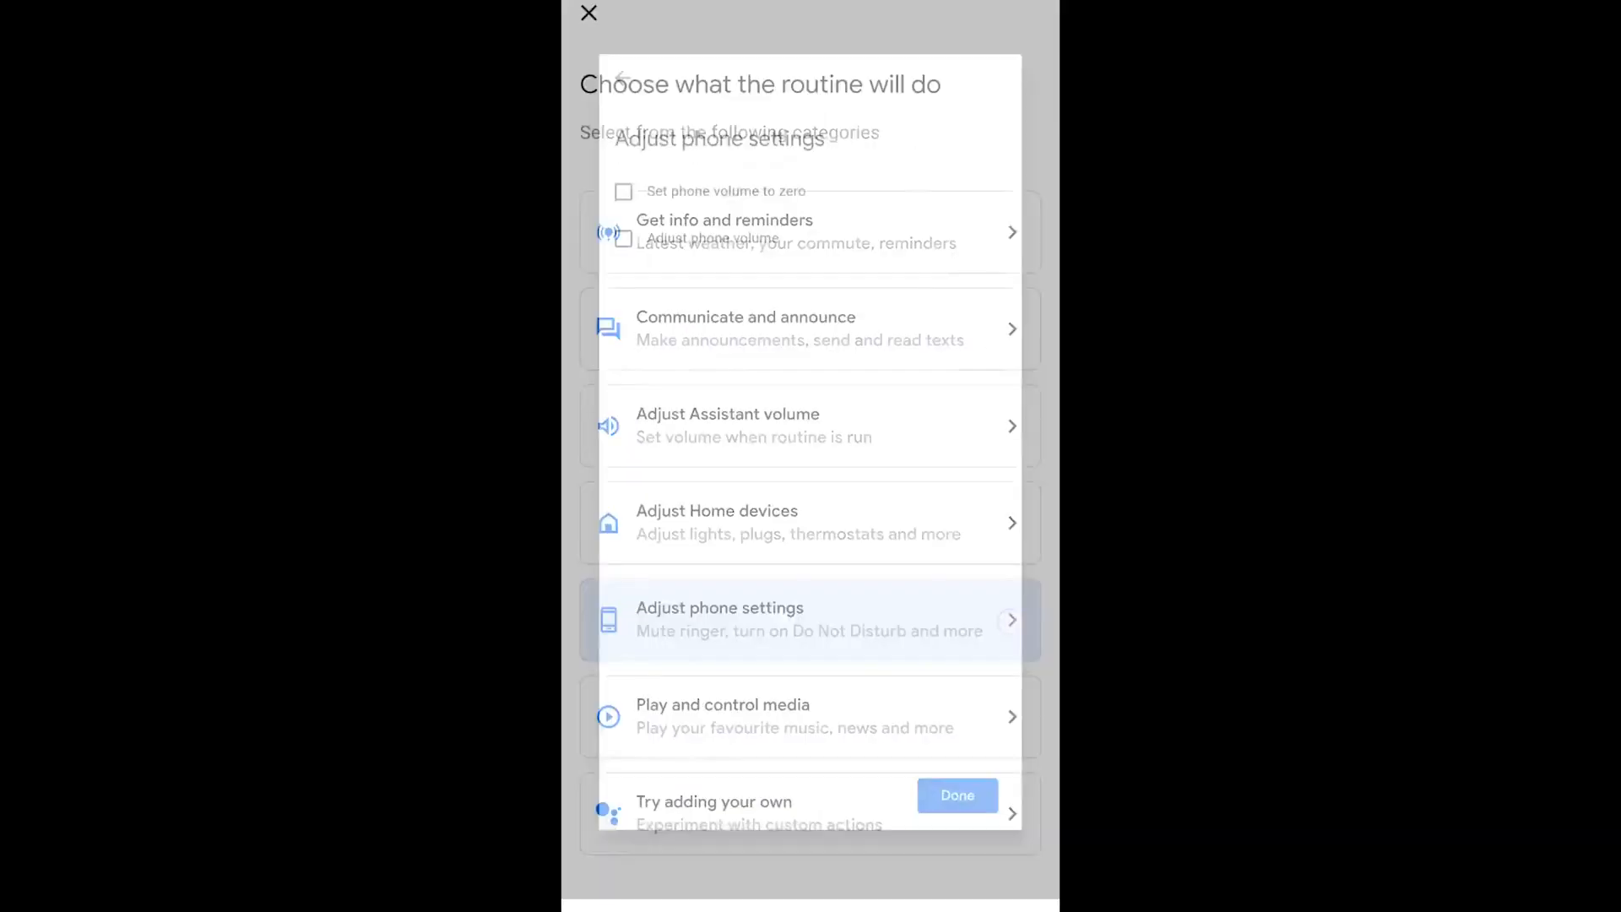
Explore the media playback and custom action options, then return to the action categories
click(809, 618)
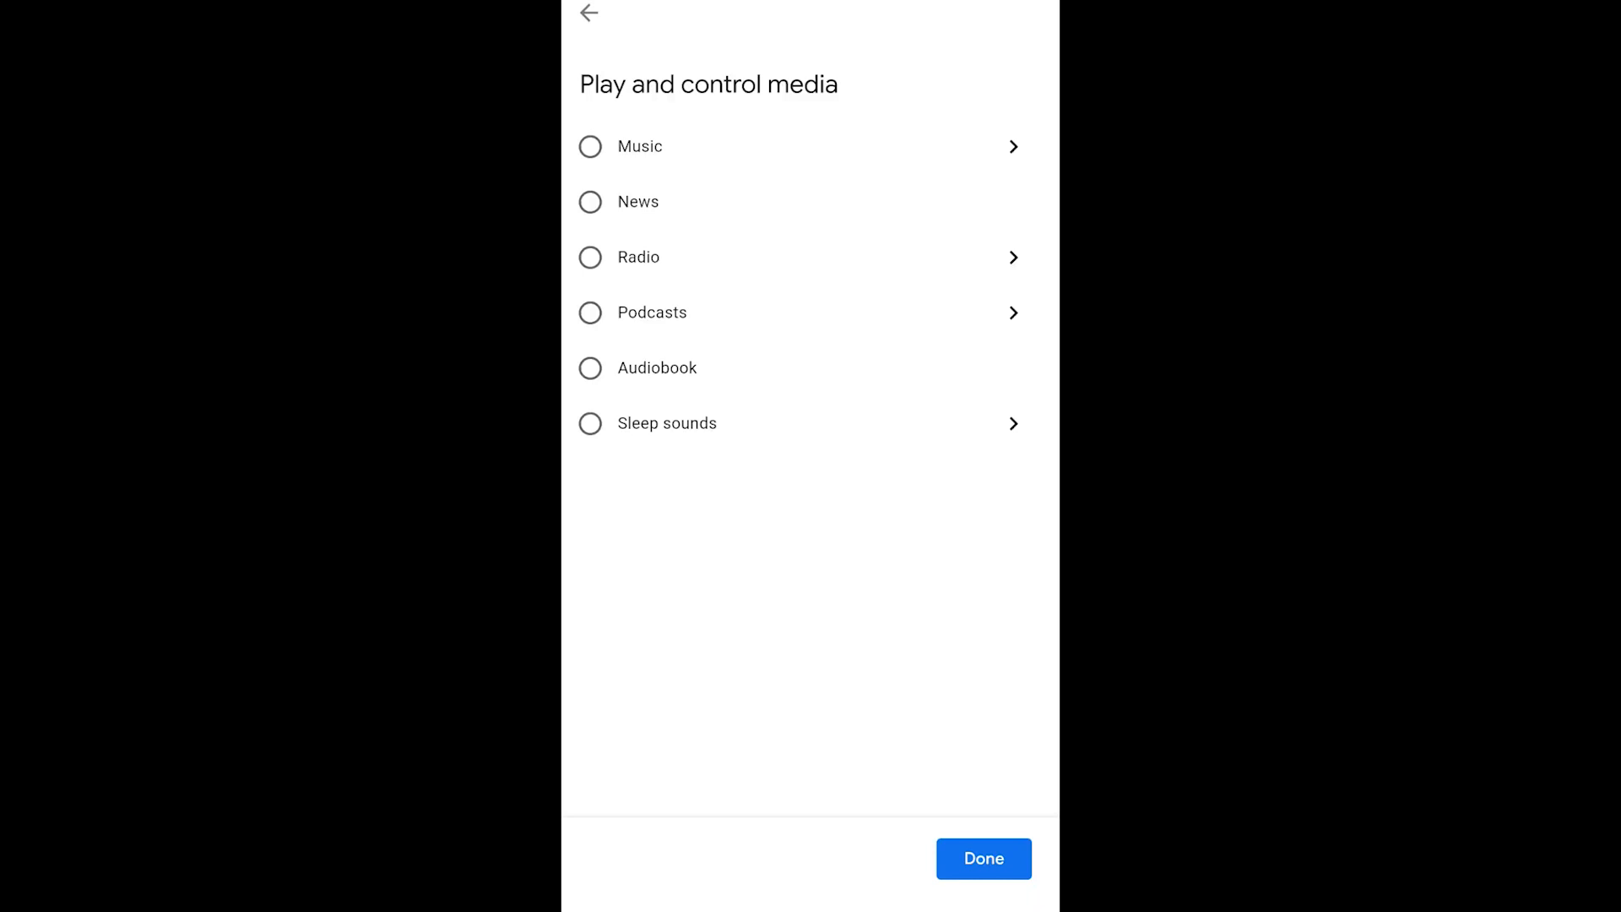
click(588, 13)
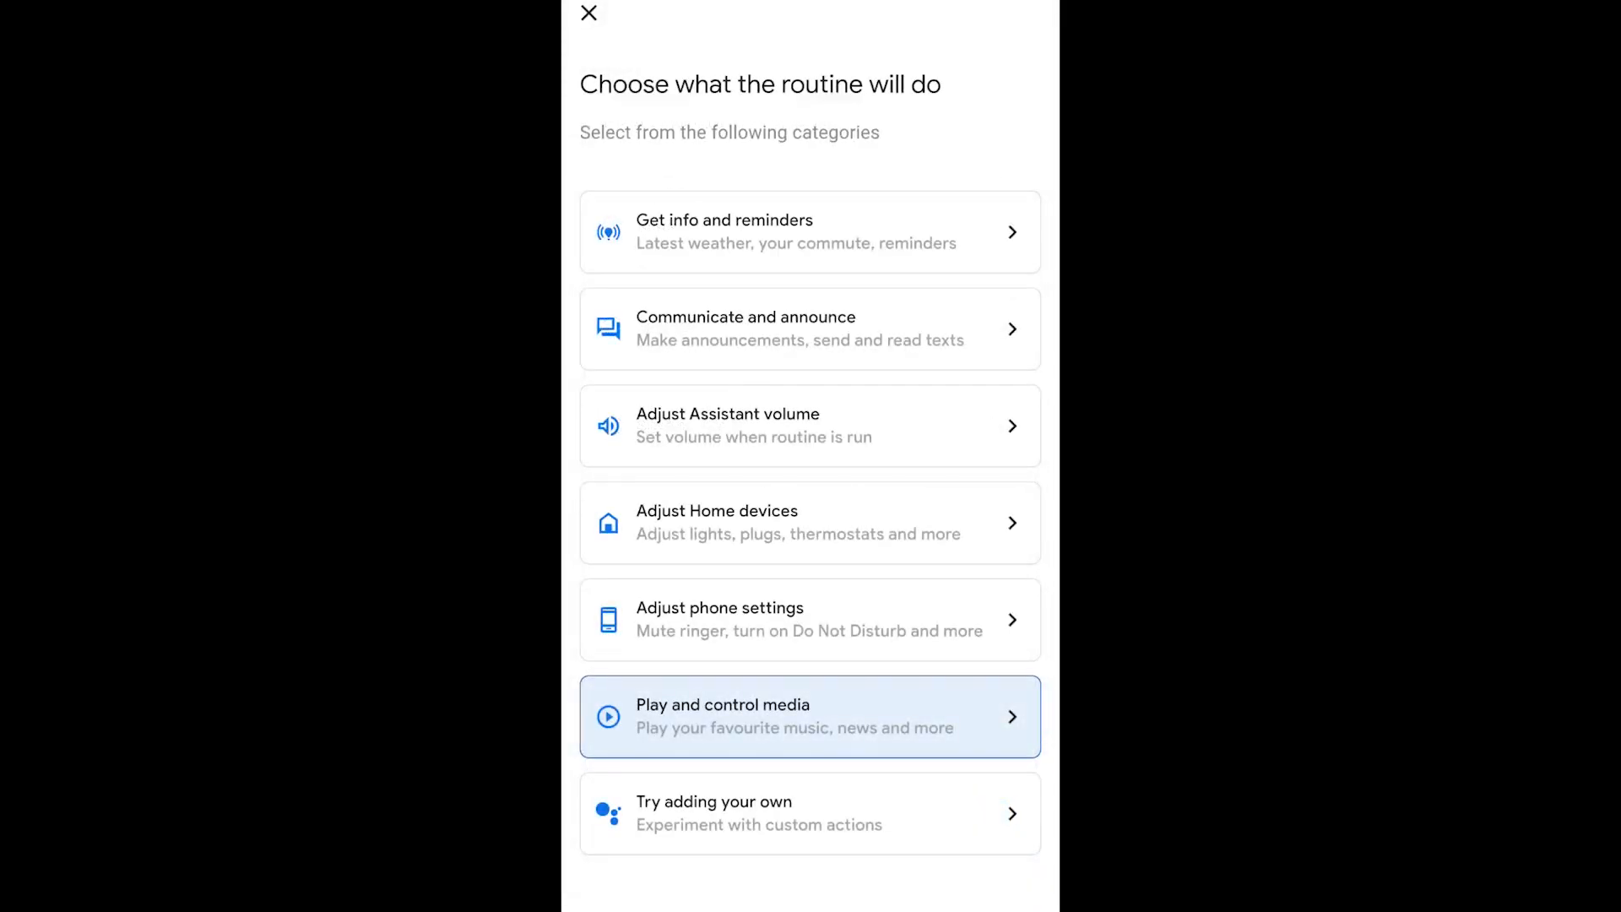
click(811, 813)
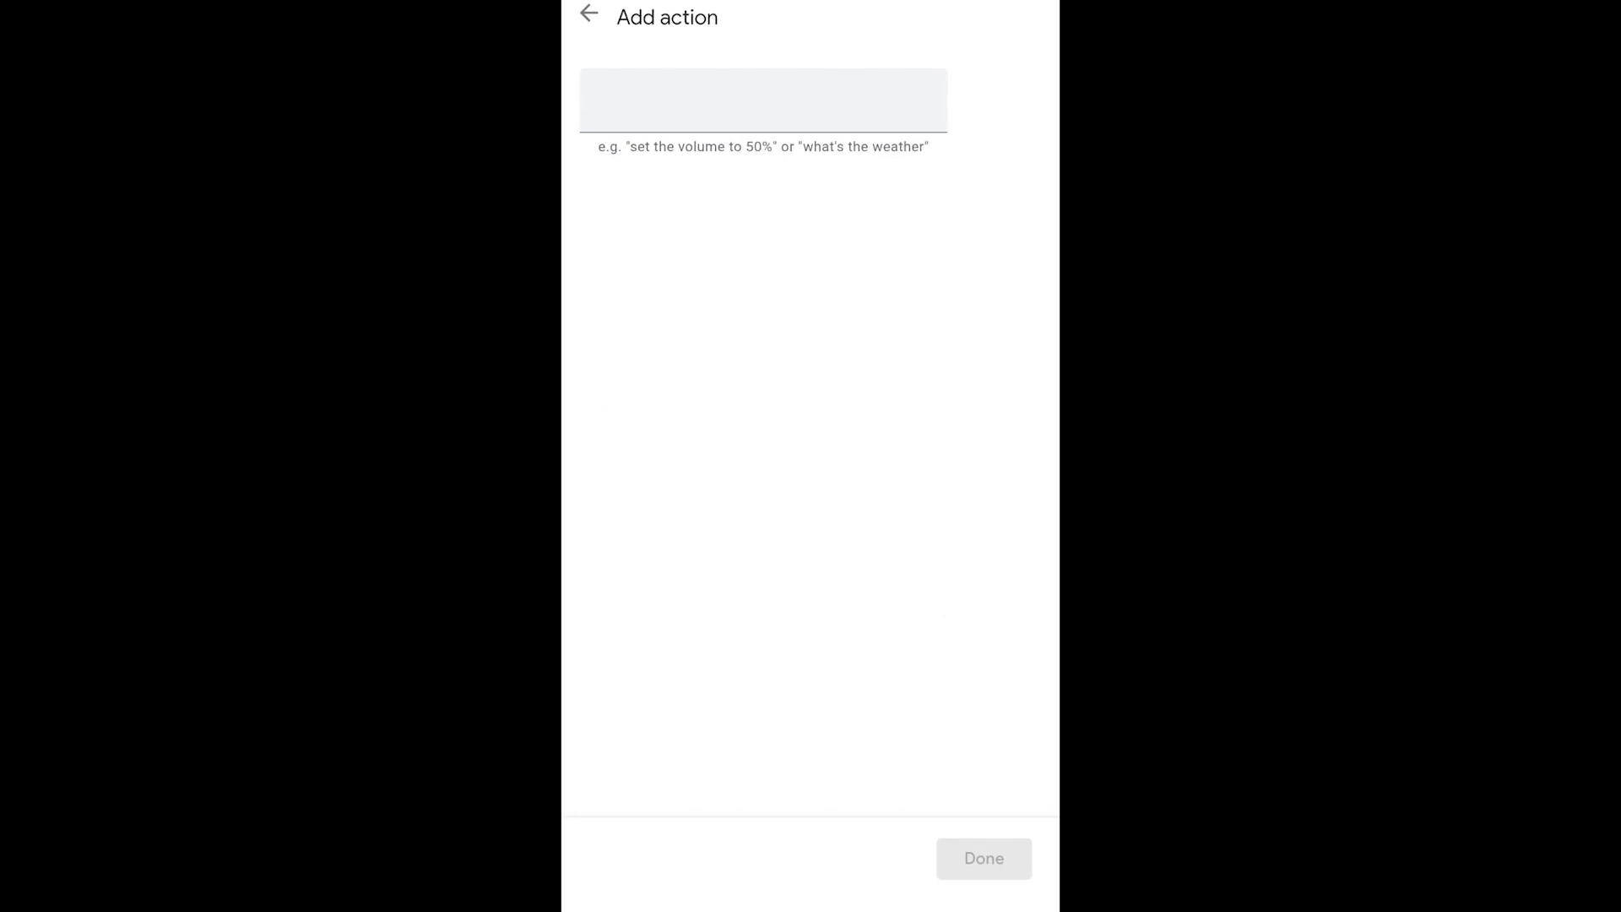
click(587, 17)
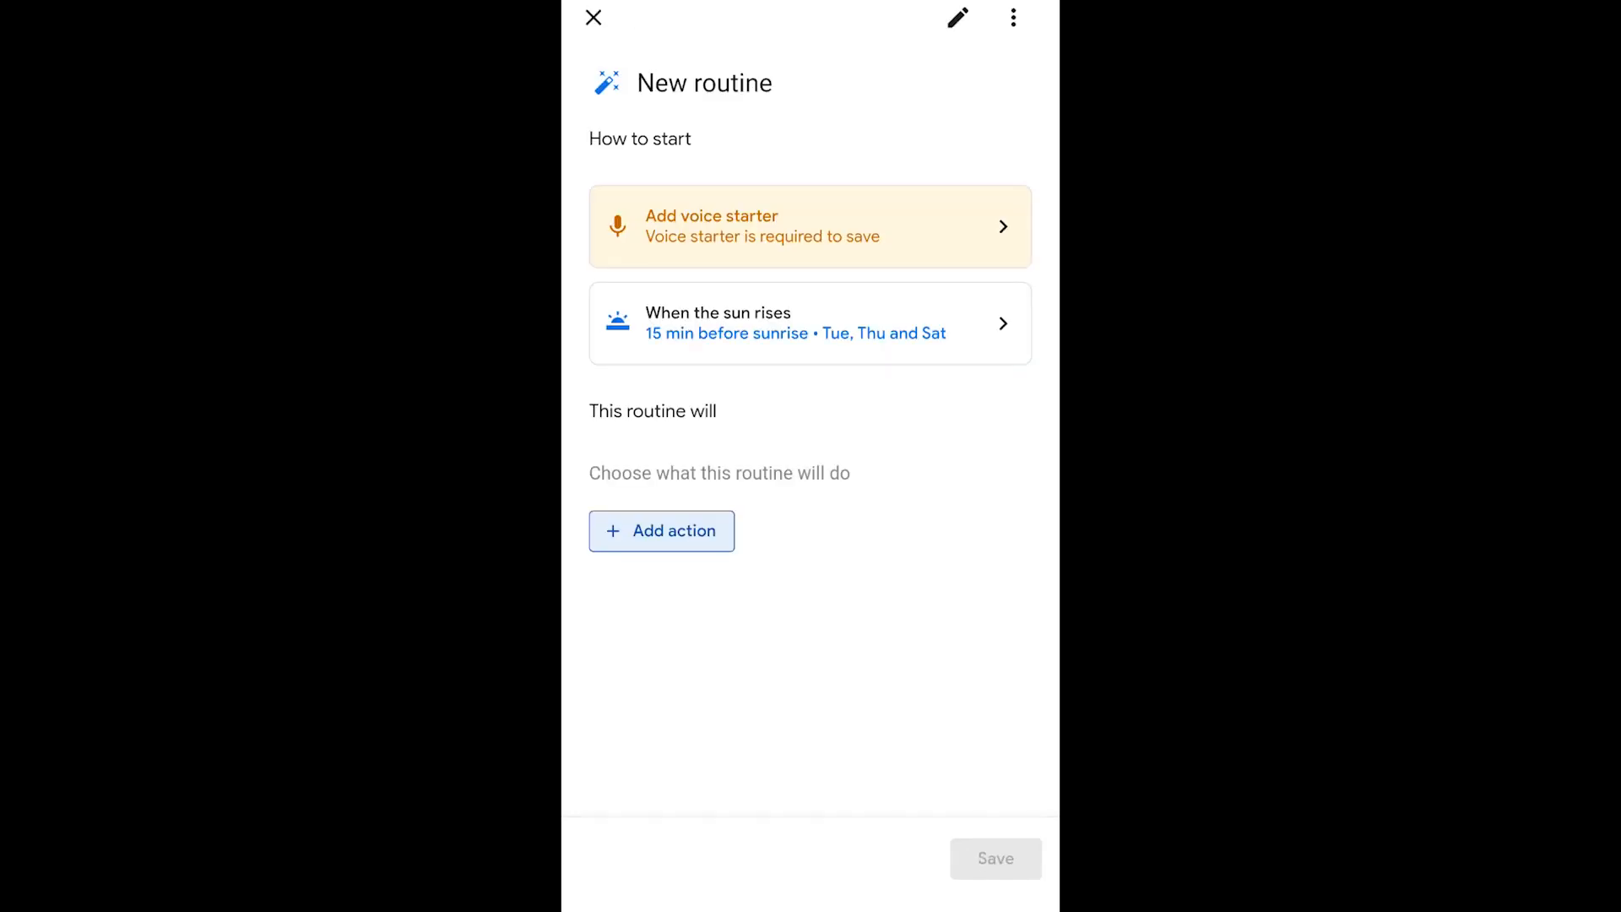
click(810, 323)
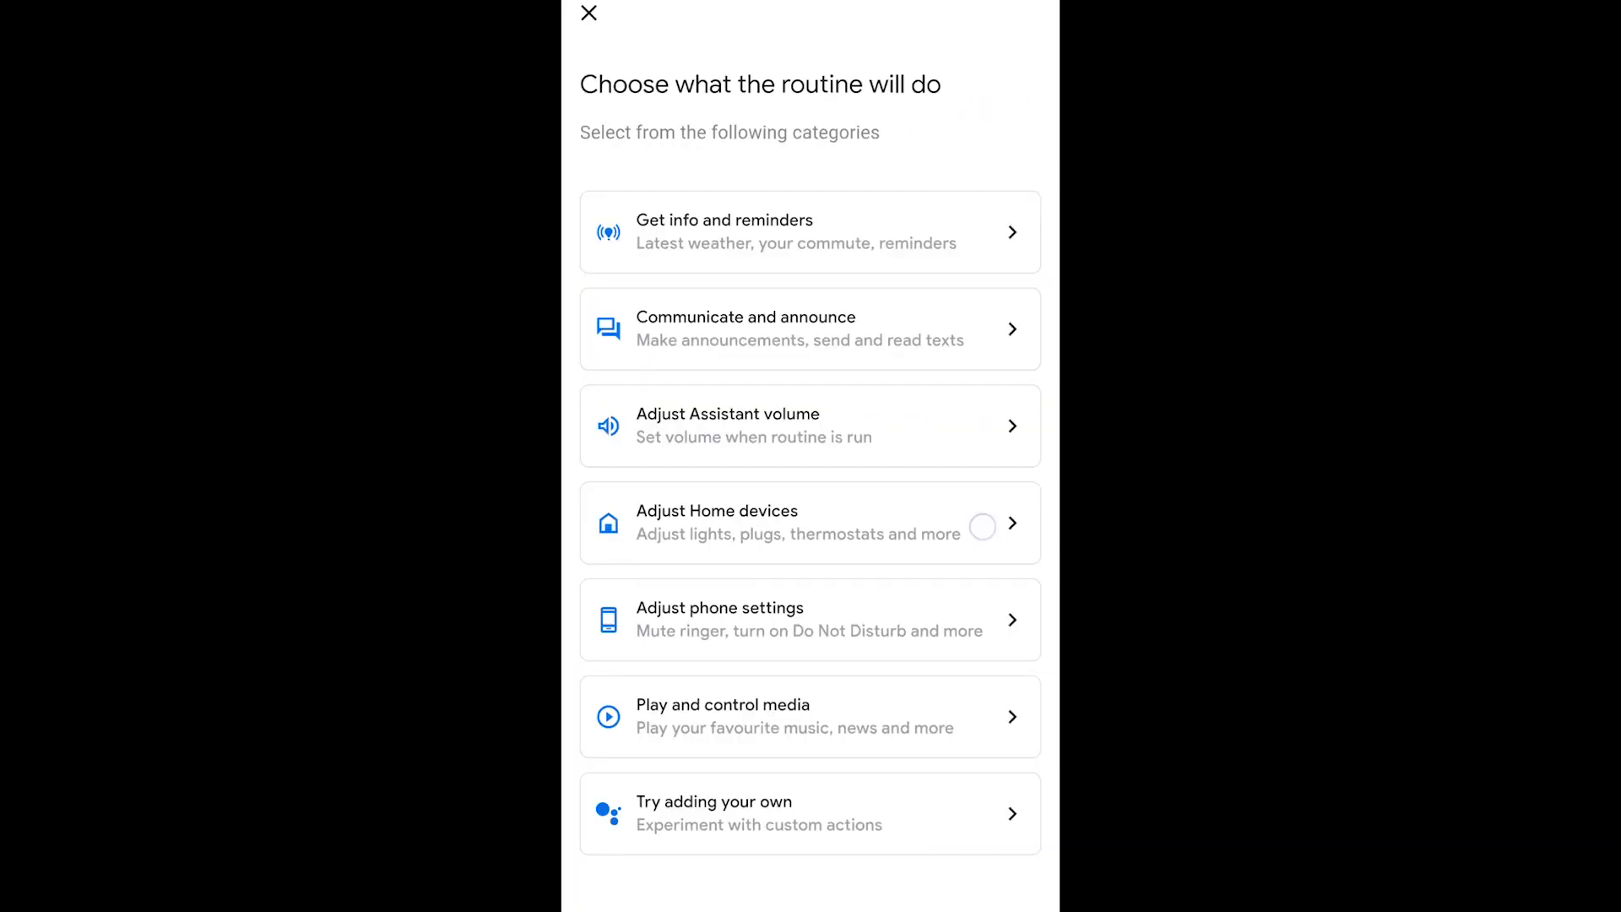
Add a home device action setting the Basement thermostat to 20 °C
click(809, 522)
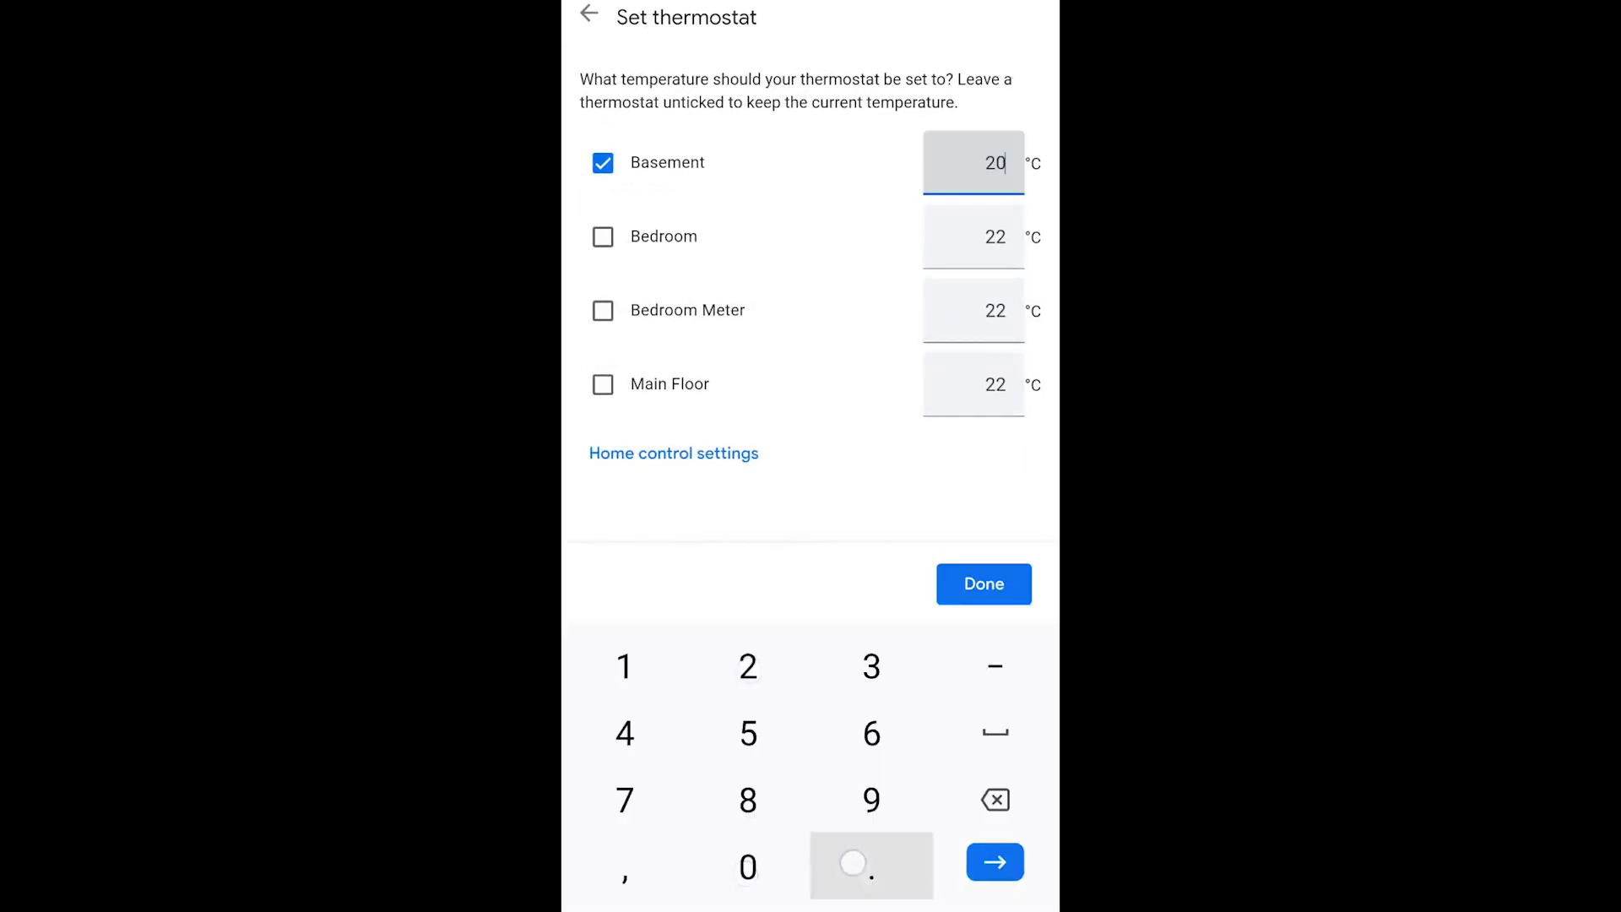
click(872, 866)
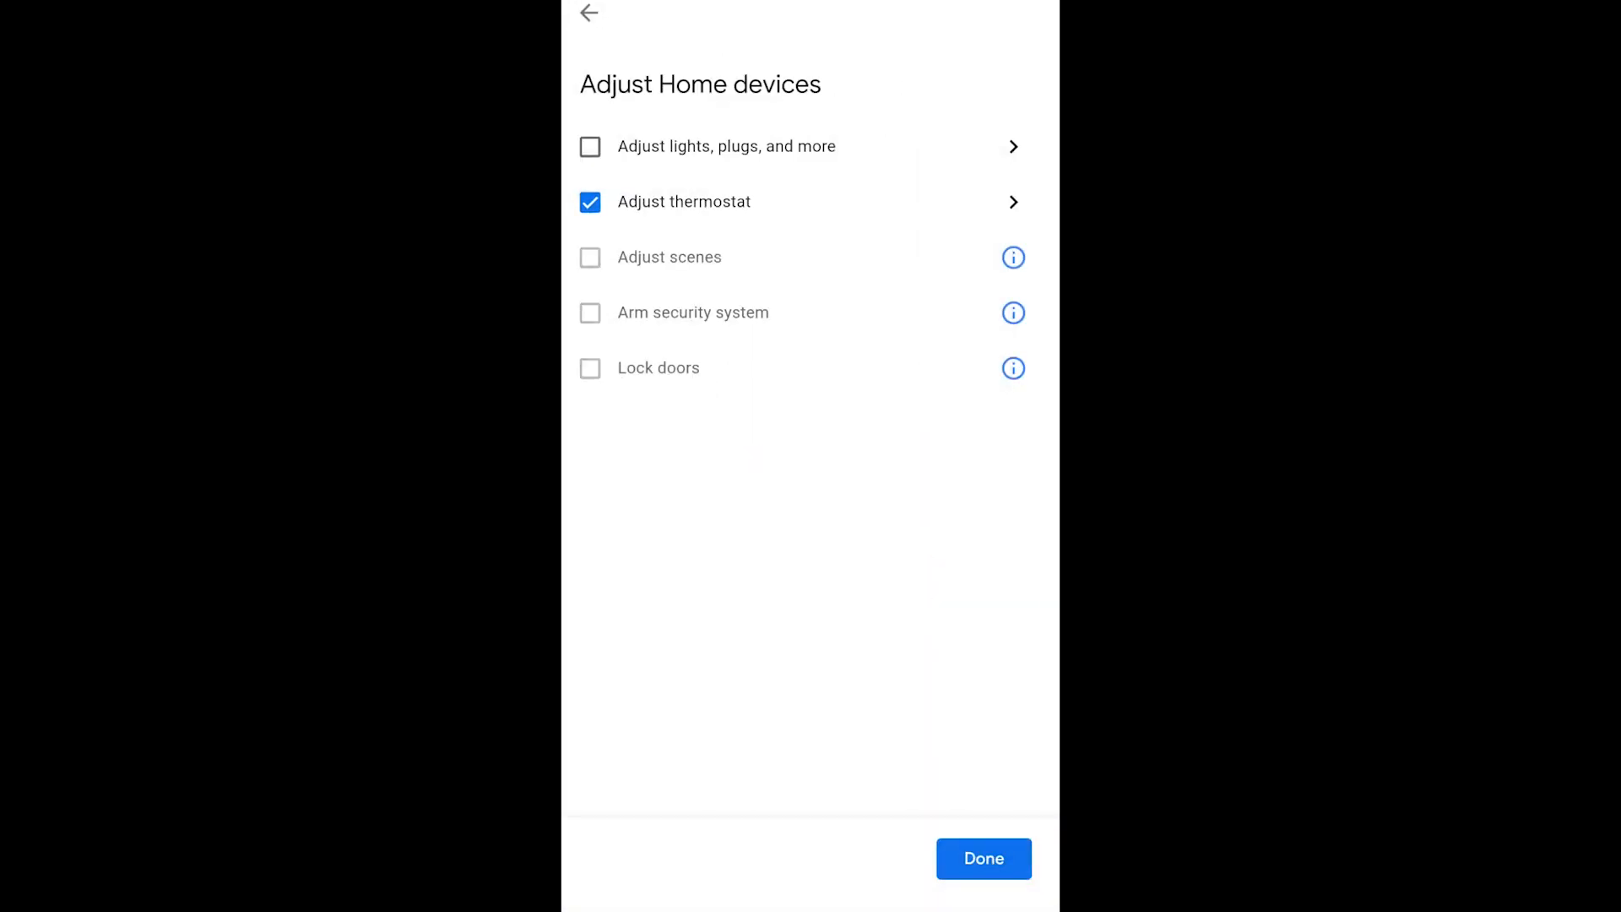
click(981, 858)
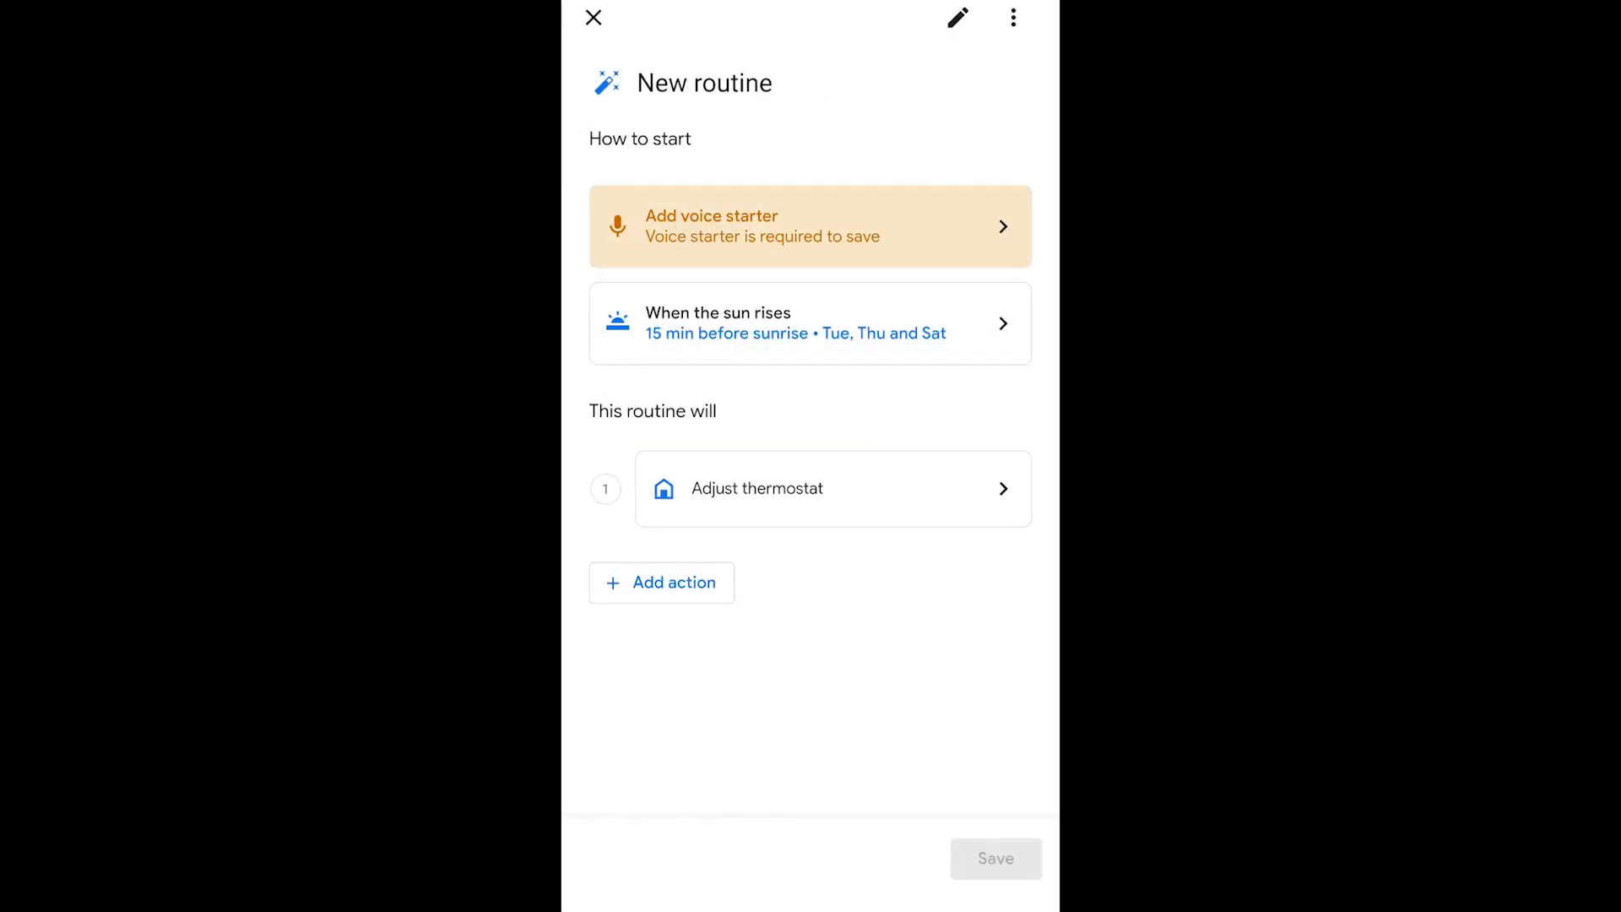
Add the voice starter "Morning" and save the routine to the list
click(809, 225)
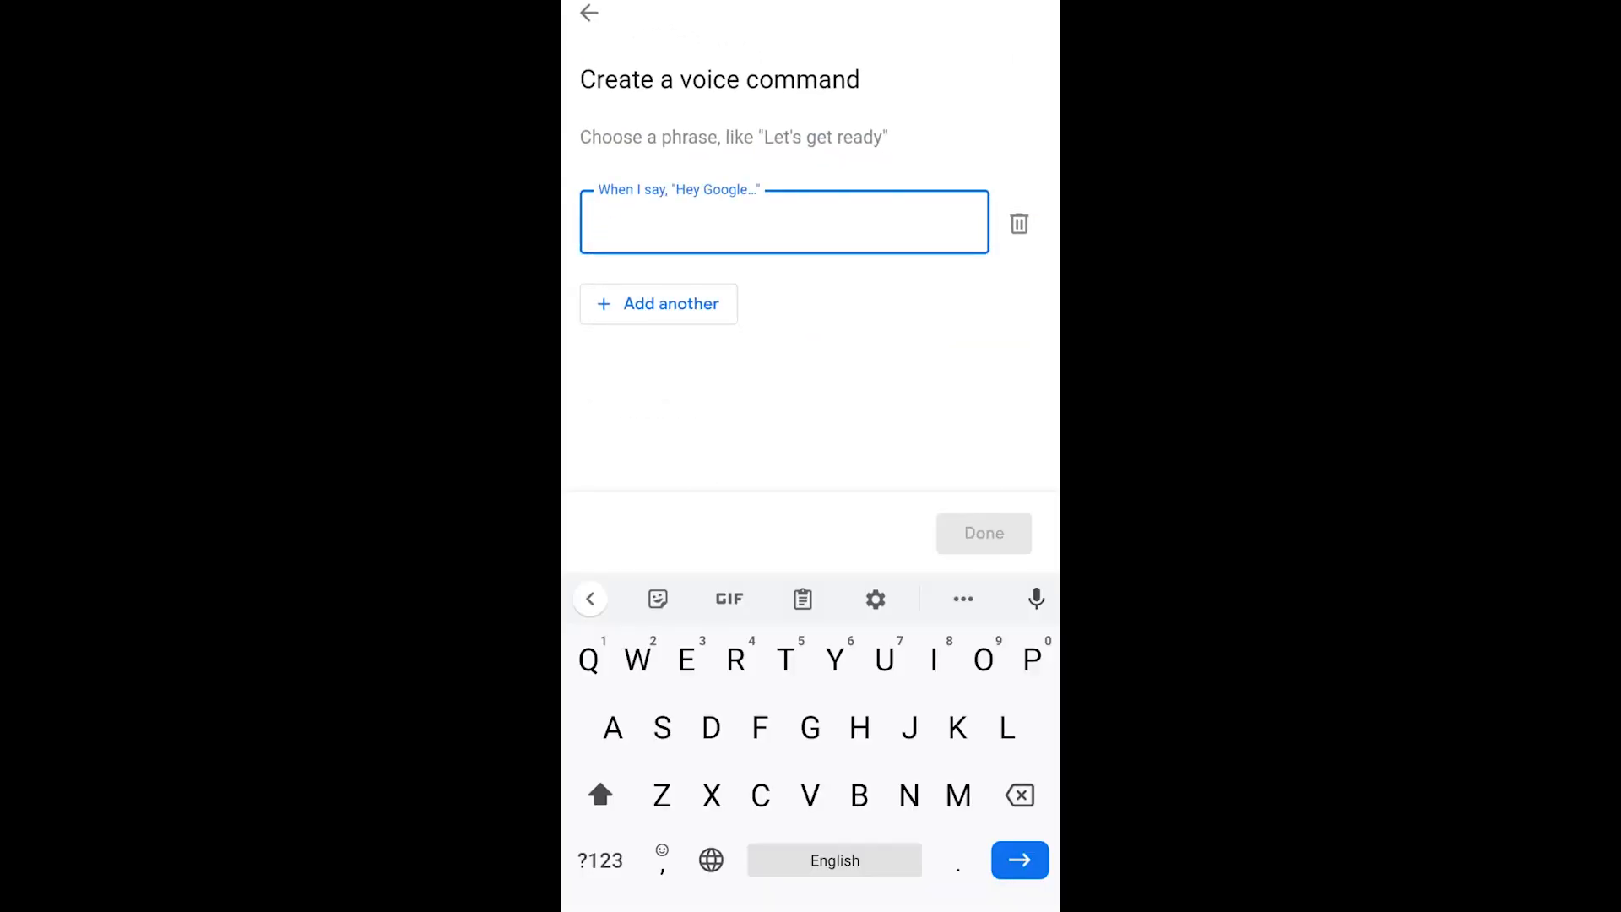
text(Mi)
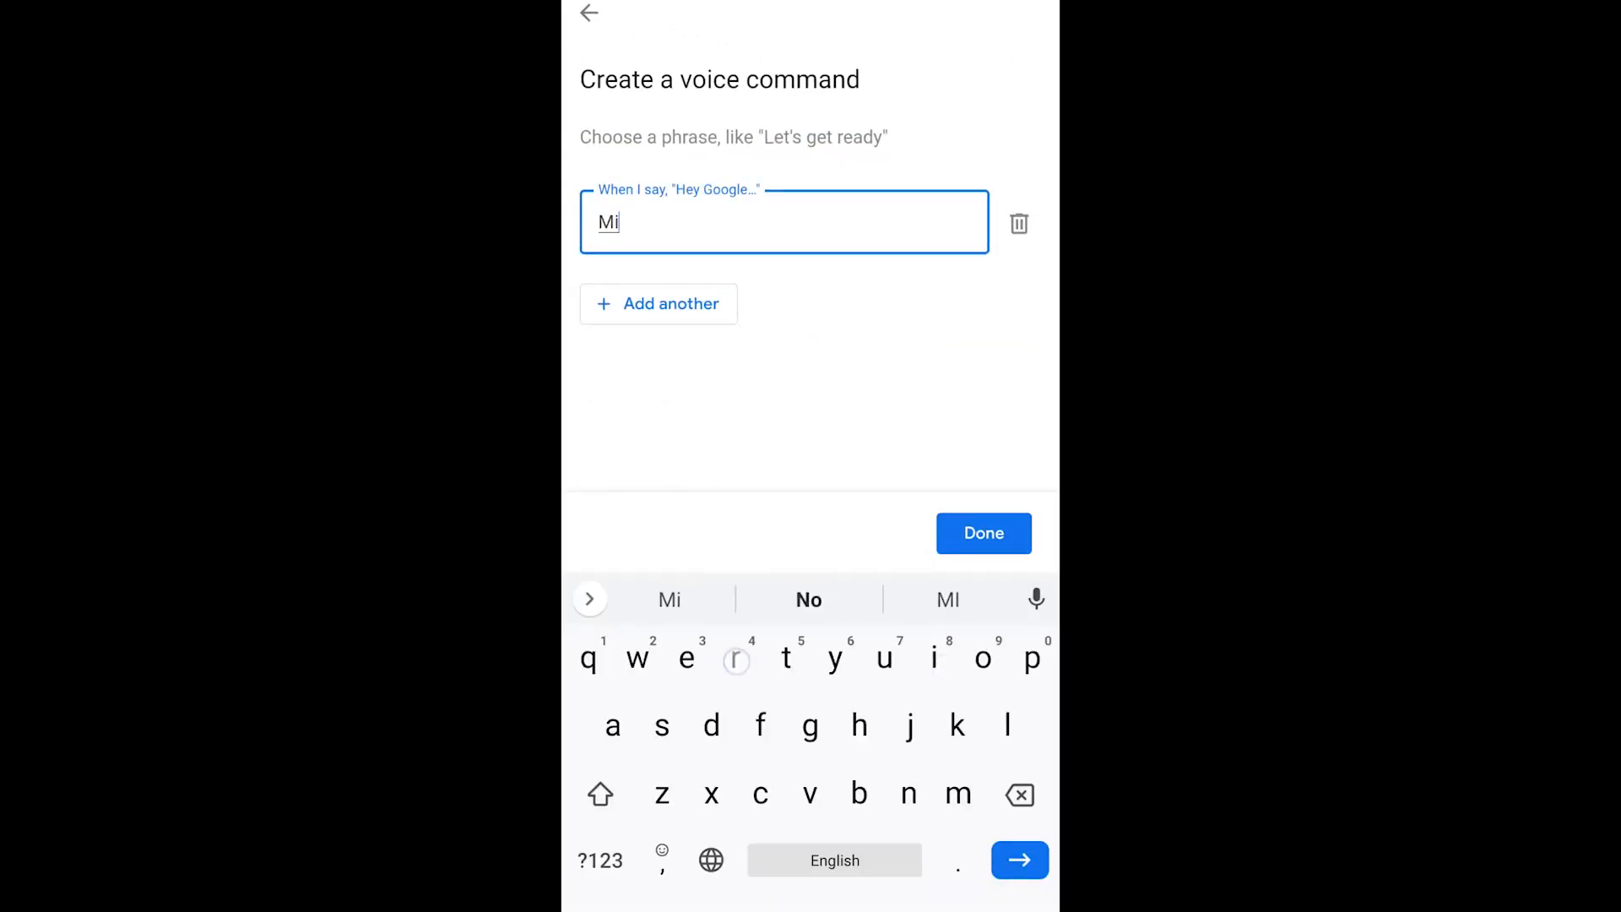
click(983, 532)
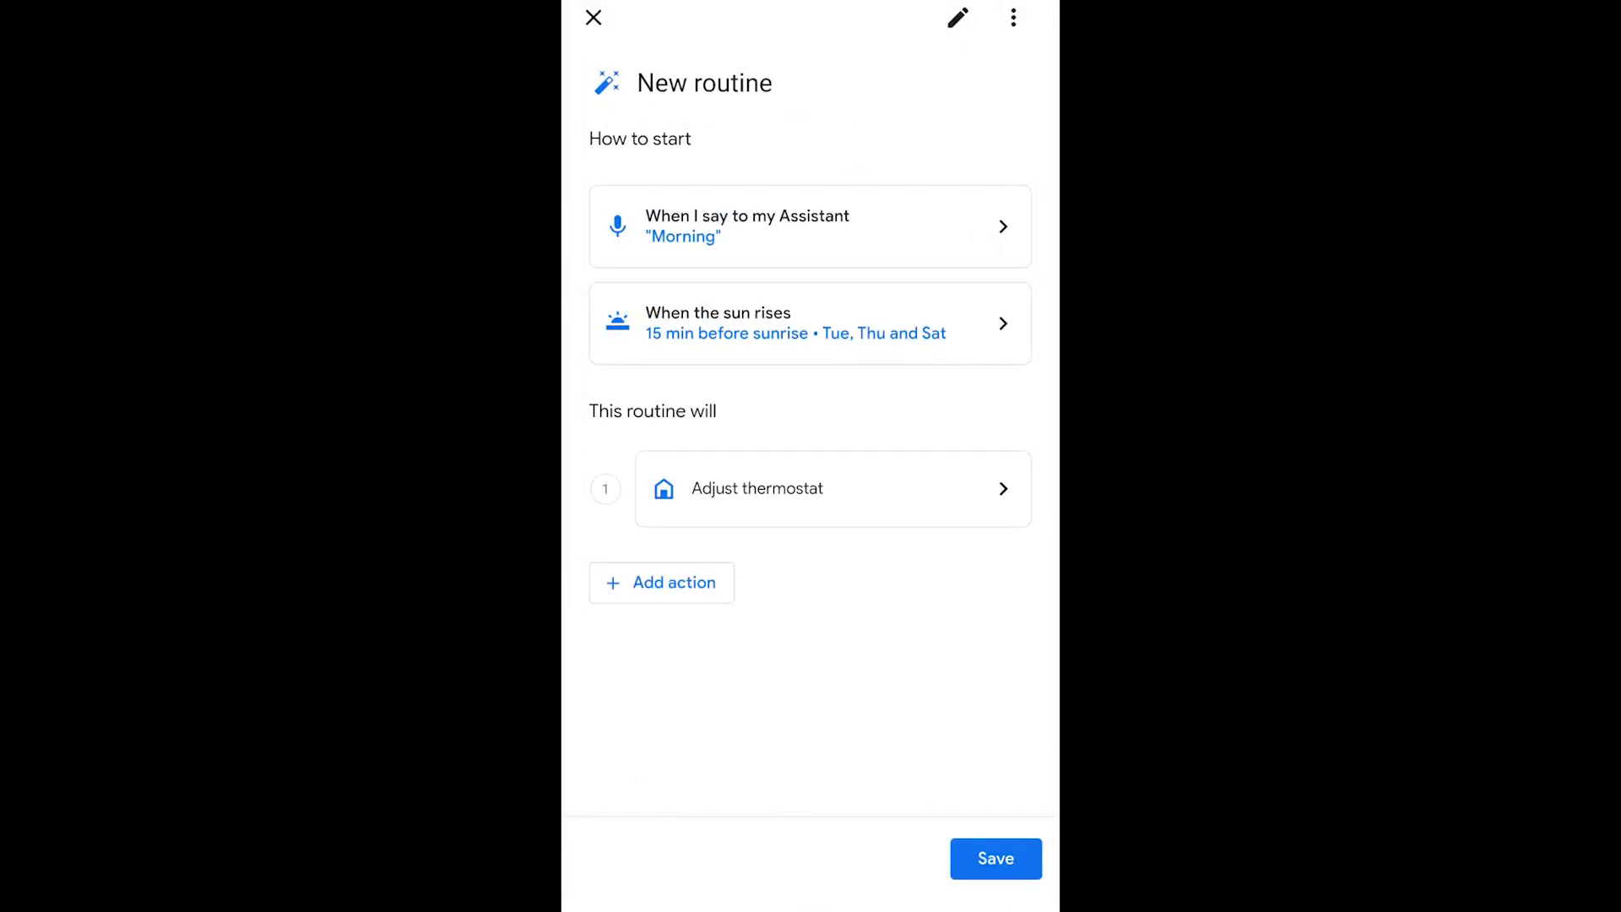
click(592, 17)
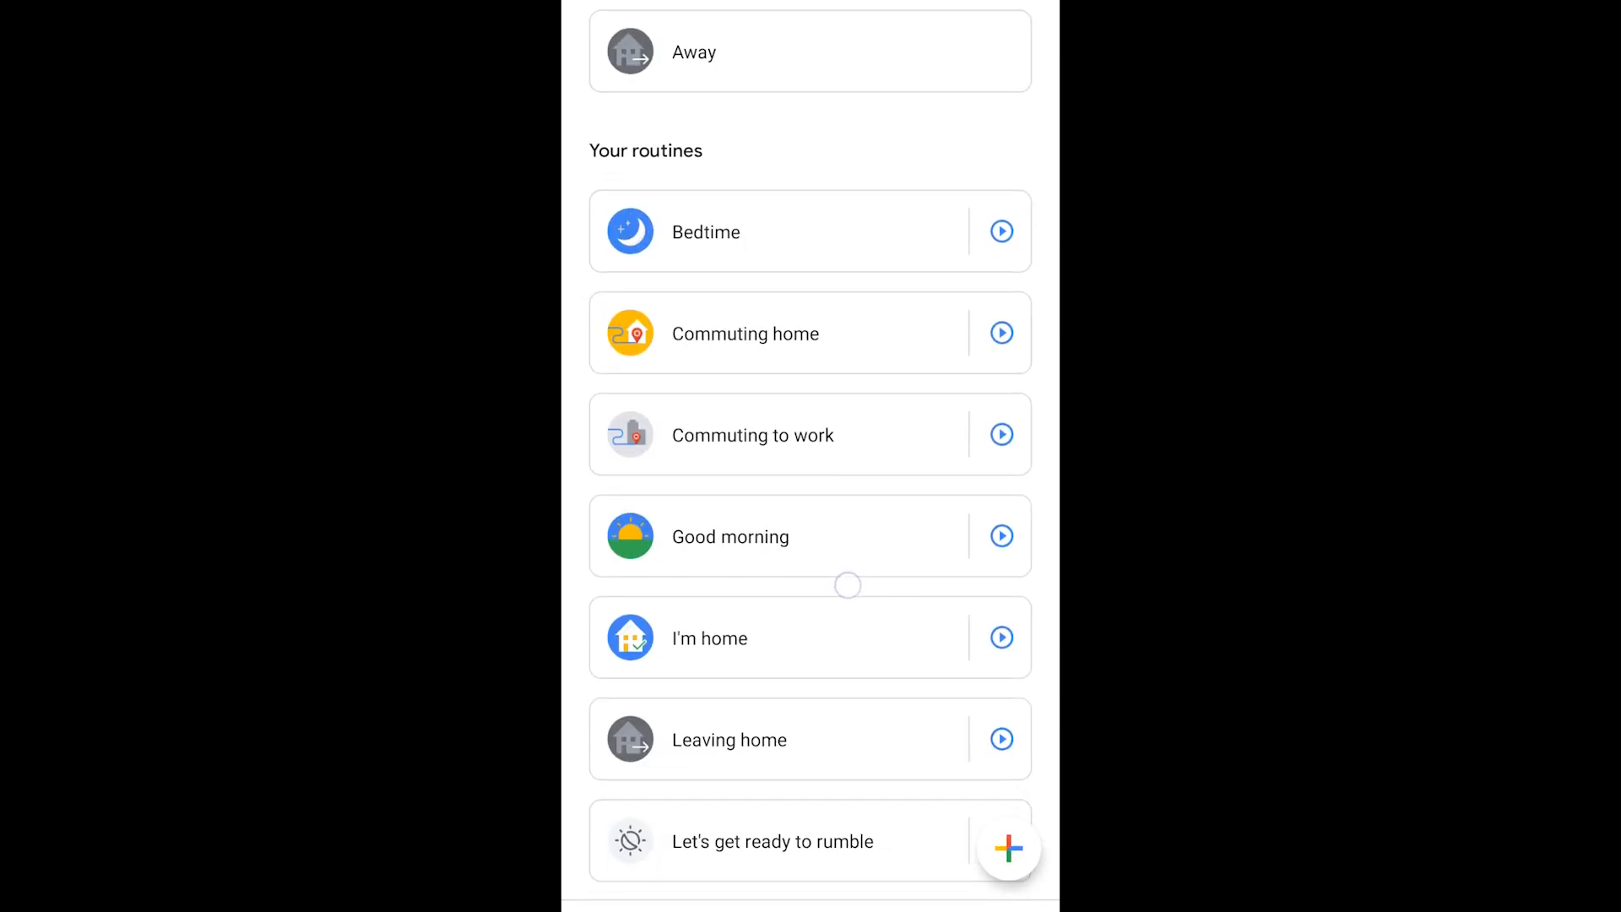
scroll(down, 3)
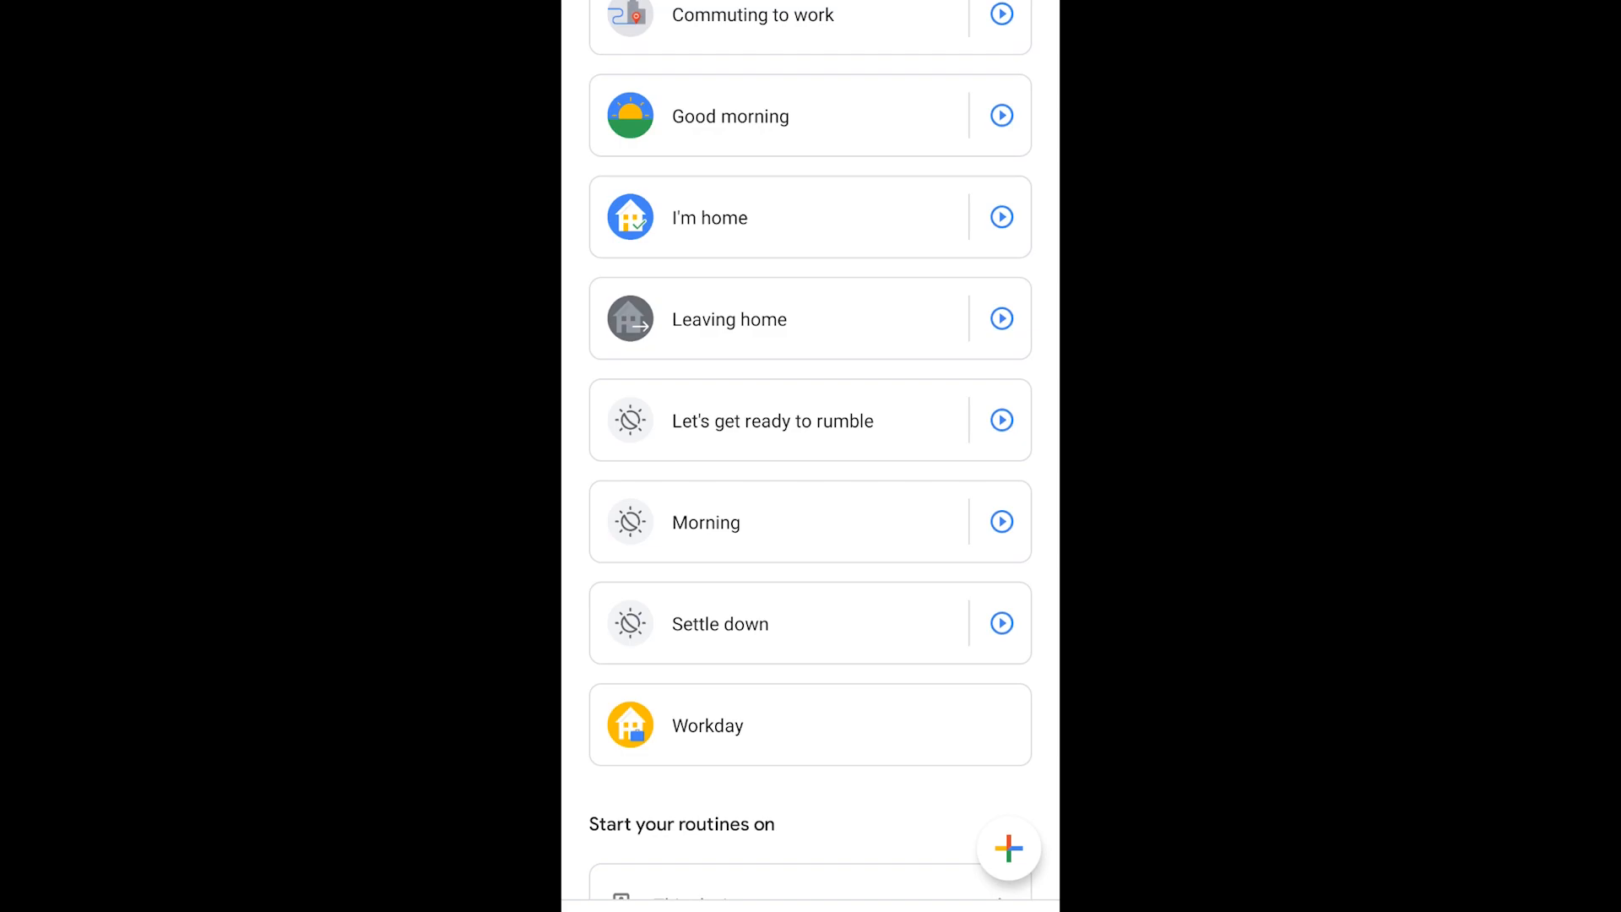
Begin a new routine with a 7:00 a.m. time starter repeating Saturdays and Sundays
click(1008, 848)
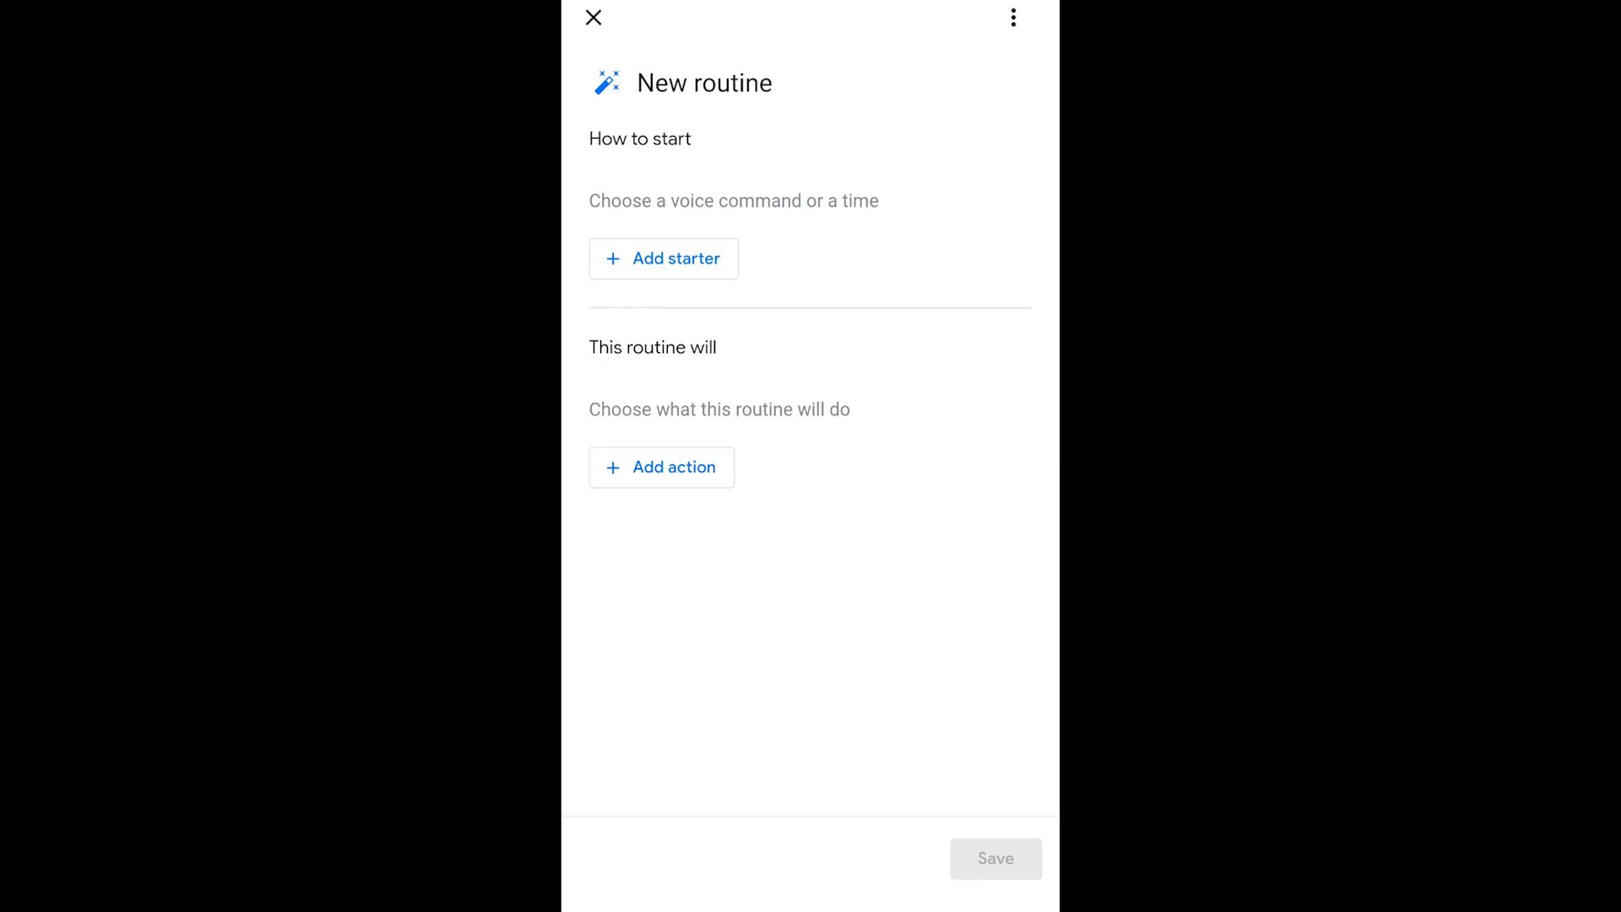
click(662, 258)
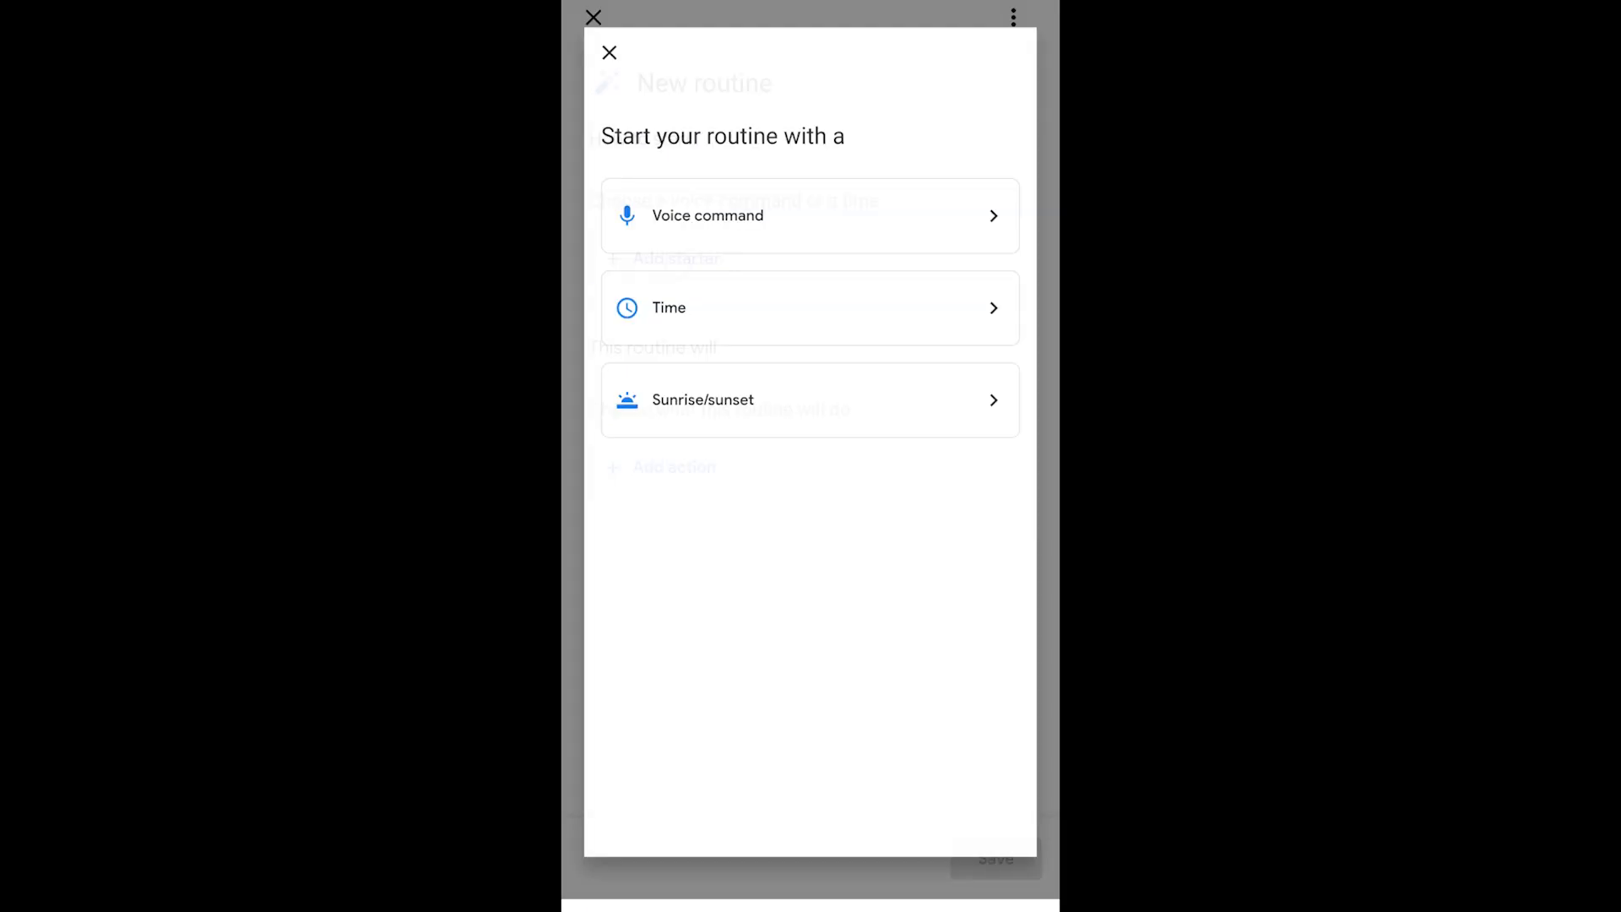
click(811, 308)
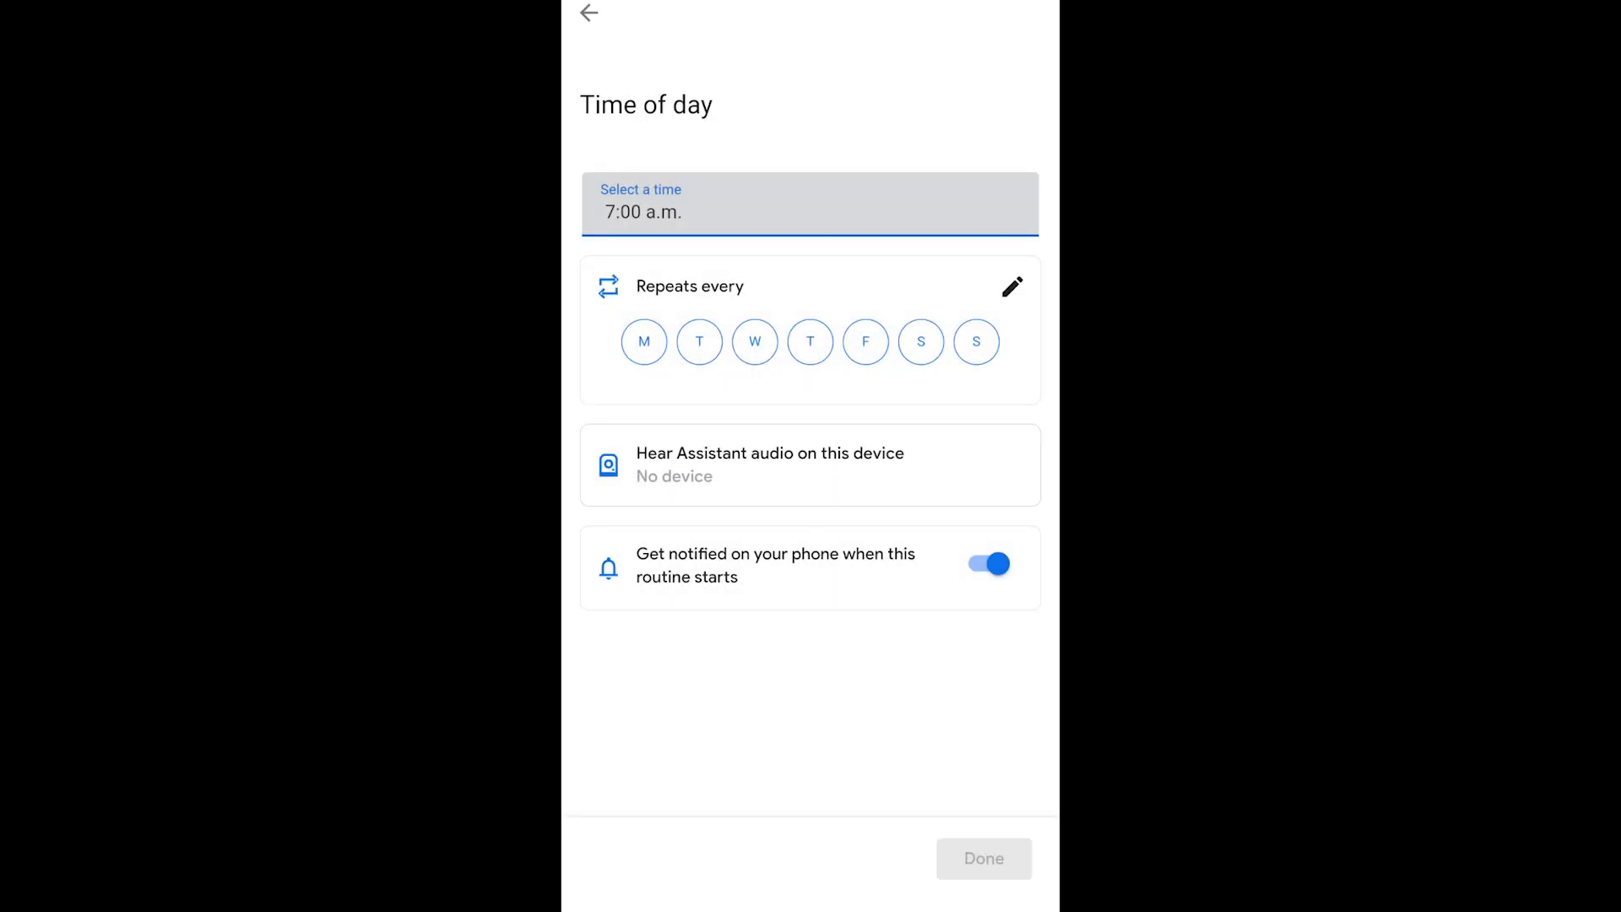
click(755, 342)
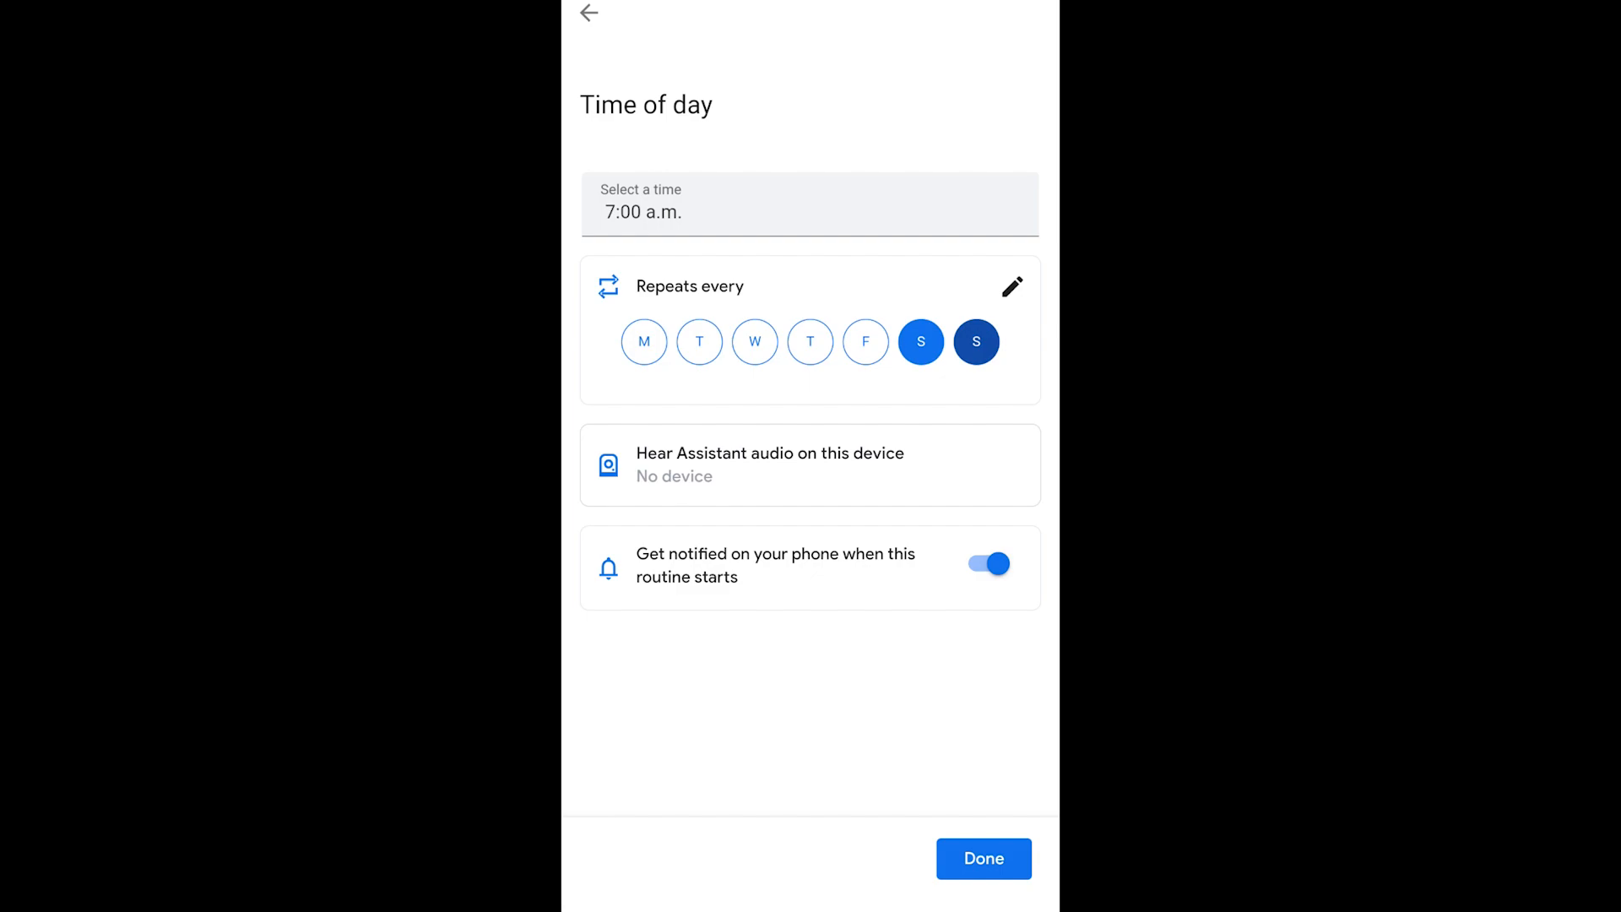
click(981, 858)
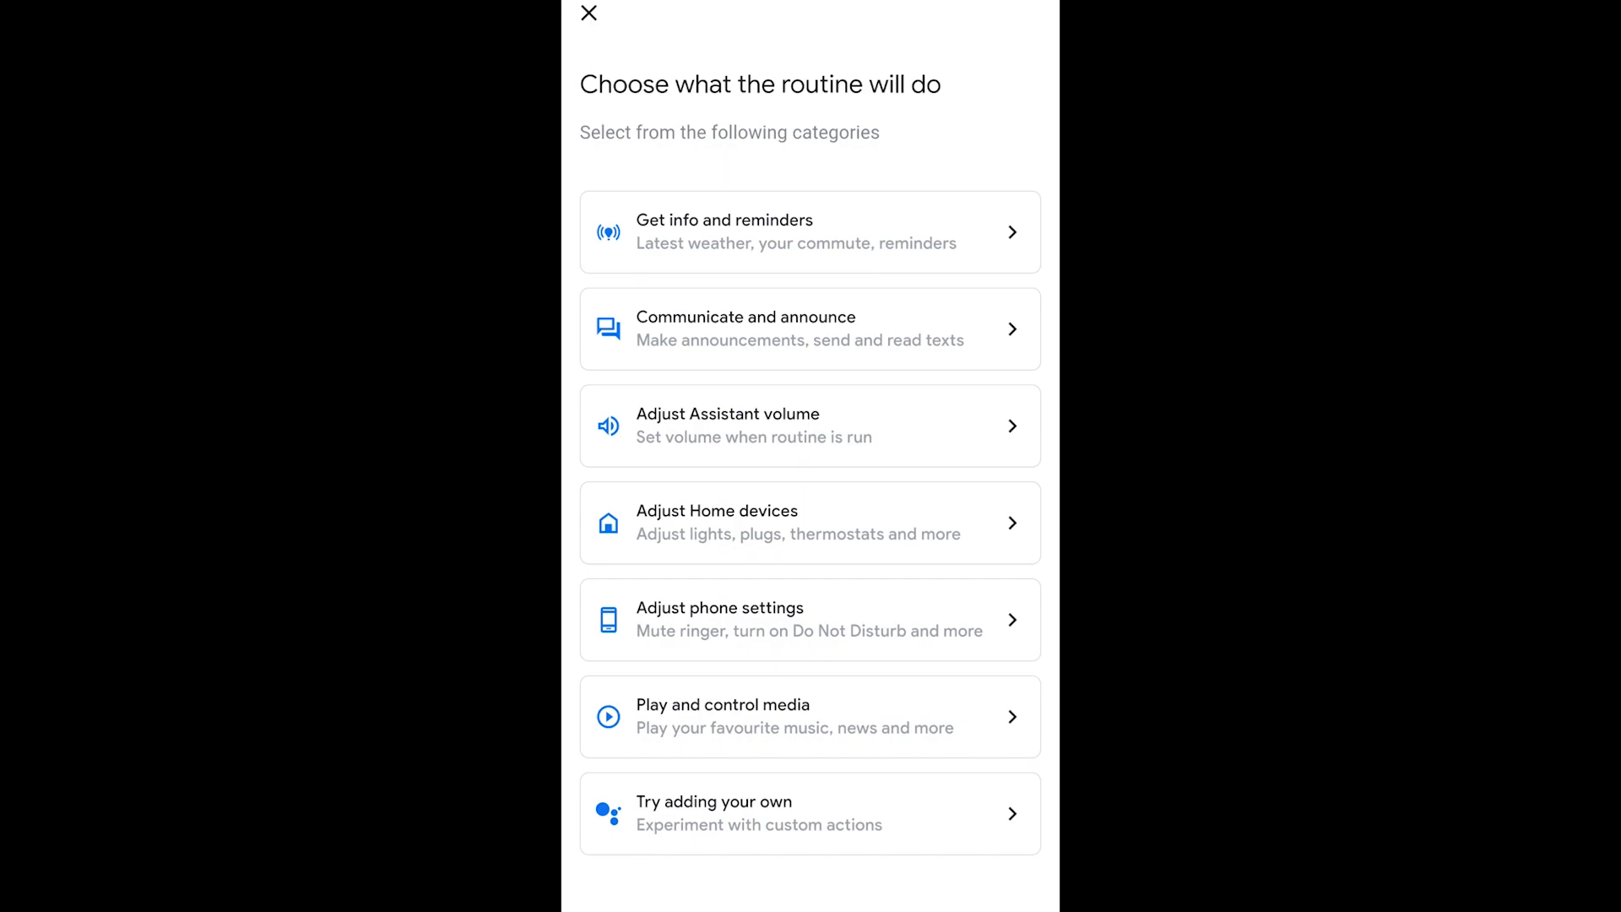
Set the Family Room lamp, smart bulbs and lights to Turn on as the routine's action
click(809, 426)
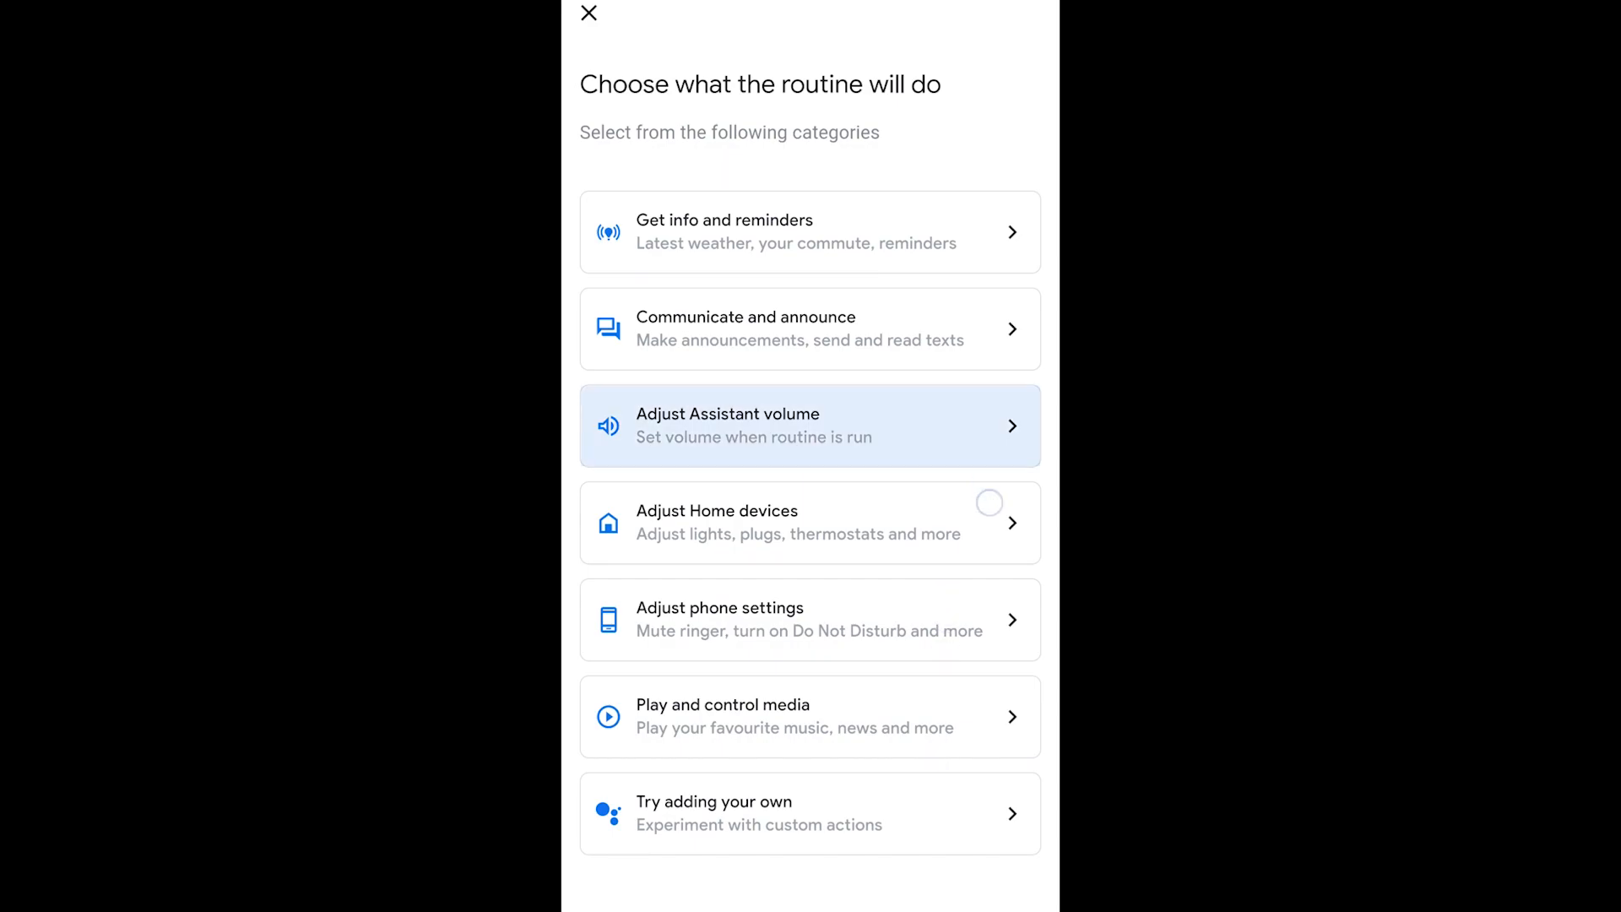
click(808, 522)
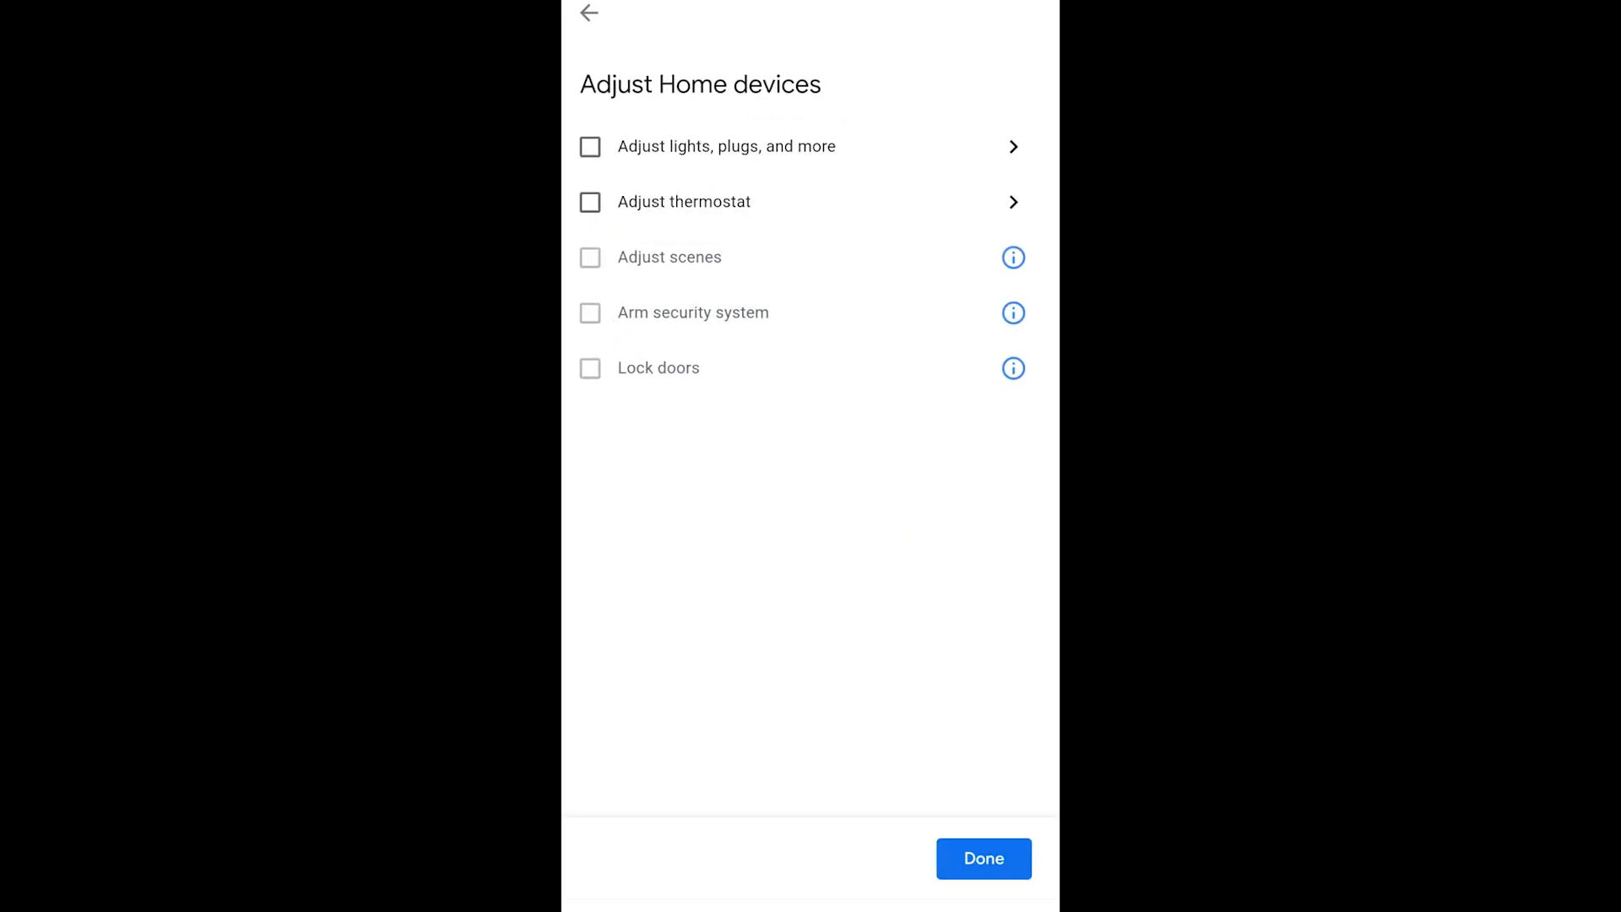
click(589, 145)
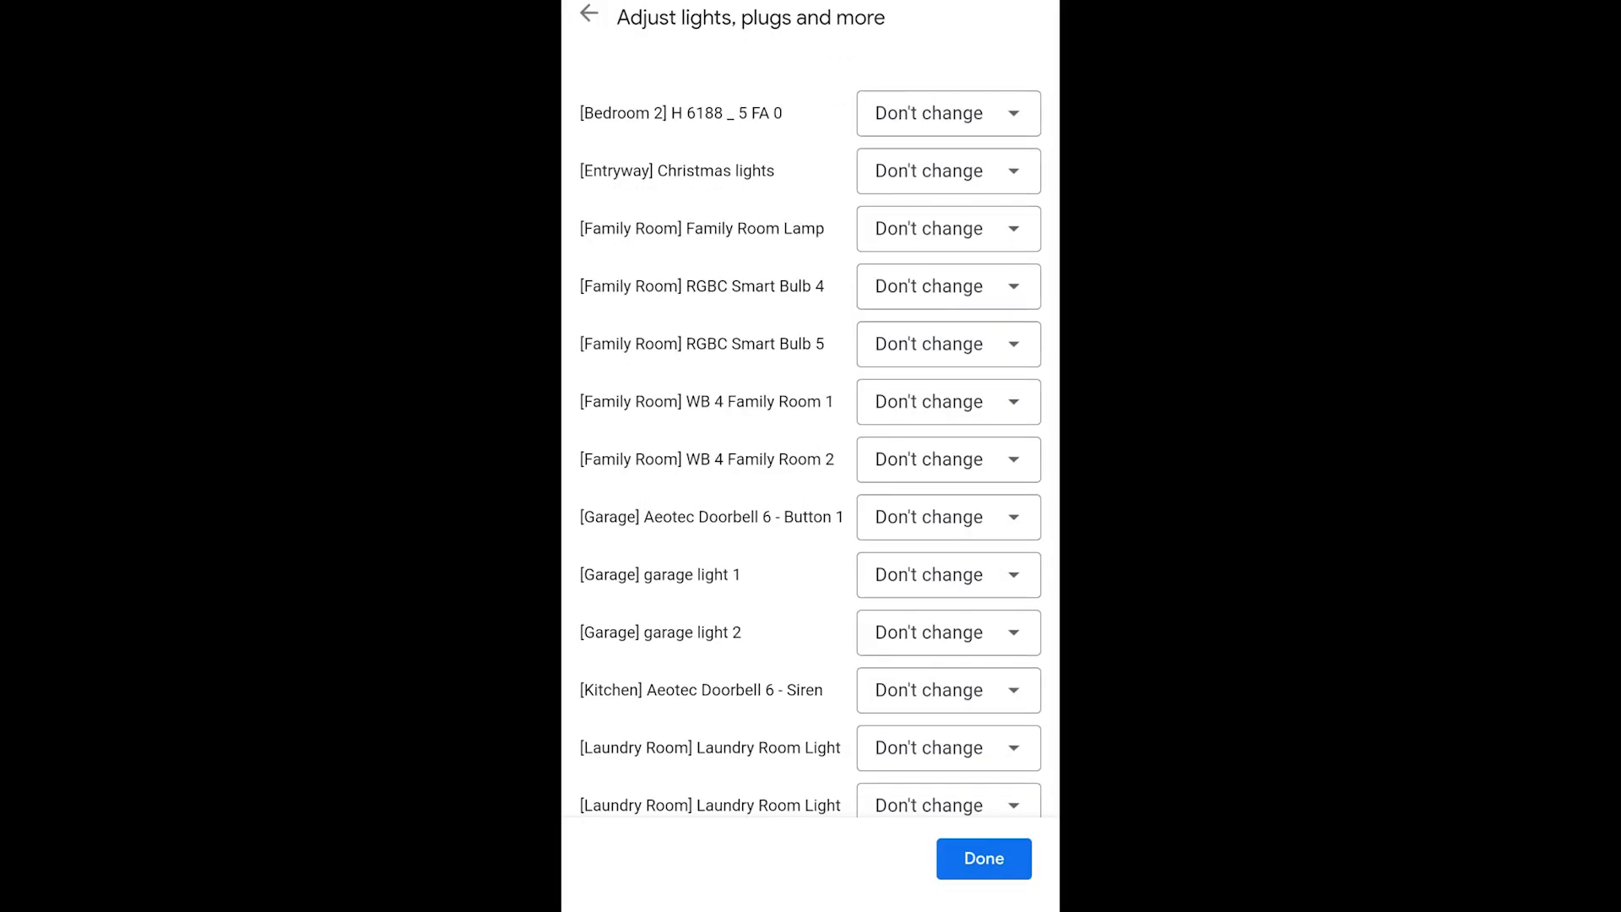
click(946, 228)
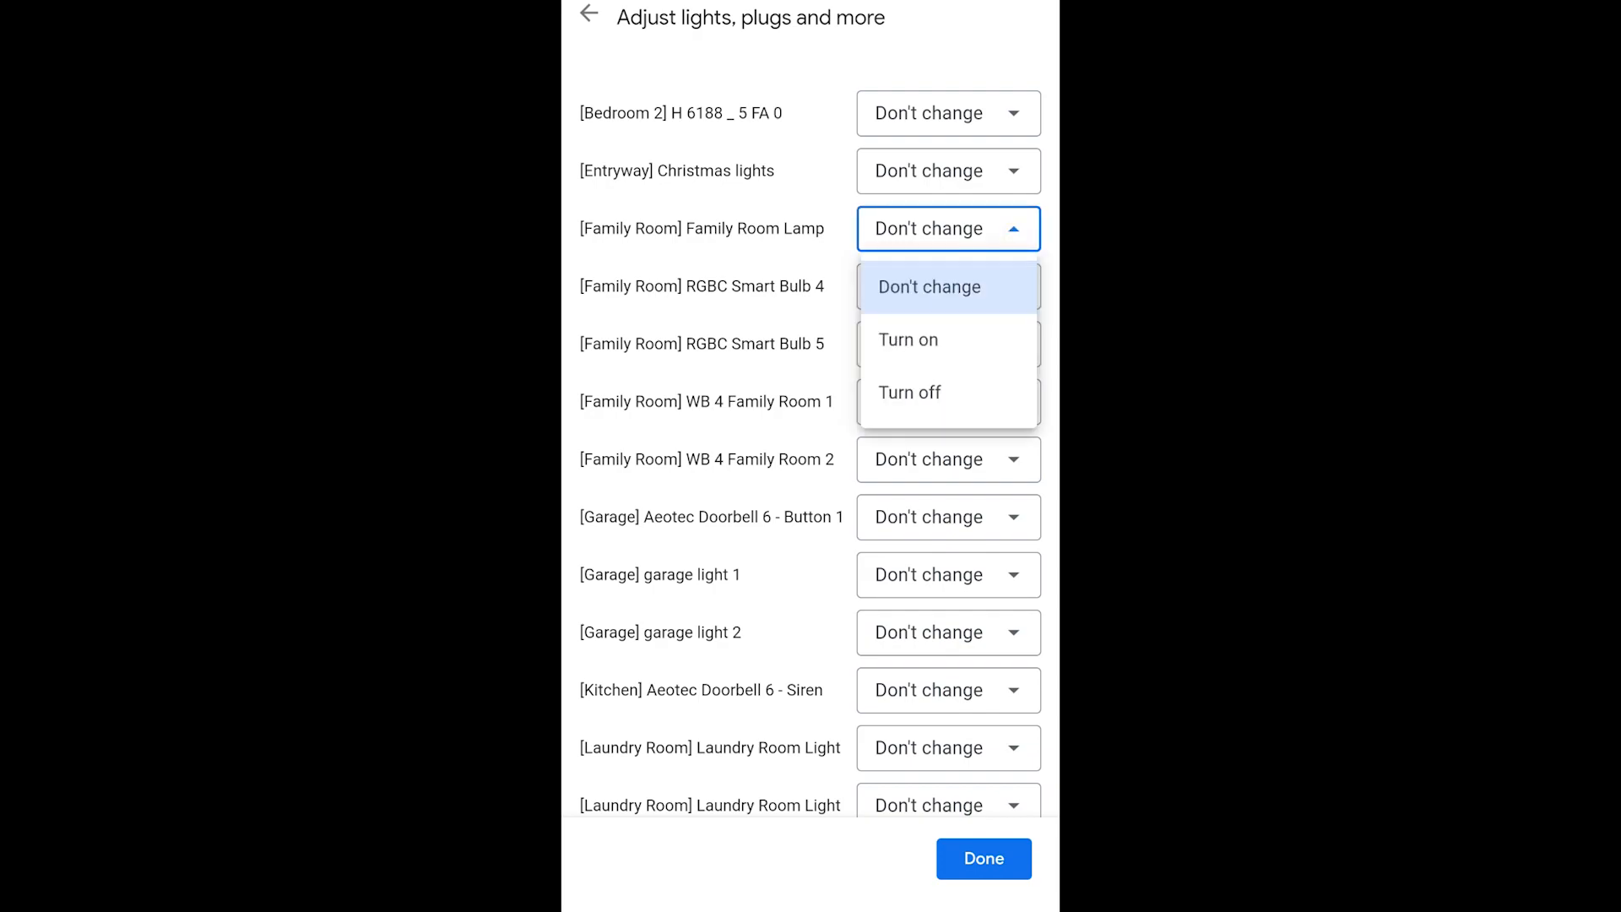
click(909, 339)
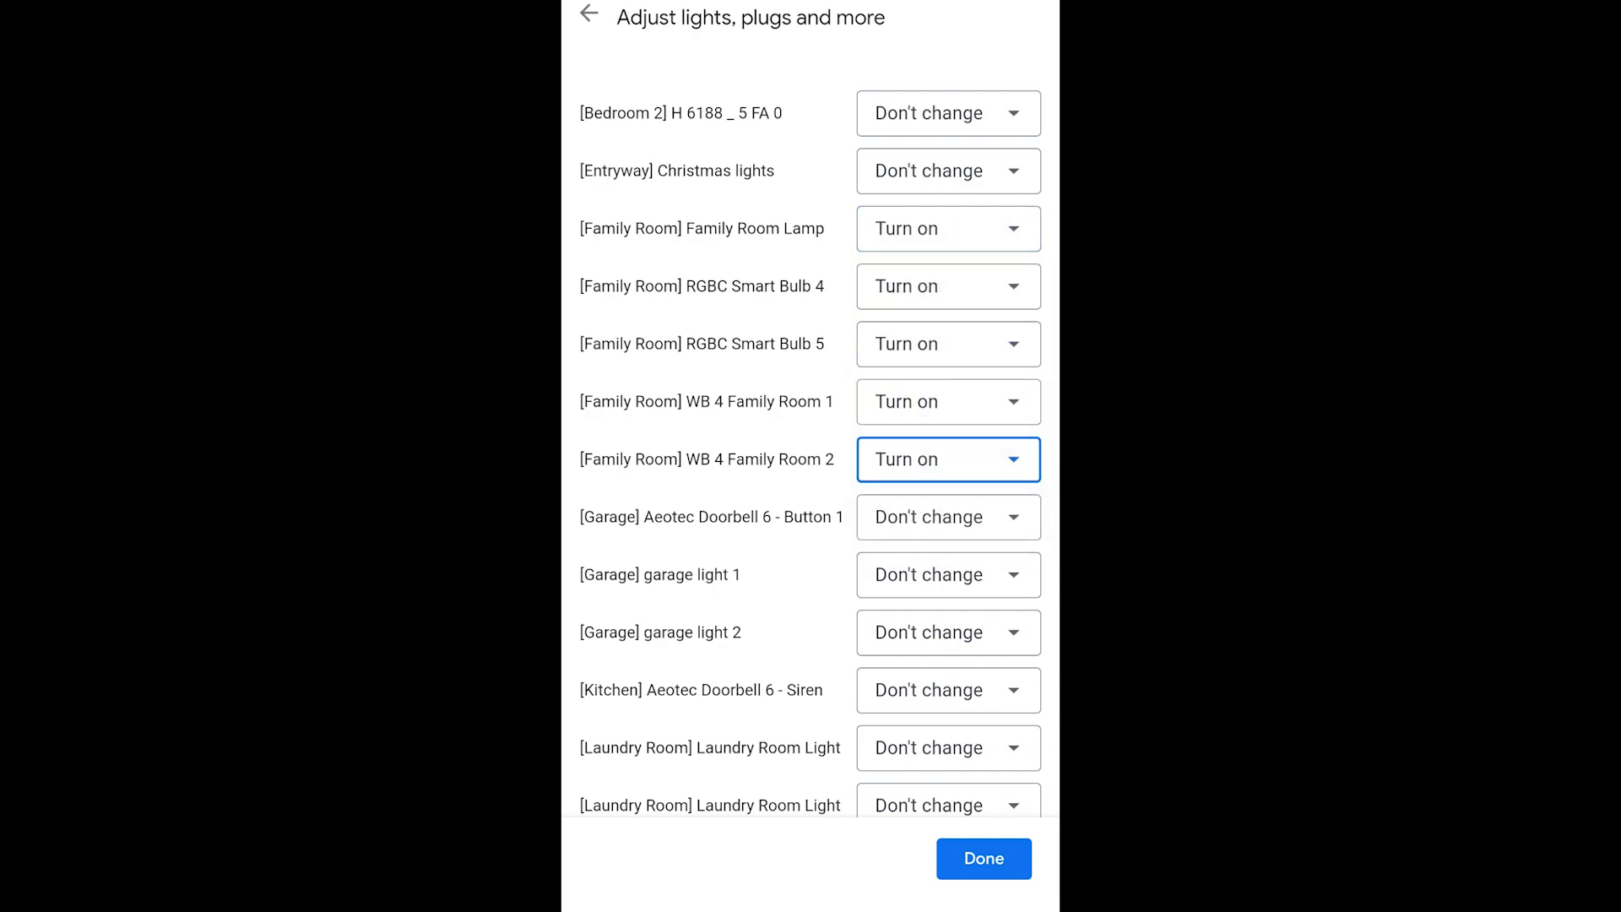
click(981, 857)
text(Weekend mor)
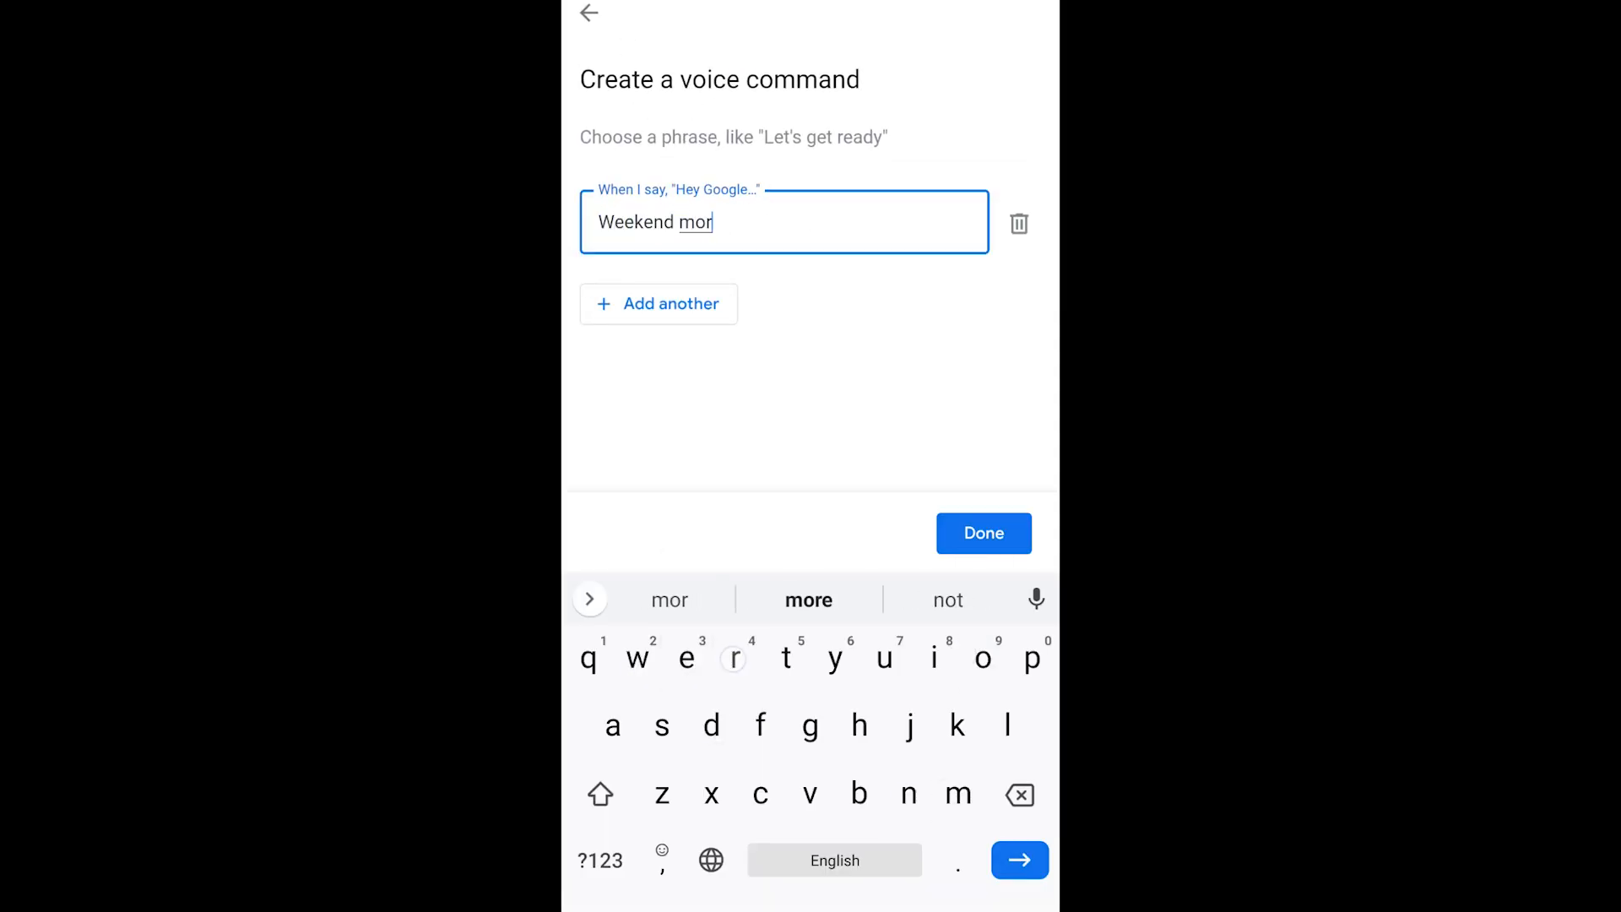
Confirm the 'Weekend morning' voice starter and save the routine to the list
click(983, 532)
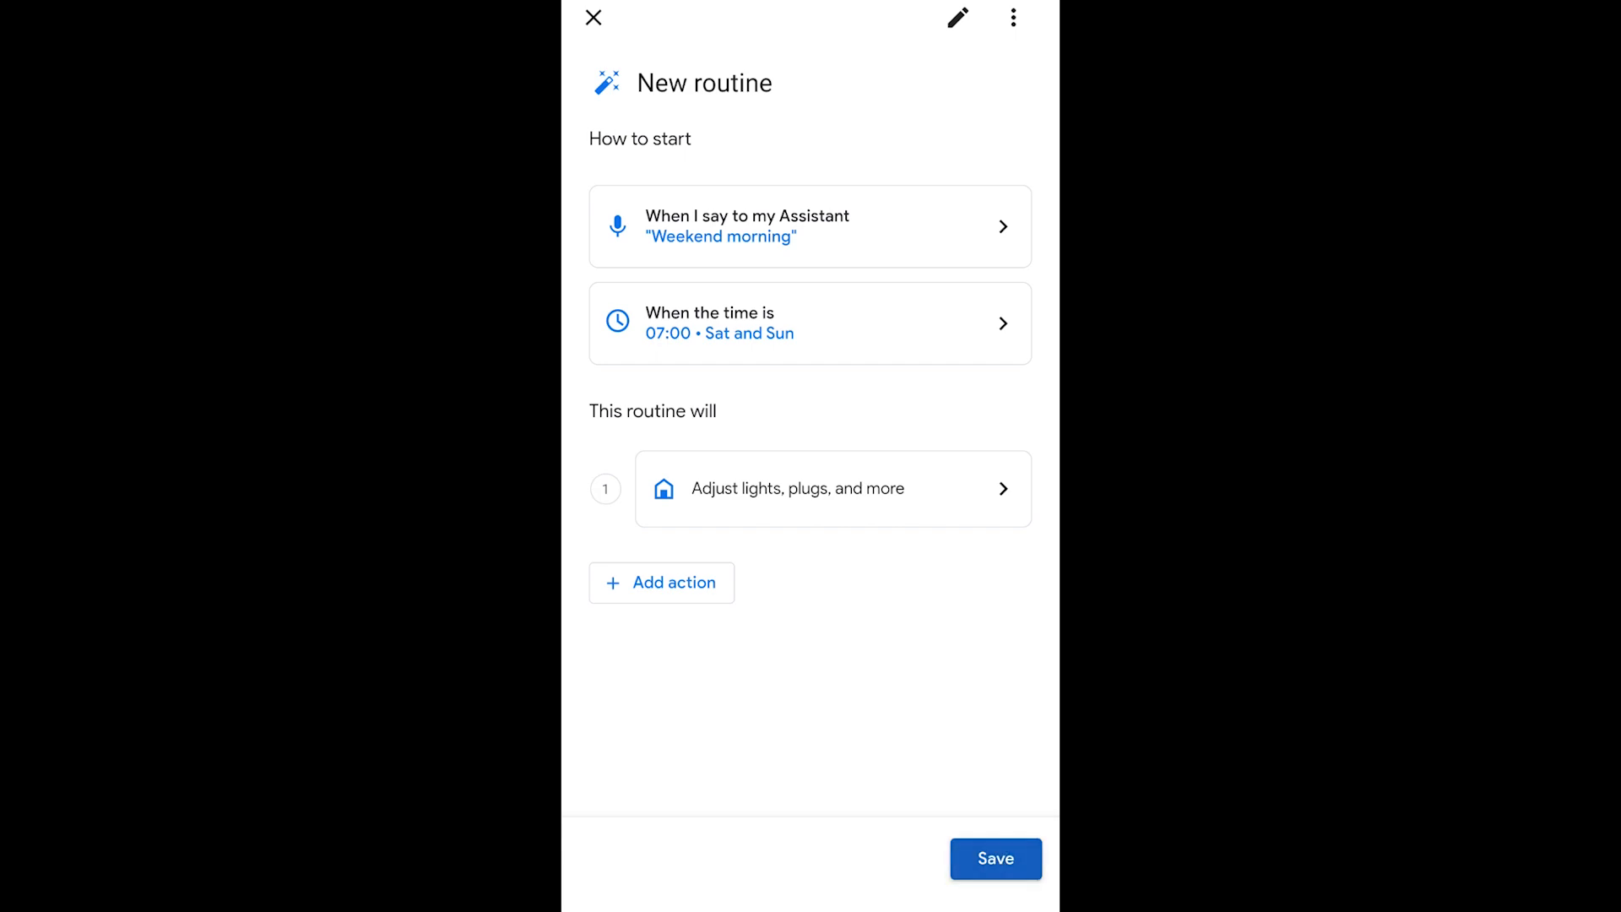
click(593, 17)
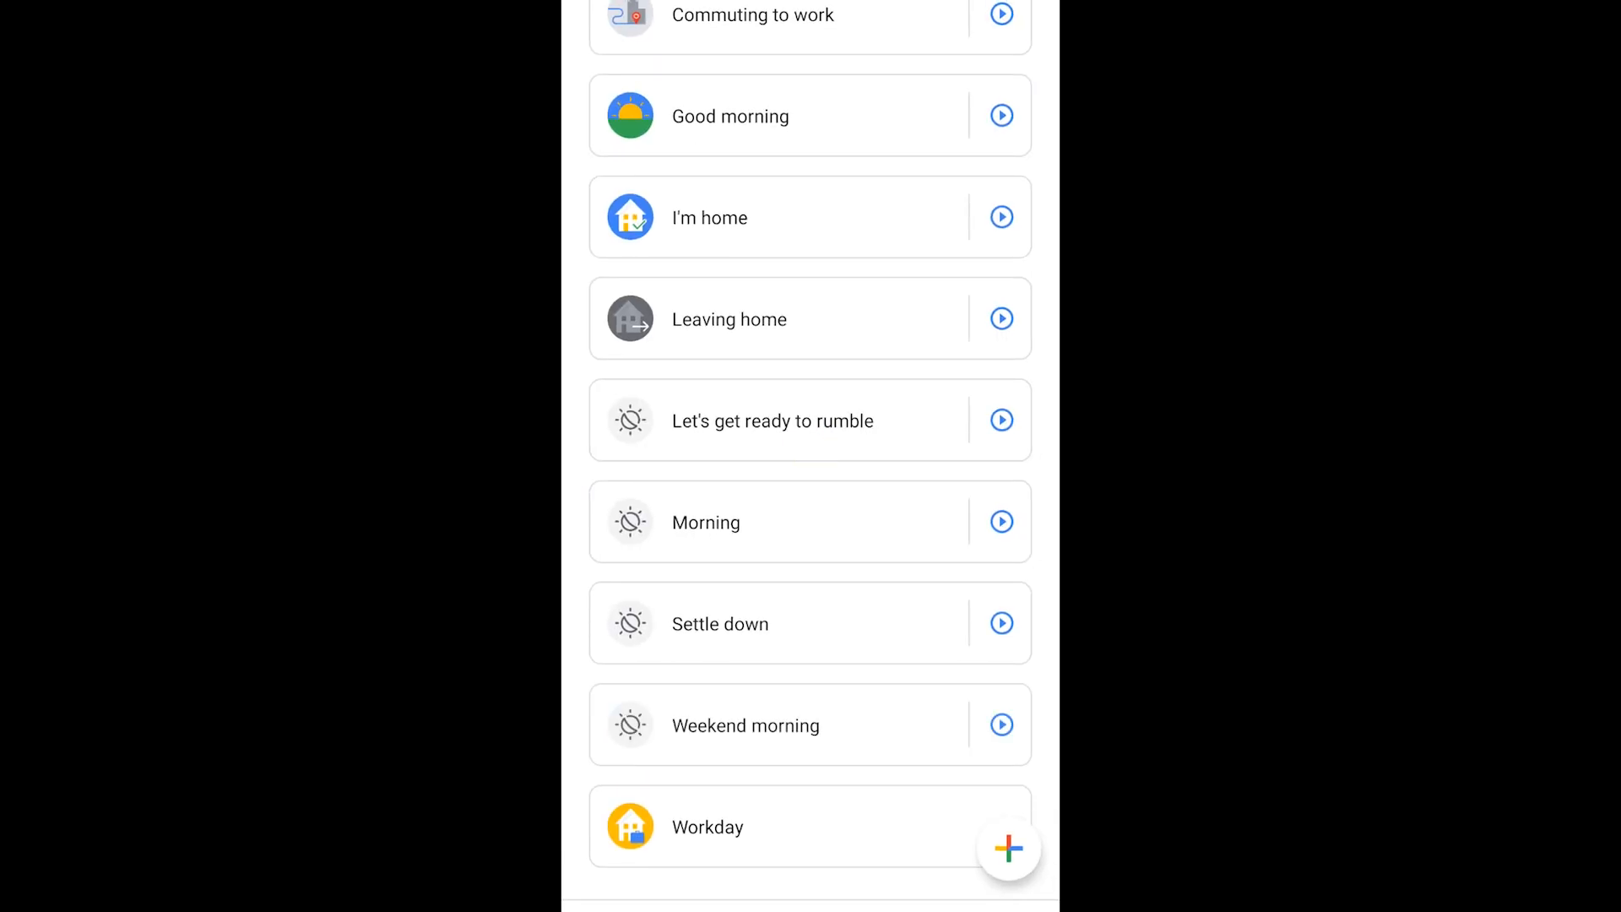